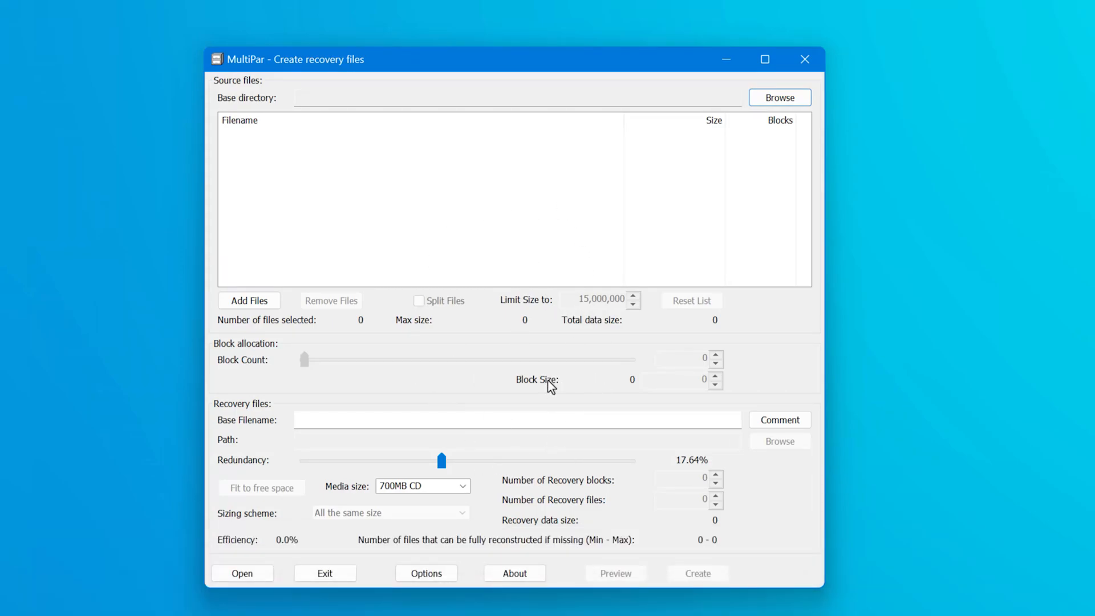
{"action": "mouse_move", "coordinate": [580, 402]}
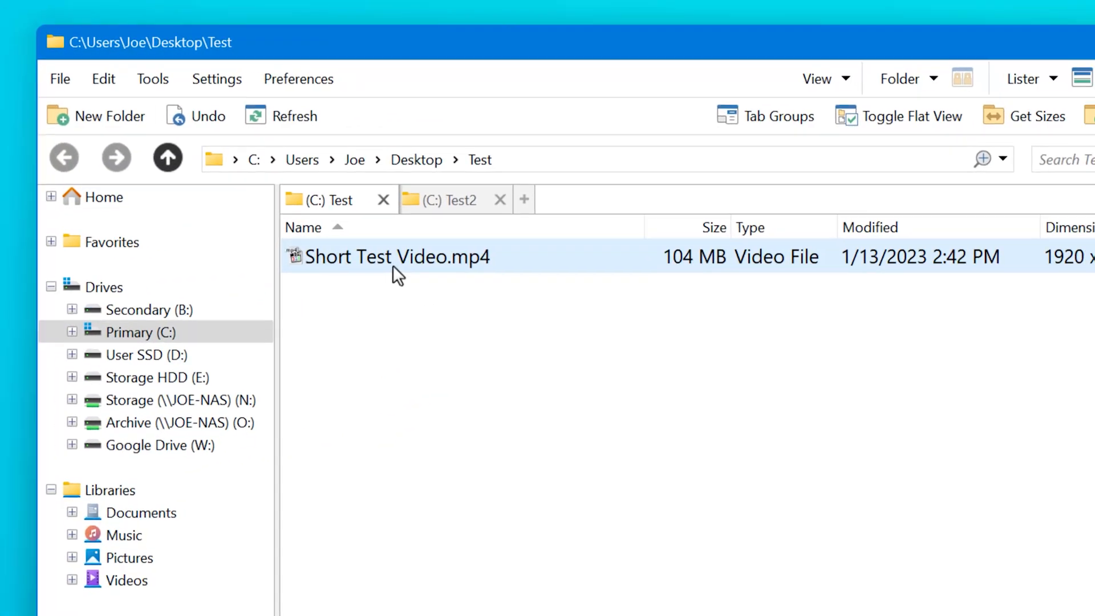
Add Short Test Video.mp4 as source, set redundancy ~22% over three recovery files, and create them.
{"action": "left_click_drag", "start_coordinate": [396, 256], "coordinate": [359, 272]}
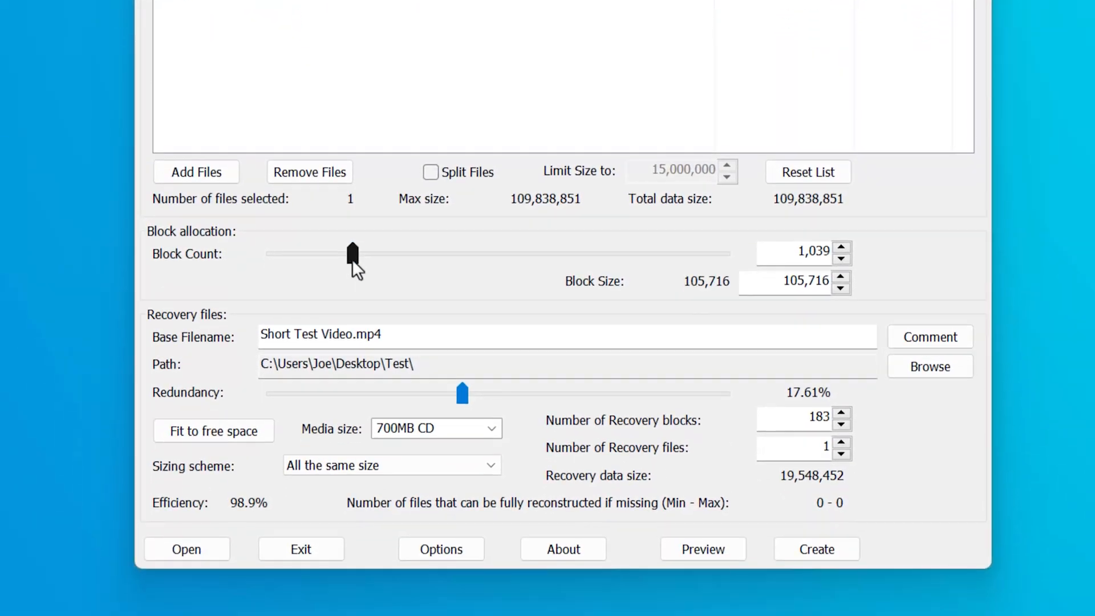
{"action": "left_click_drag", "start_coordinate": [462, 392], "coordinate": [483, 328]}
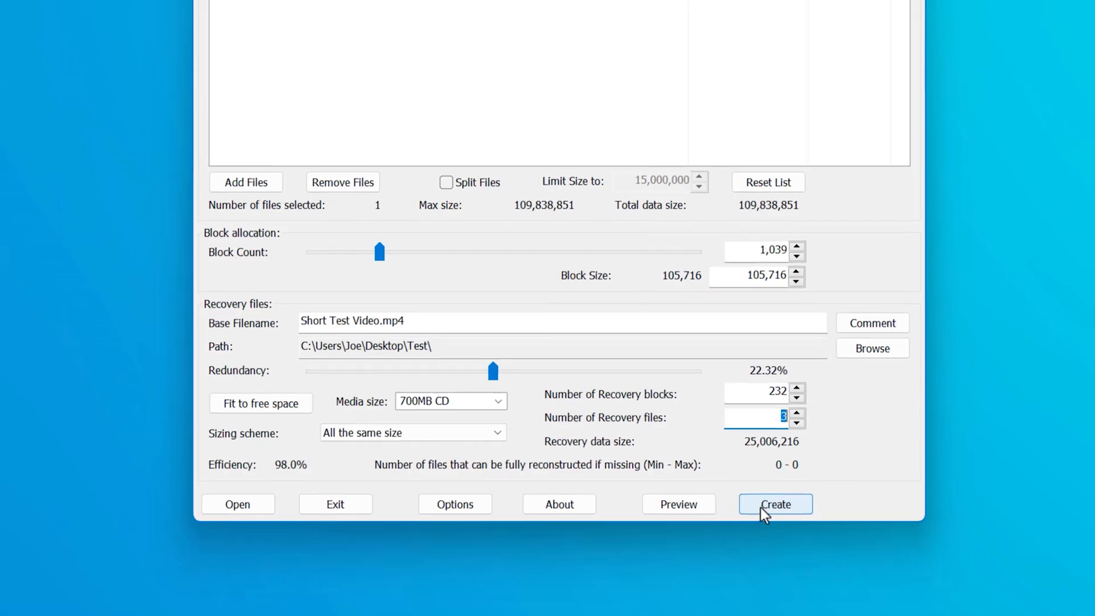
{"action": "left_click", "coordinate": [773, 503]}
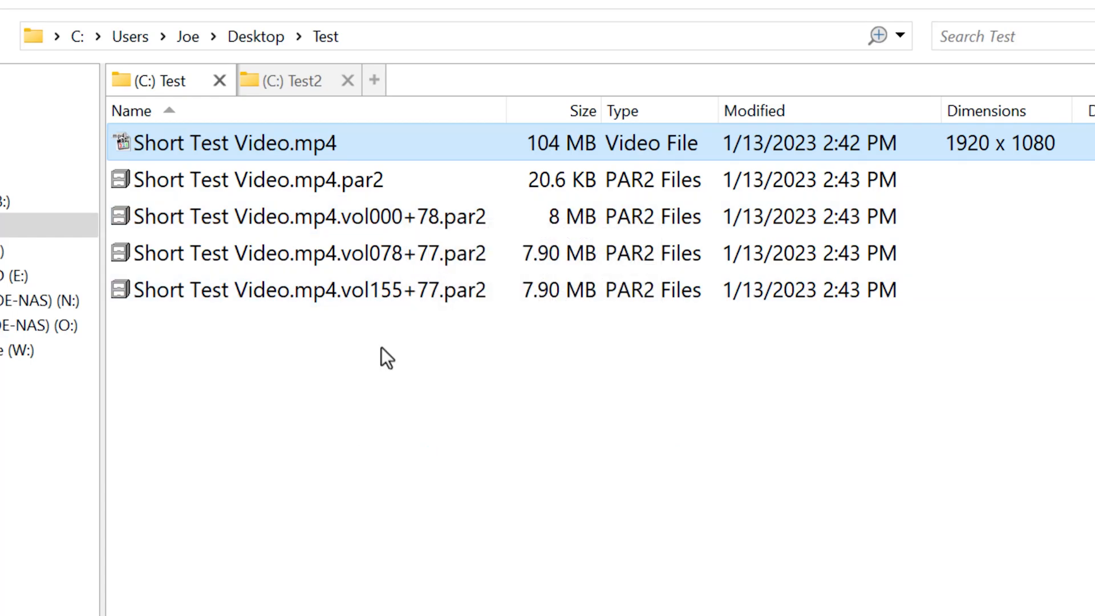
{"action": "mouse_move", "coordinate": [444, 349]}
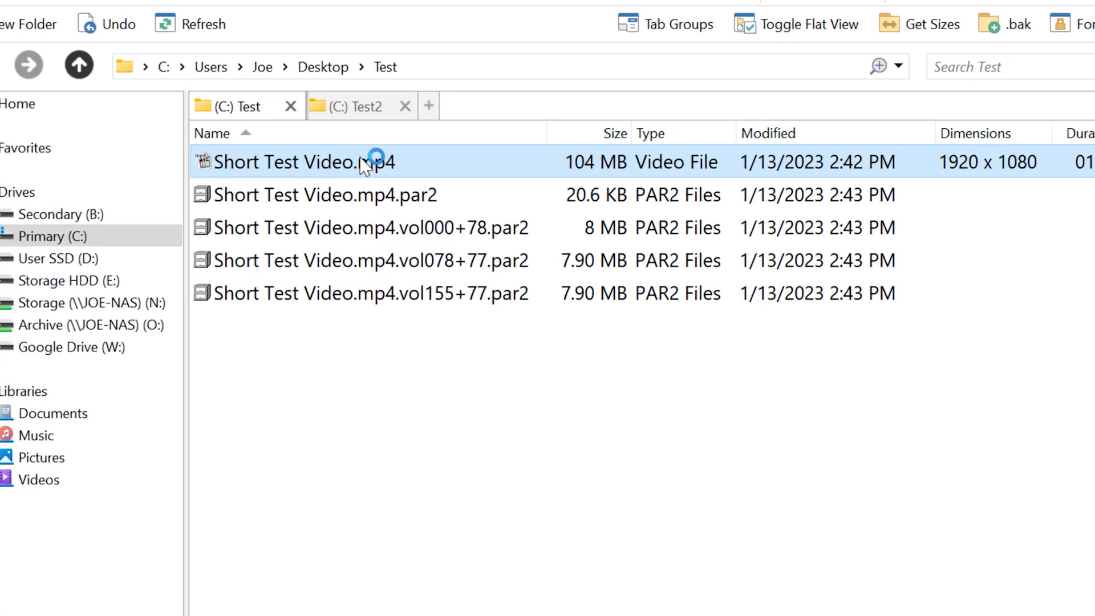
Play the original video, corrupt it via Notepad++, then play the altered copy showing only black.
{"action": "double_click", "coordinate": [301, 162]}
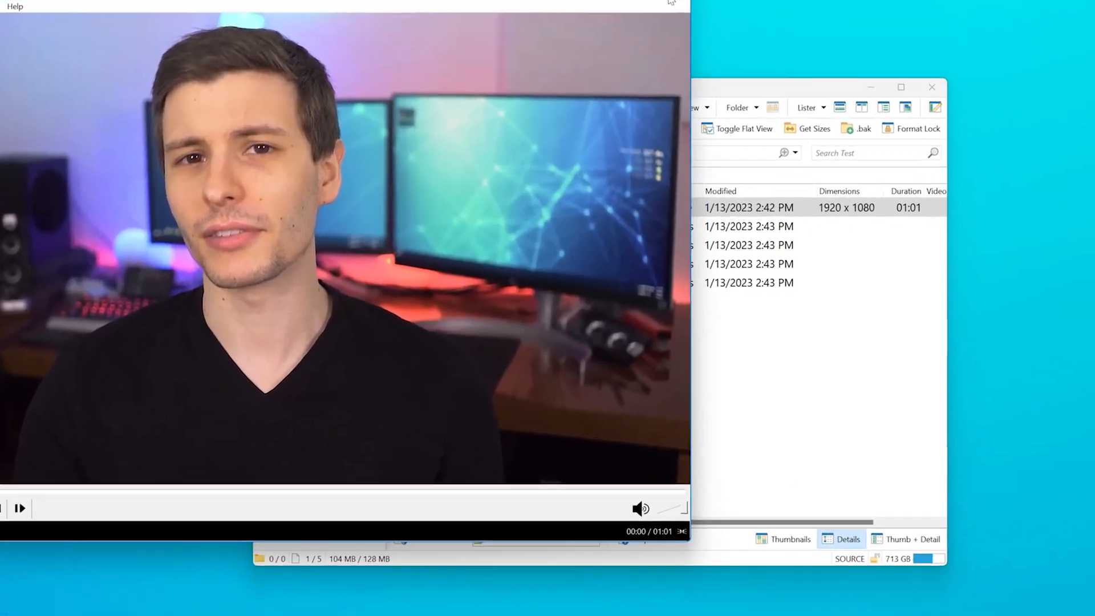
{"action": "right_click", "coordinate": [370, 187]}
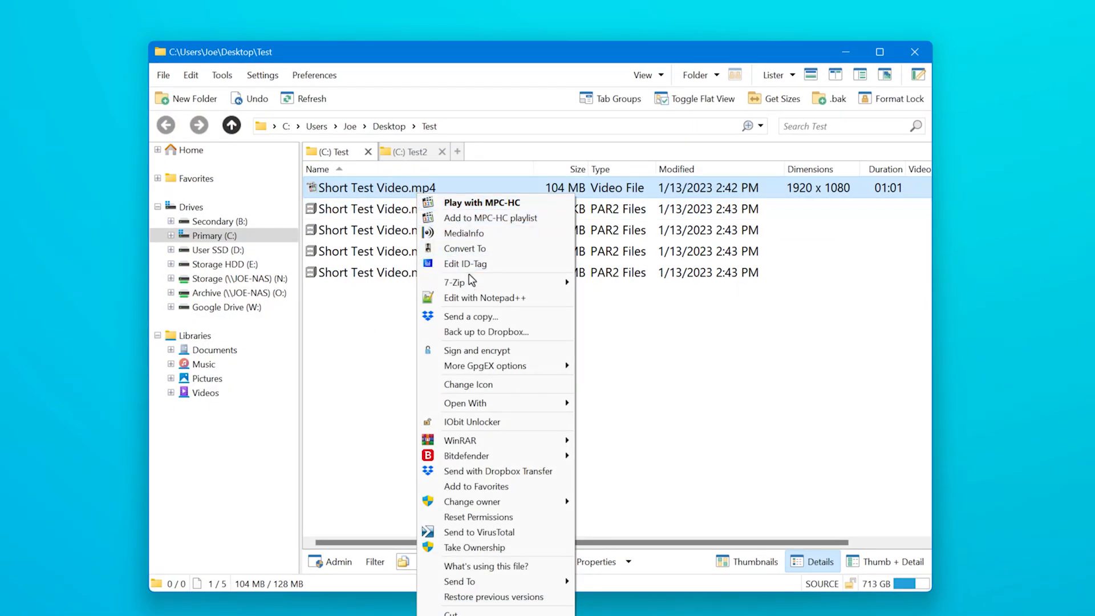
{"action": "left_click", "coordinate": [484, 298]}
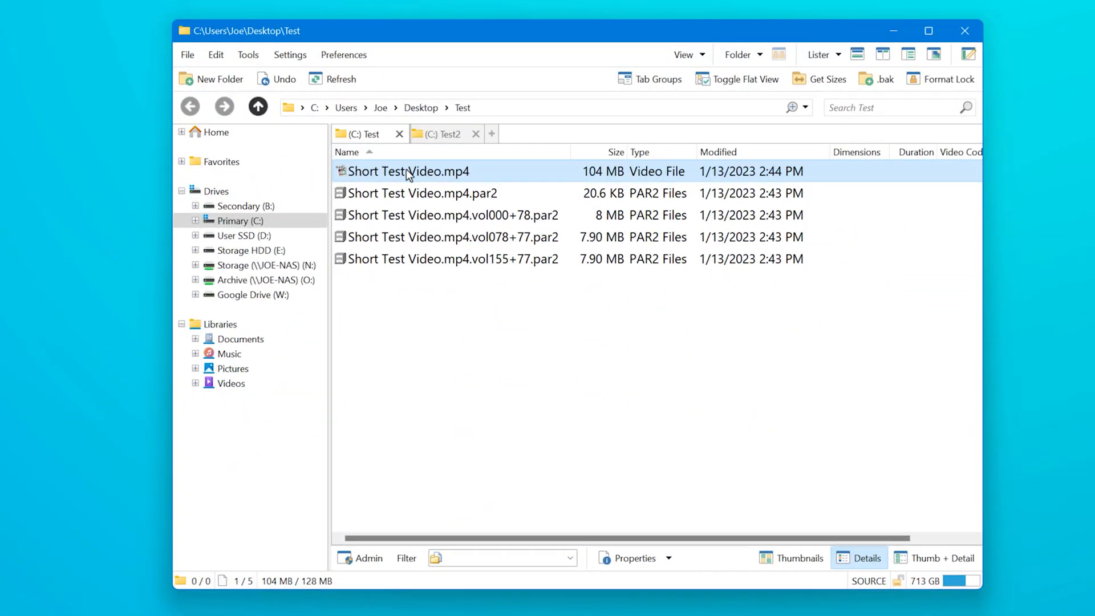
{"action": "double_click", "coordinate": [405, 171]}
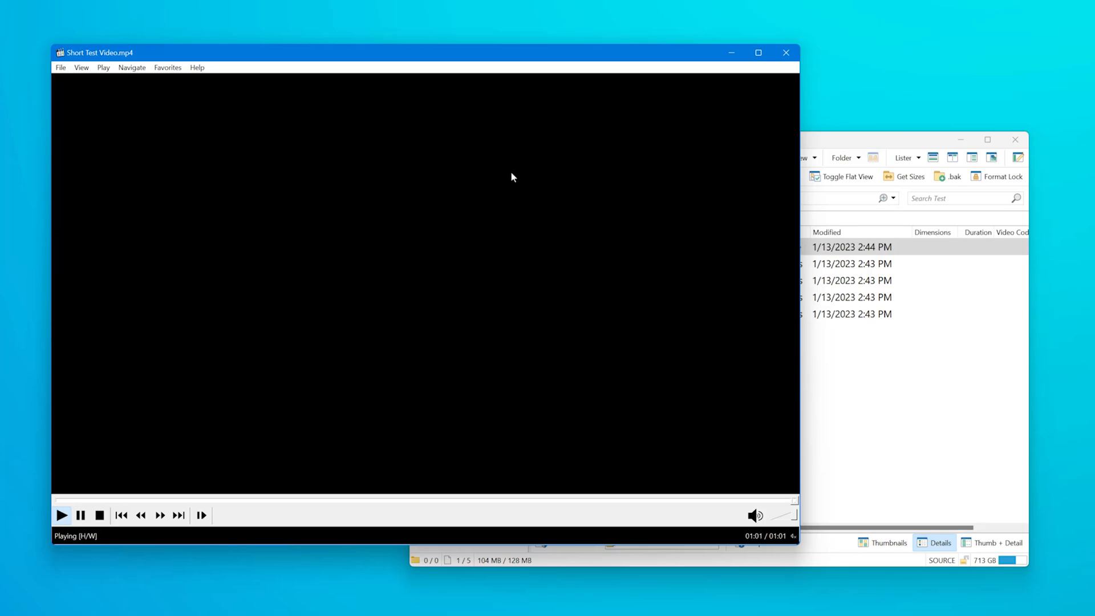
{"action": "mouse_move", "coordinate": [525, 325]}
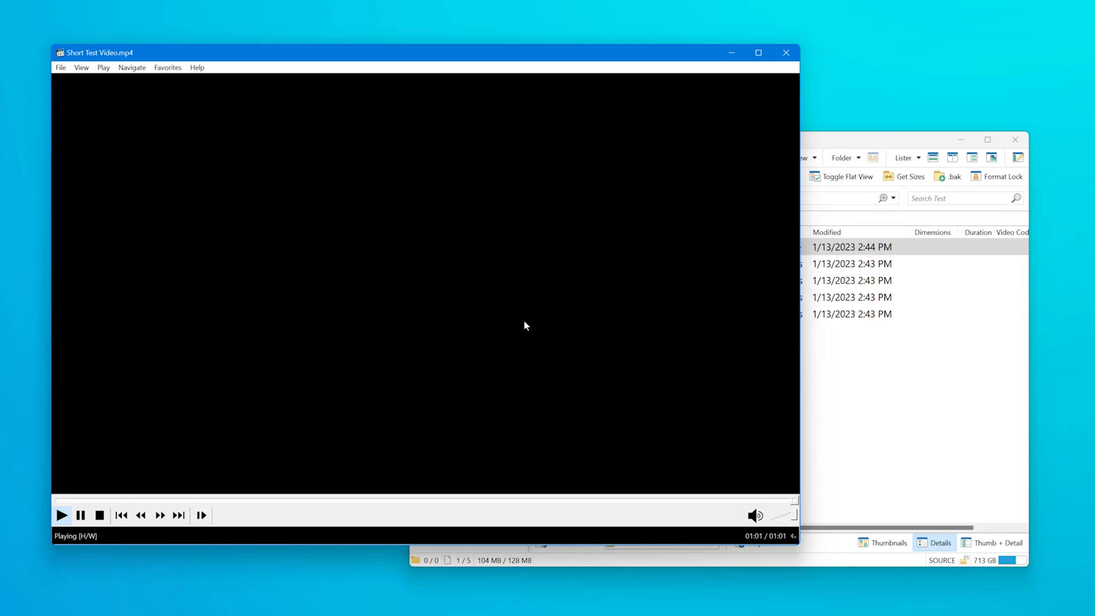
{"action": "mouse_move", "coordinate": [786, 53]}
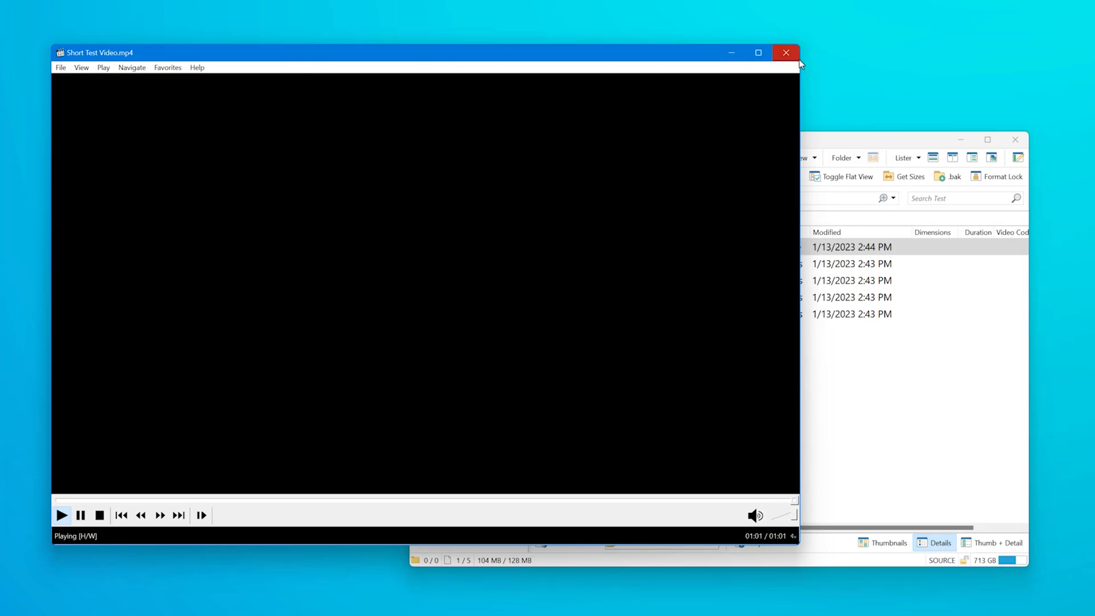
Close the player to return to the folder with the damaged video and its PAR2 files.
{"action": "left_click", "coordinate": [786, 52]}
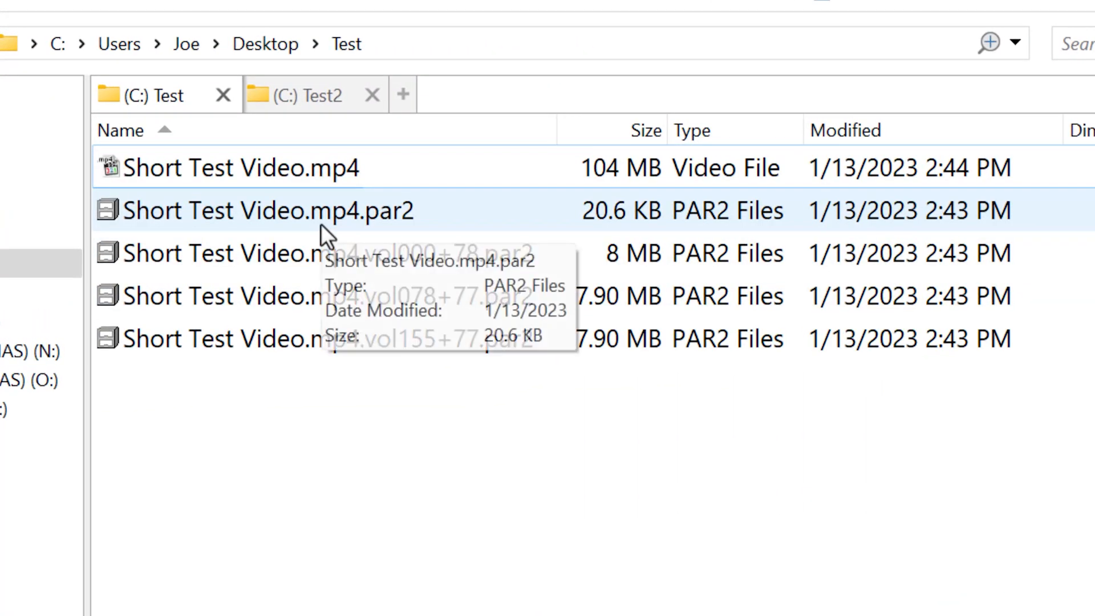
Open Short Test Video.mp4.par2, repair the damaged video, and close MultiPar.
{"action": "left_click", "coordinate": [266, 211]}
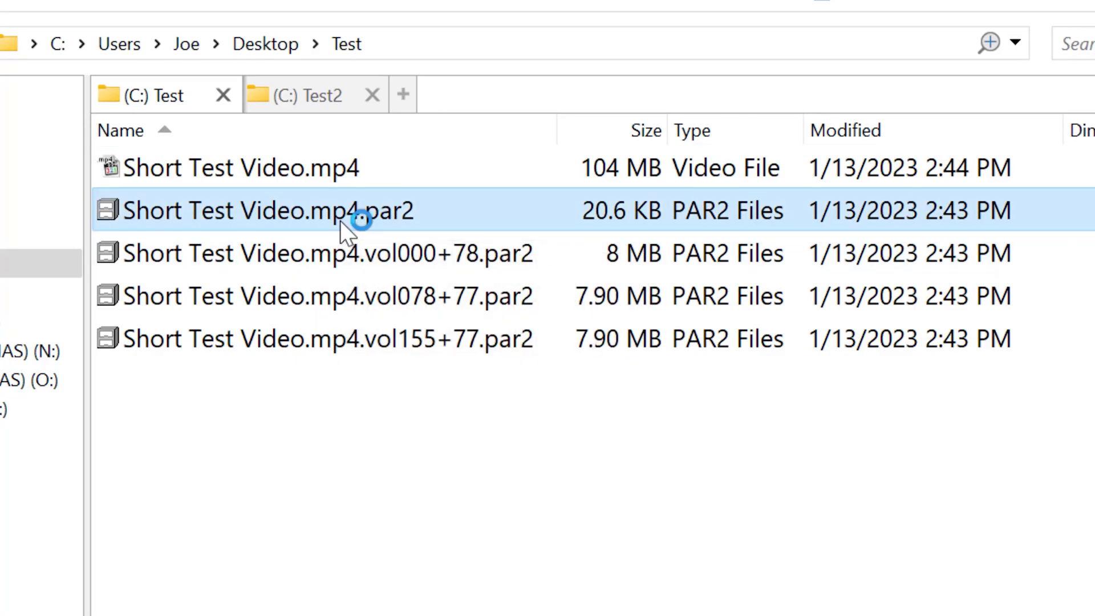
{"action": "double_click", "coordinate": [267, 211]}
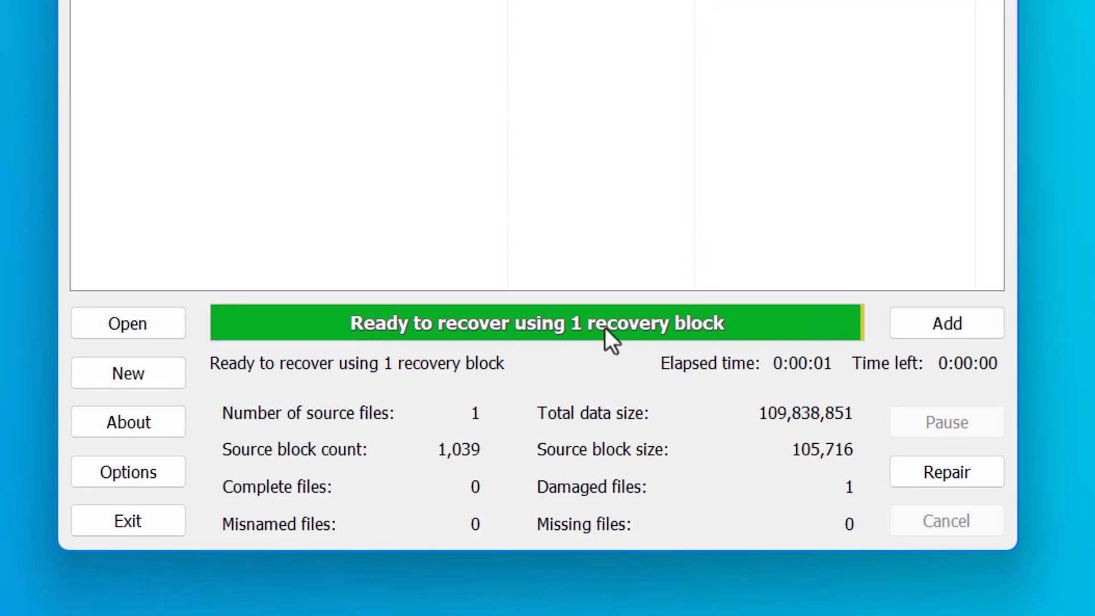
{"action": "mouse_move", "coordinate": [878, 469]}
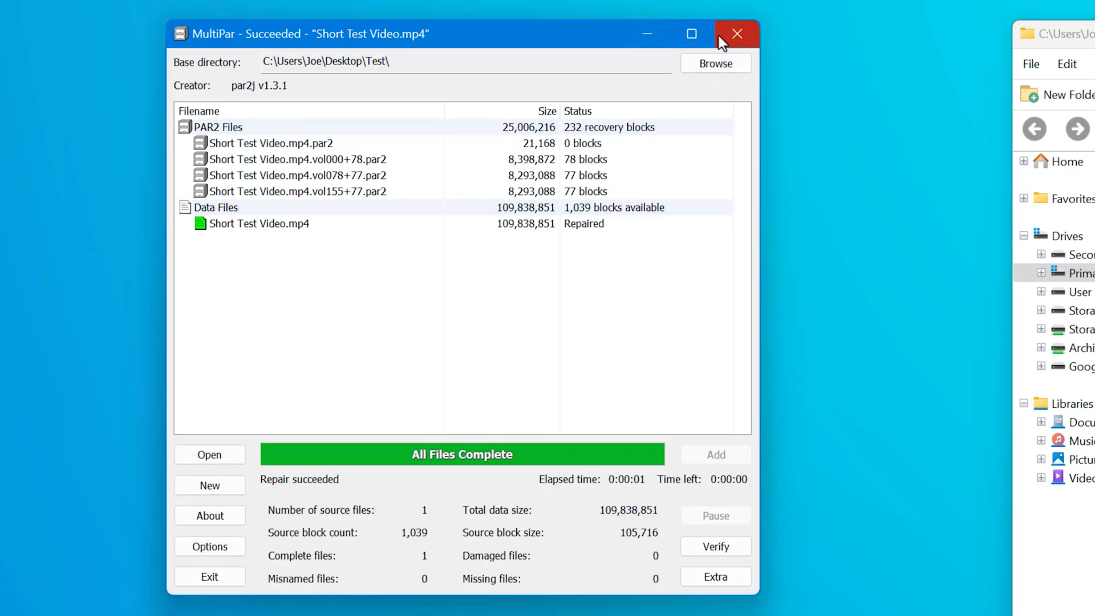
{"action": "left_click", "coordinate": [735, 33]}
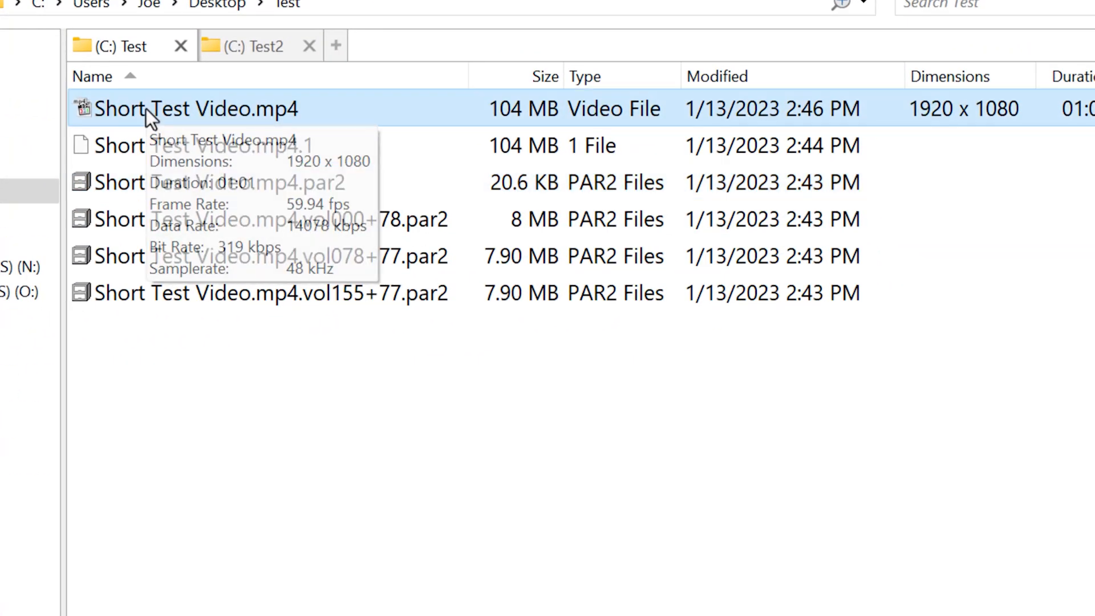
Play the repaired video, then delete the leftover Short Test Video.mp4.1 copy to the Recycle Bin.
{"action": "double_click", "coordinate": [185, 109]}
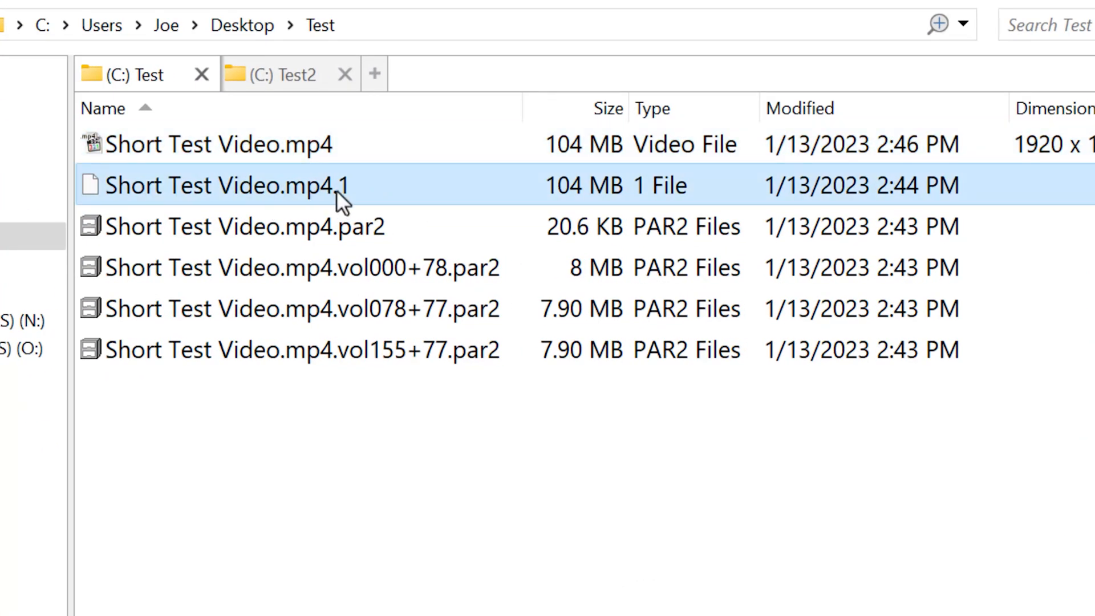
{"action": "key", "text": "Delete"}
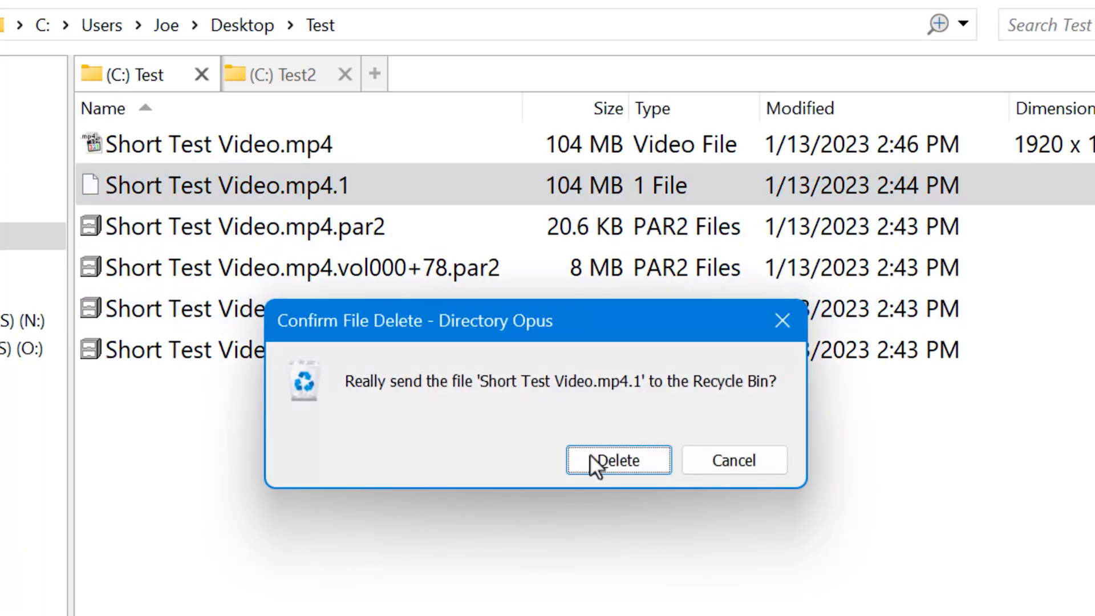
{"action": "left_click", "coordinate": [617, 460]}
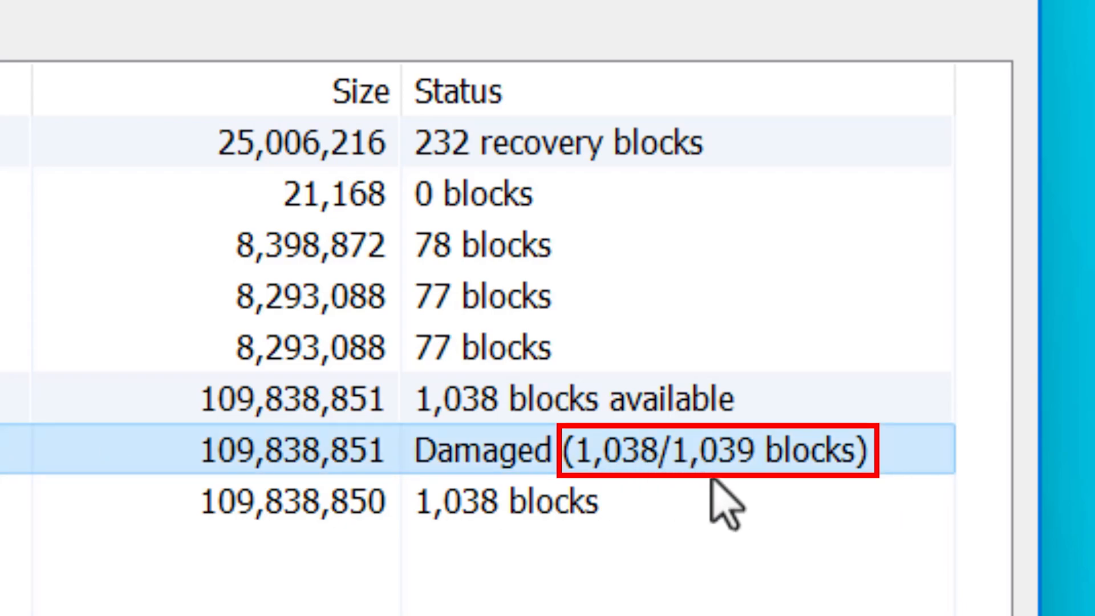
{"action": "mouse_move", "coordinate": [751, 493]}
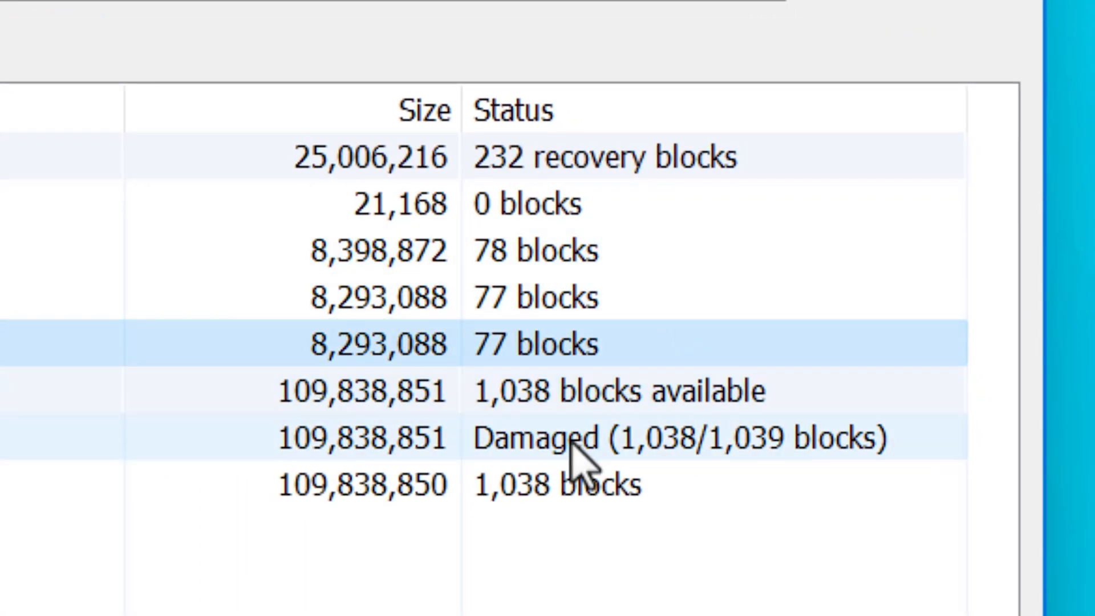
Review the damaged video's status showing 1,038 of 1,039 blocks intact.
{"action": "left_click", "coordinate": [628, 438]}
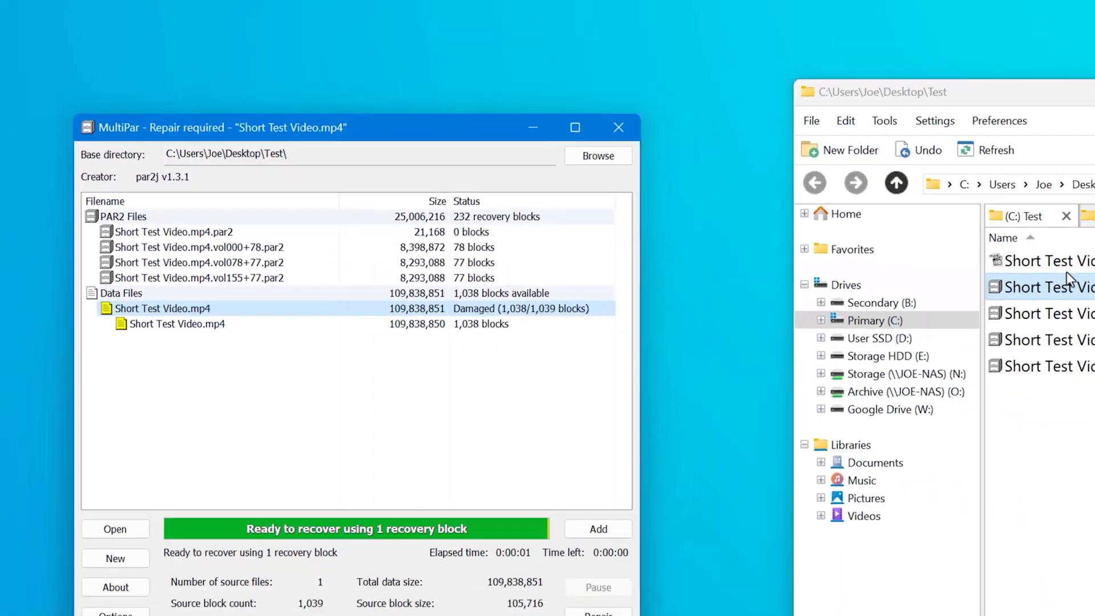
Open Short Test Video.mp4 in Notepad++ and scroll through its raw binary contents.
{"action": "right_click", "coordinate": [751, 242]}
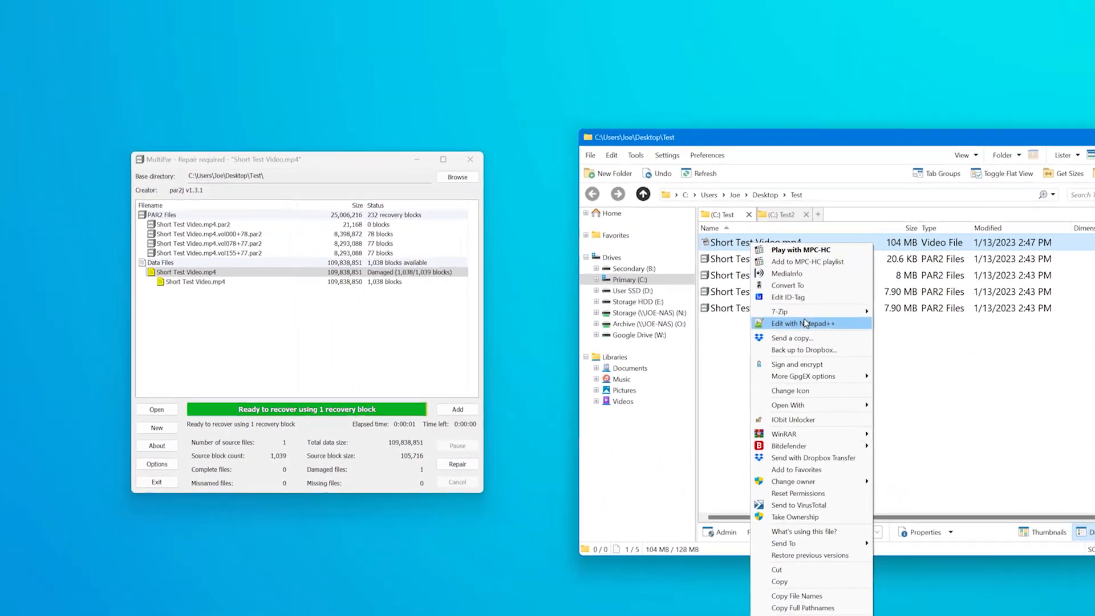
{"action": "left_click", "coordinate": [802, 323]}
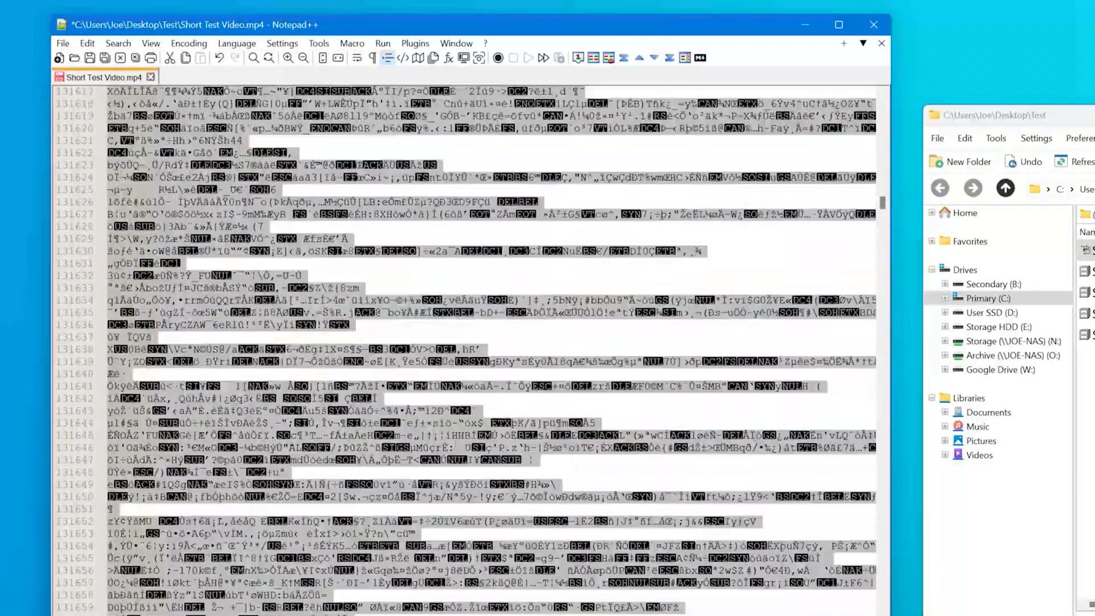
{"action": "scroll", "scroll_direction": "down", "scroll_amount": 3}
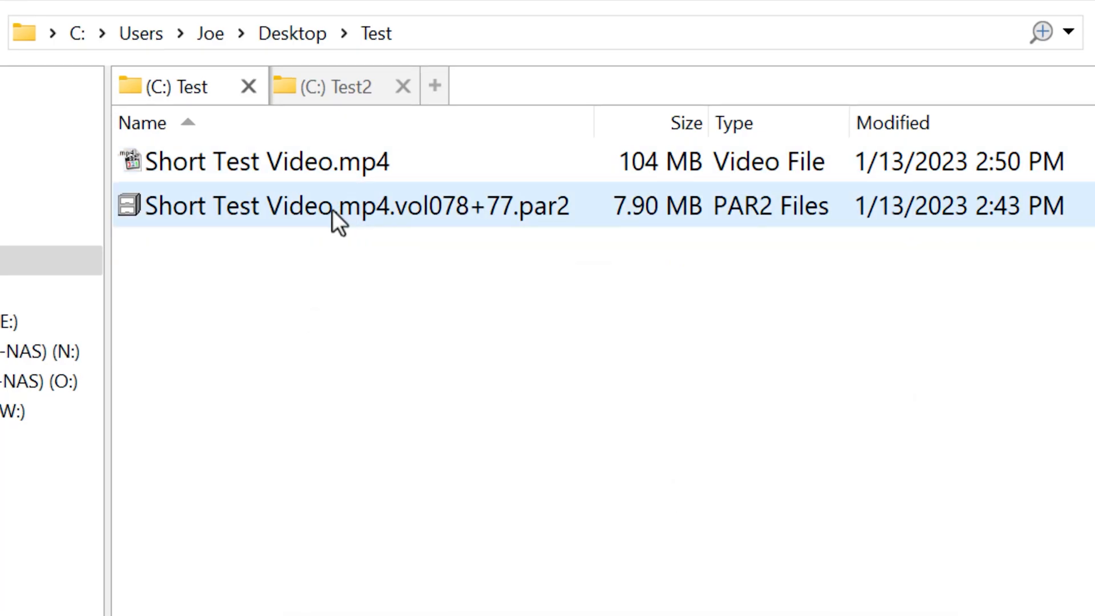
Open the remaining Short Test Video.mp4.vol078+77.par2 volume in MultiPar.
{"action": "double_click", "coordinate": [356, 206]}
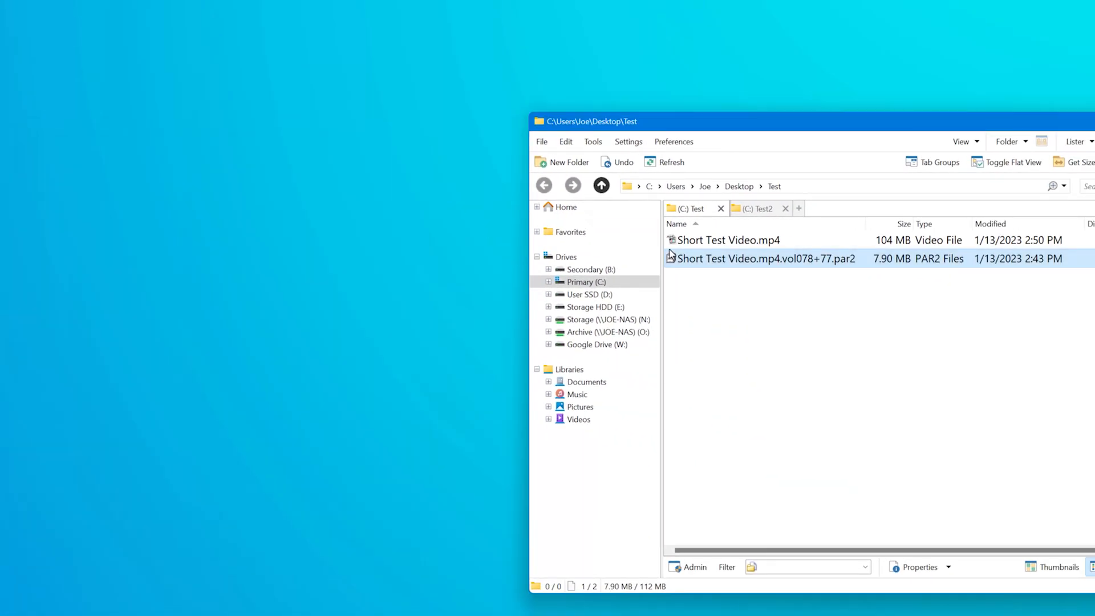
Open the vol078+77 recovery volume in Notepad++ for editing.
{"action": "right_click", "coordinate": [763, 259]}
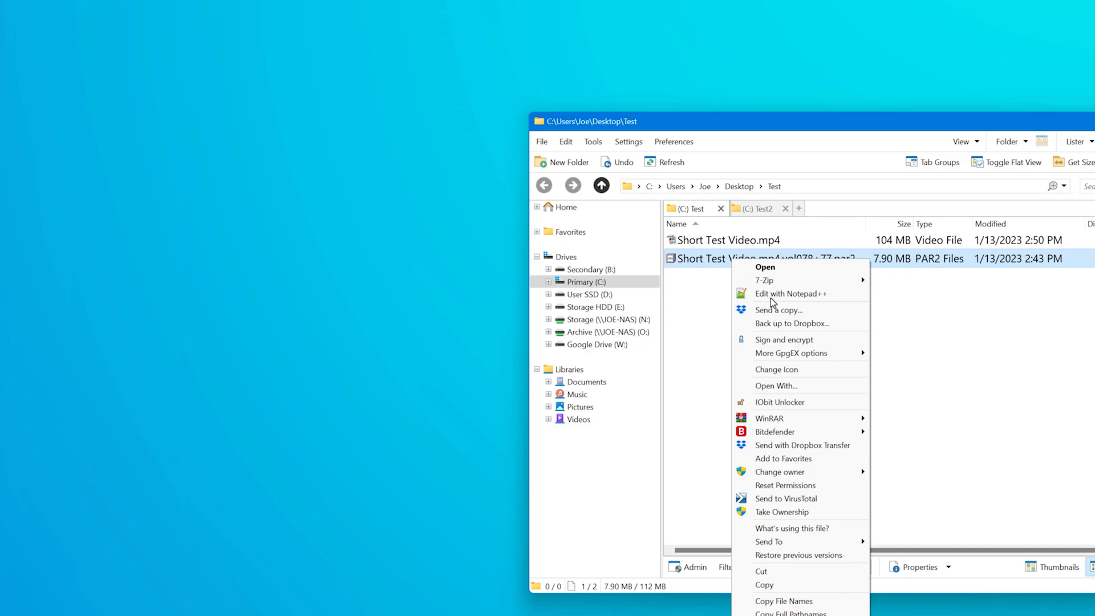
{"action": "left_click", "coordinate": [792, 293]}
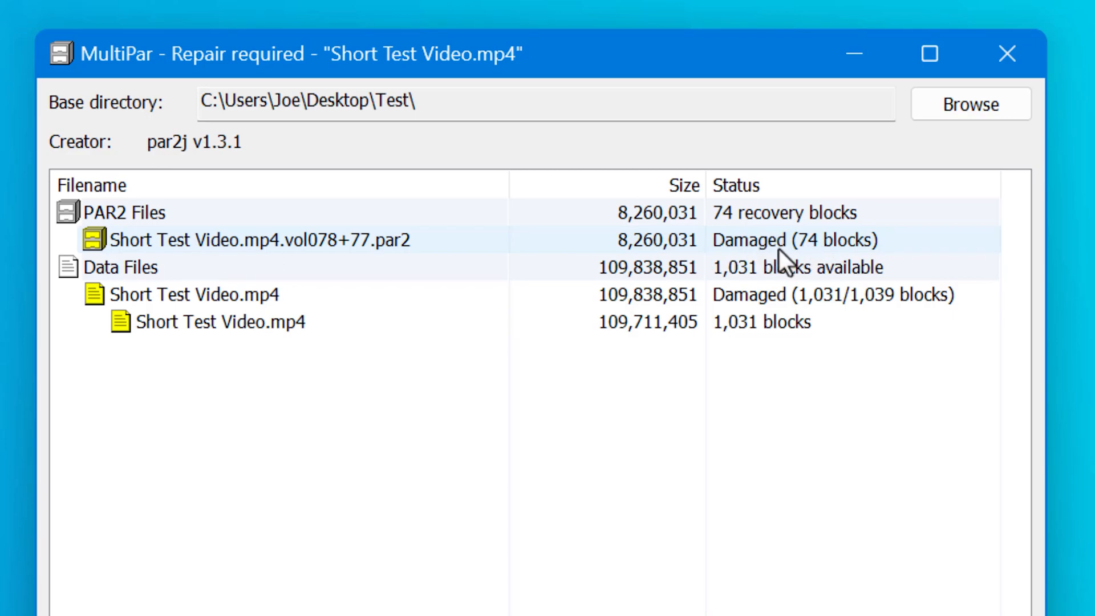
Repair the video from the damaged vol078+77 volume and open it for playback at 1920x1080.
{"action": "left_click", "coordinate": [220, 322]}
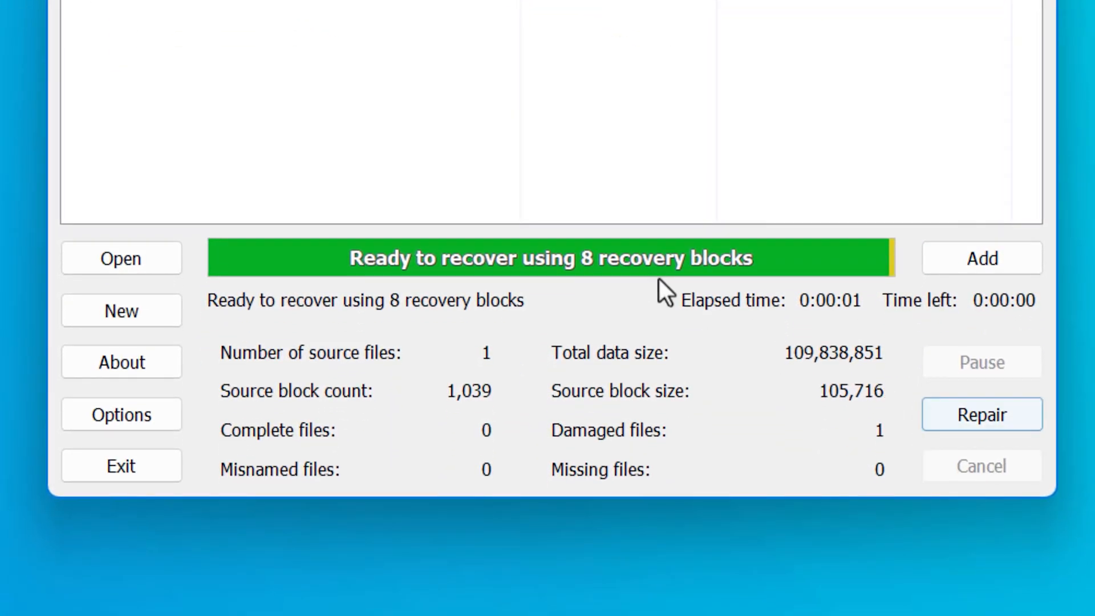
{"action": "left_click", "coordinate": [981, 413]}
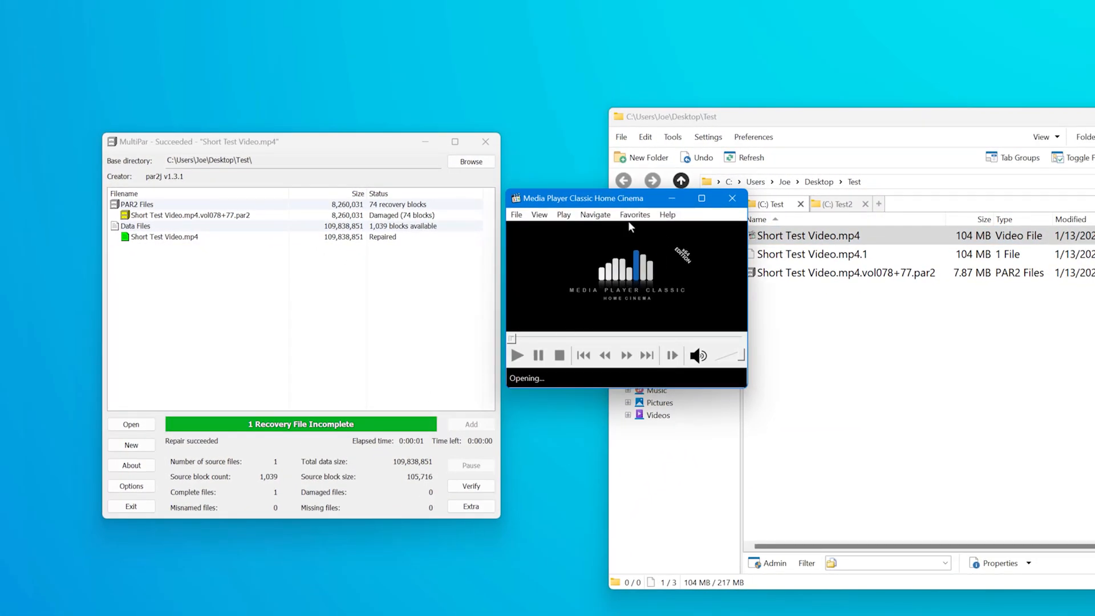
{"action": "left_click", "coordinate": [731, 199]}
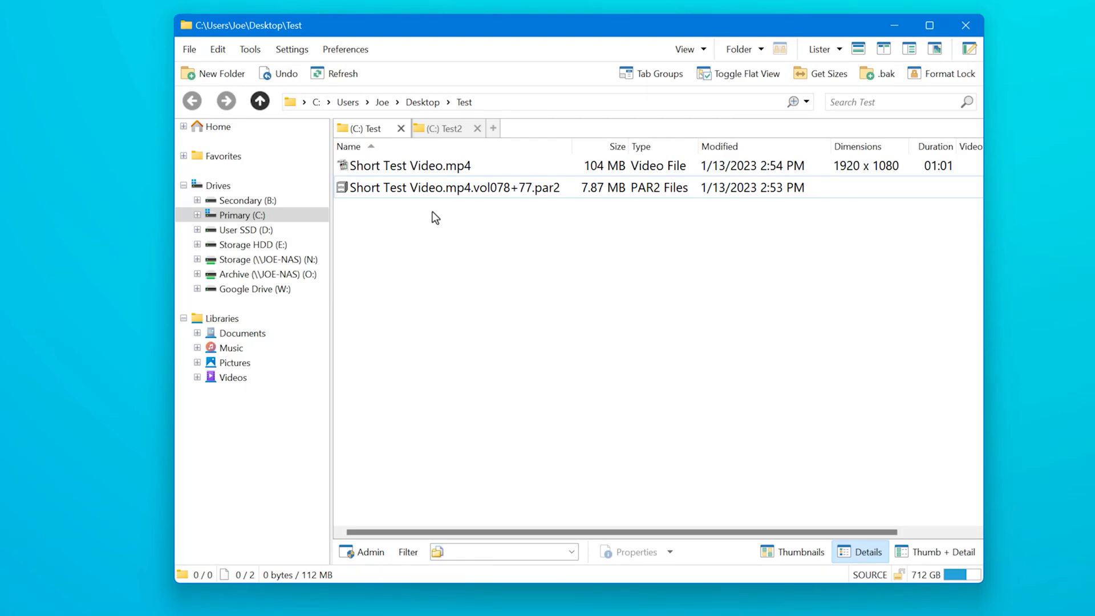
View Short Test Video.mp4's raw contents via Edit with Notepad++ from its context menu.
{"action": "left_click", "coordinate": [447, 187]}
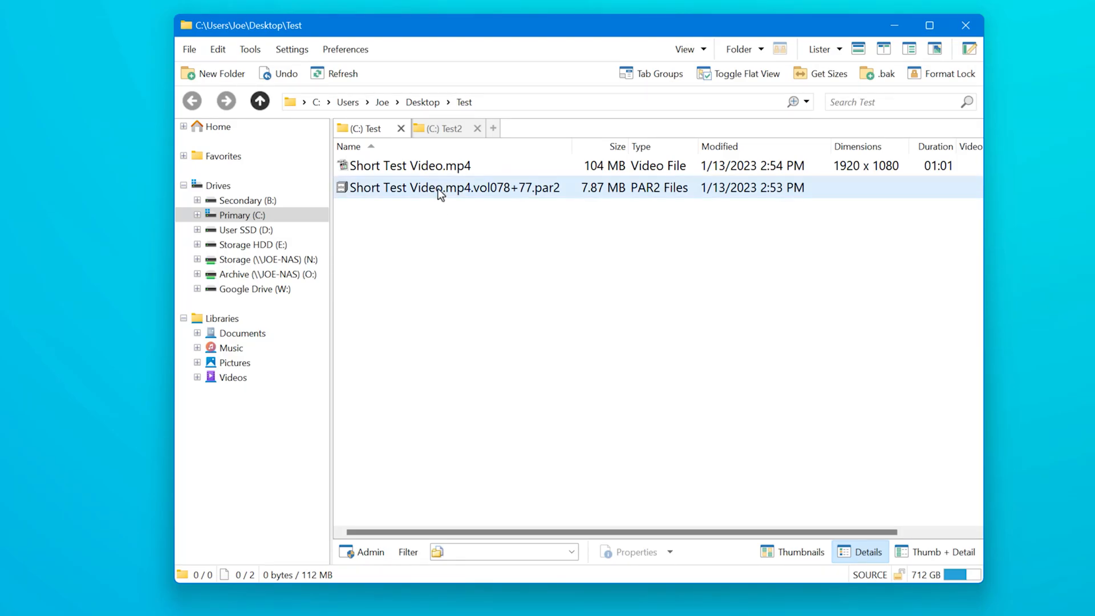
{"action": "right_click", "coordinate": [408, 166]}
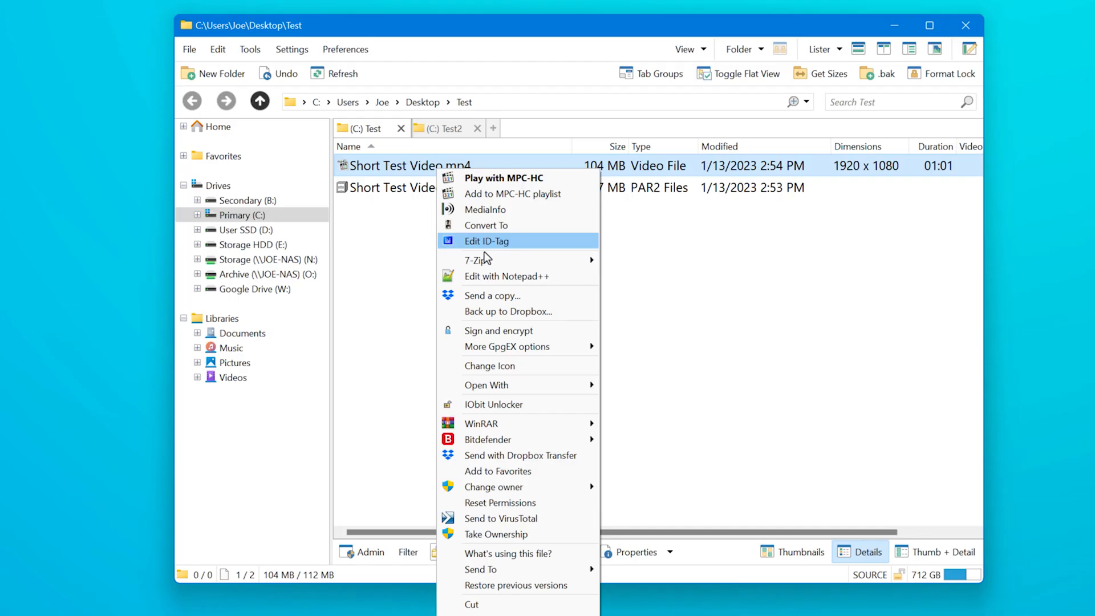
{"action": "left_click", "coordinate": [509, 276]}
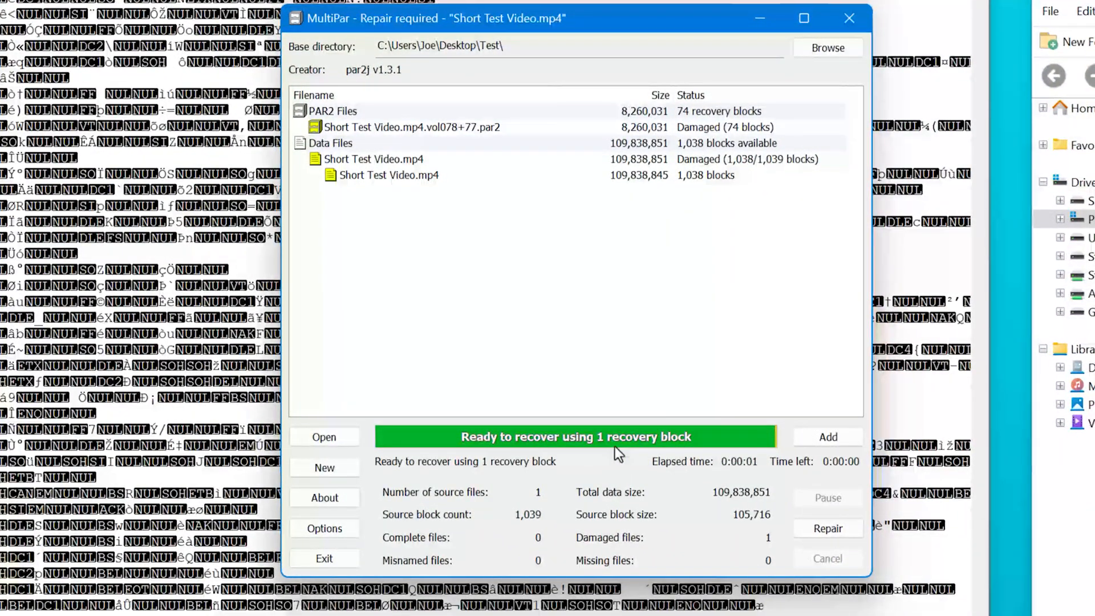
Select the damaged video entry to read its 1,038 of 1,039 block status.
{"action": "left_click", "coordinate": [373, 158]}
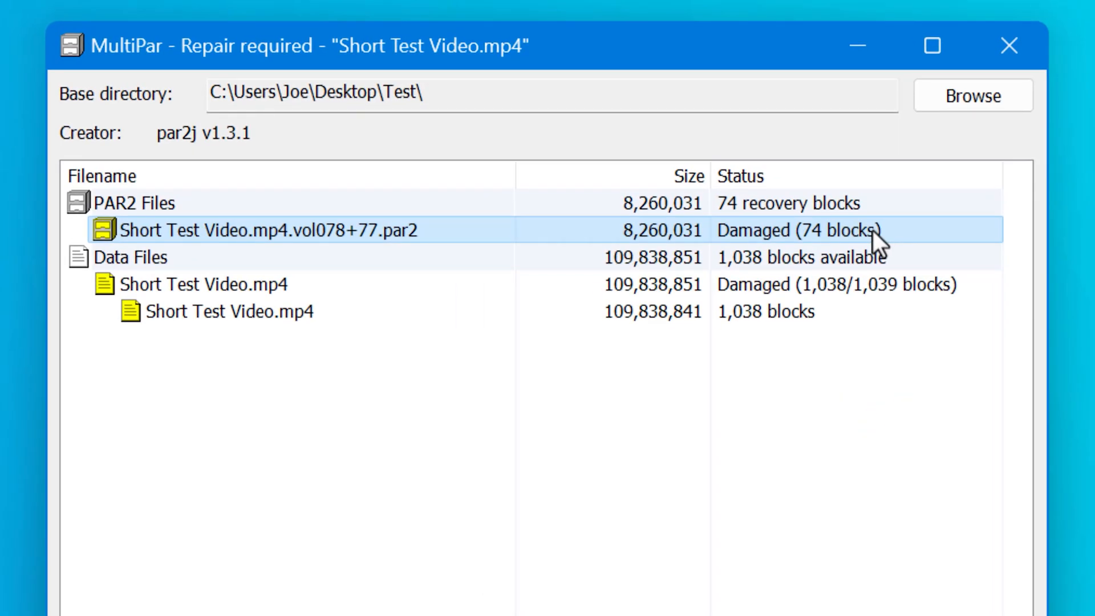
{"action": "mouse_move", "coordinate": [900, 247]}
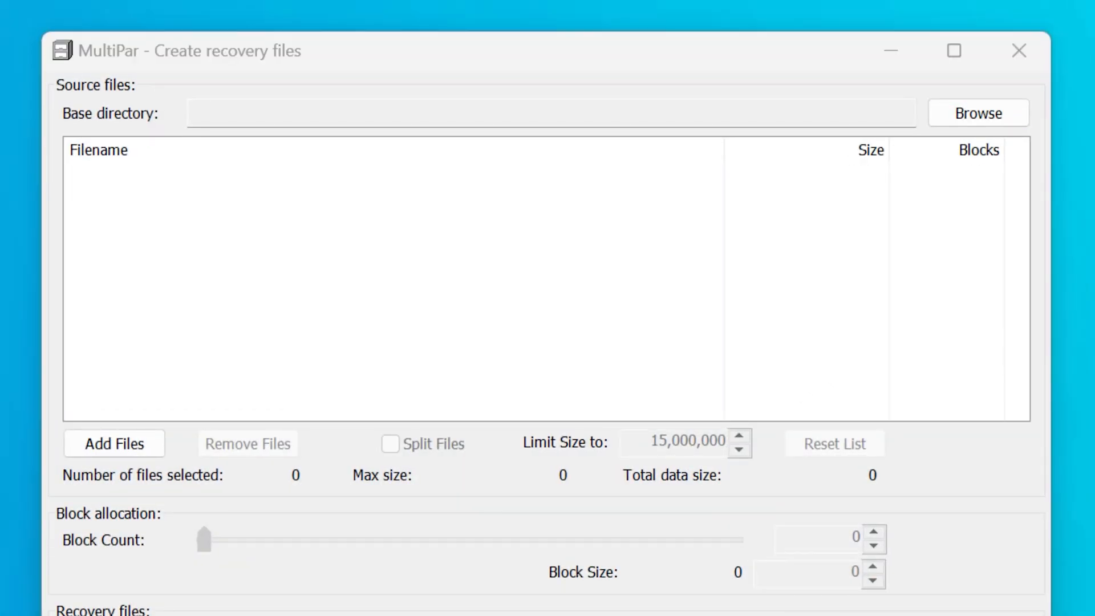
Add the ten Test2 audio files to the recovery set and create their PAR2 files.
{"action": "left_click_drag", "start_coordinate": [205, 540], "coordinate": [260, 540]}
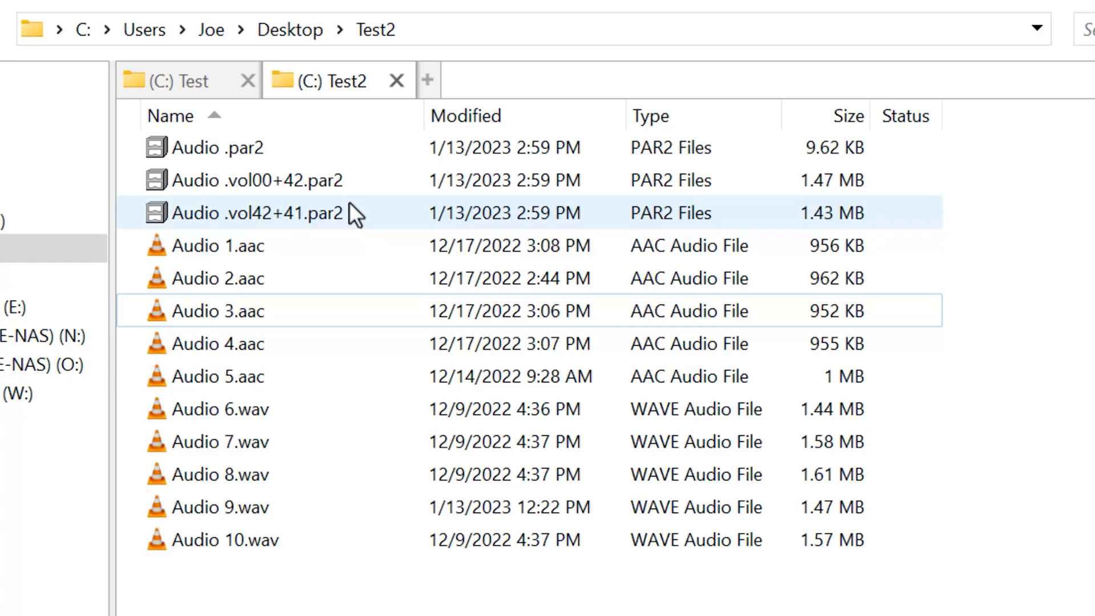
{"action": "left_click", "coordinate": [217, 278]}
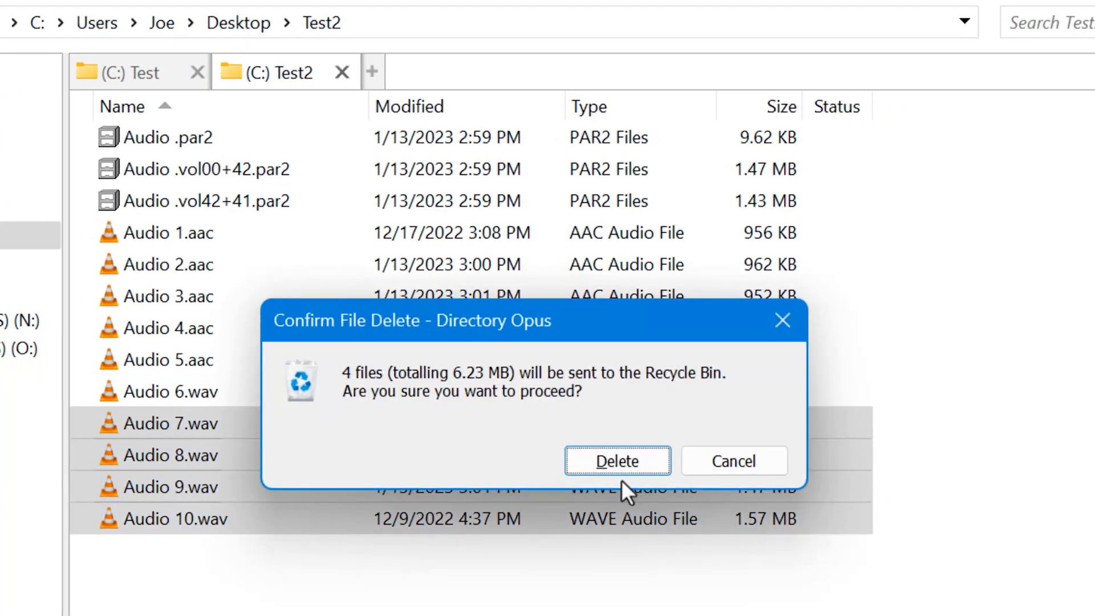
Confirm sending Audio 7.wav through Audio 10.wav to the Recycle Bin.
{"action": "left_click", "coordinate": [617, 461]}
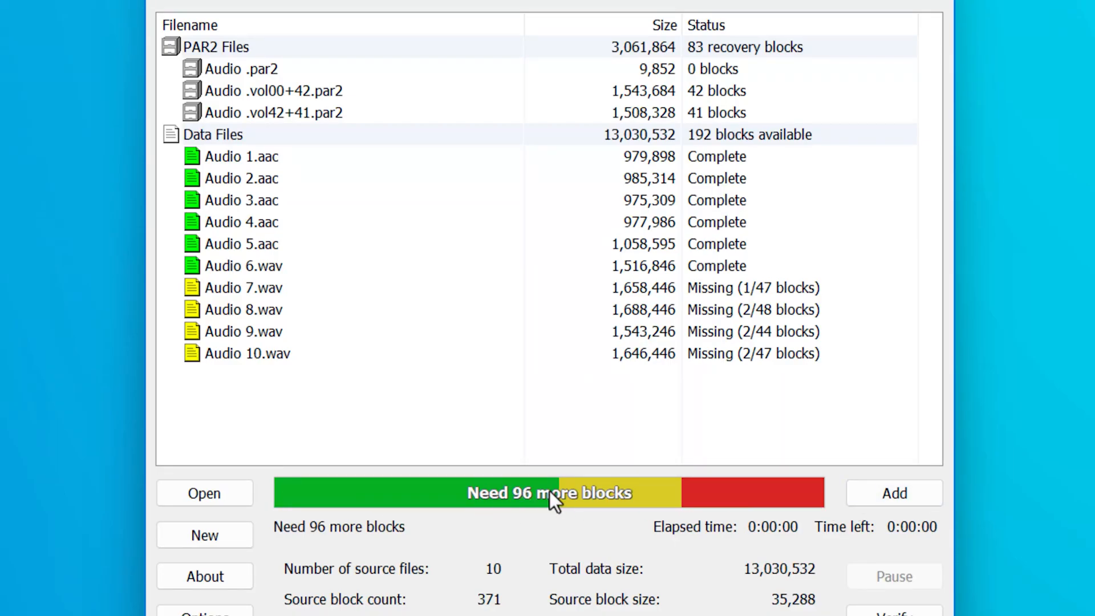
Verify Audio .par2, finding Audio 7–10 missing with 96 more blocks needed.
{"action": "left_click", "coordinate": [241, 223]}
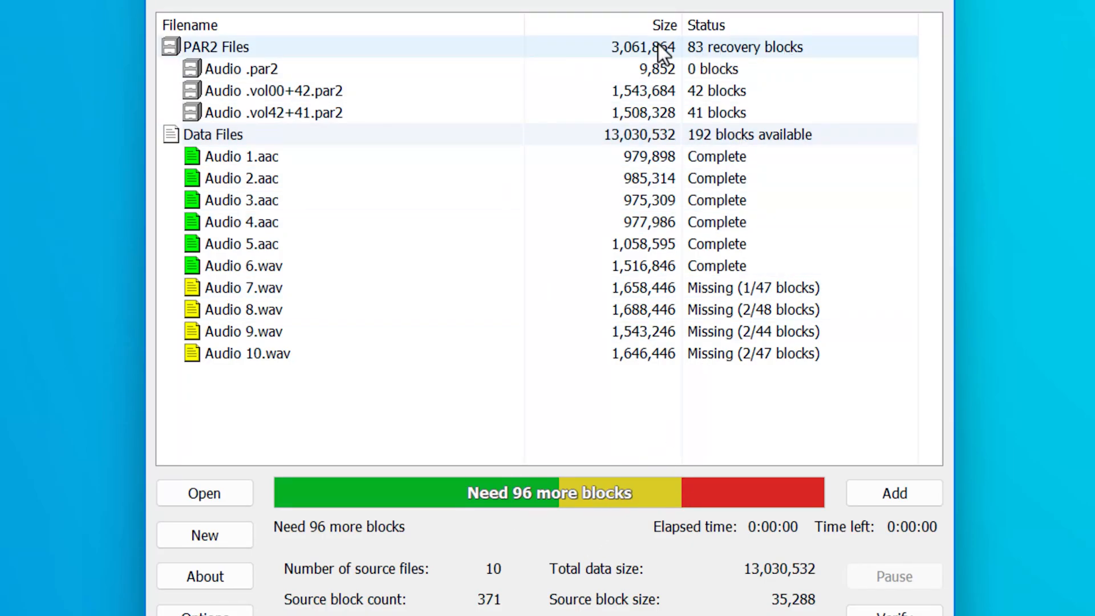
{"action": "mouse_move", "coordinate": [729, 513]}
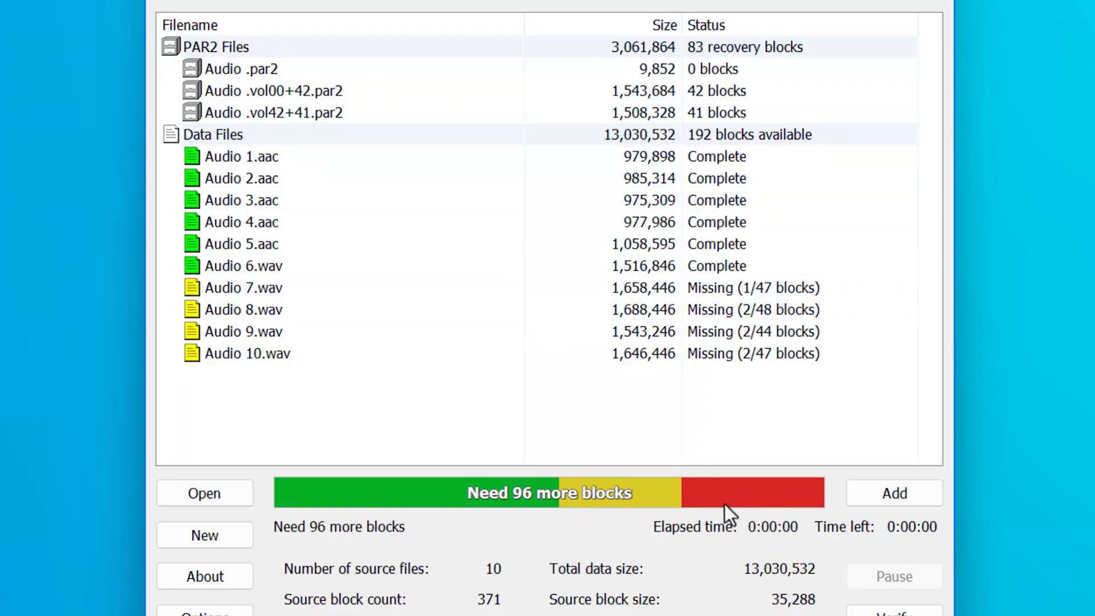
{"action": "mouse_move", "coordinate": [806, 498]}
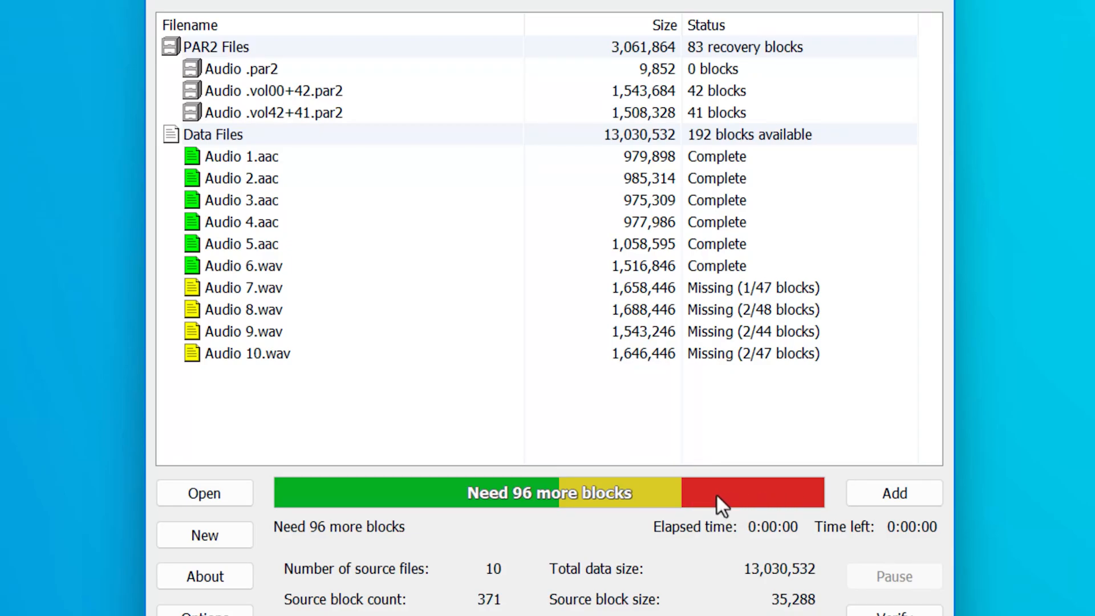
{"action": "mouse_move", "coordinate": [708, 486]}
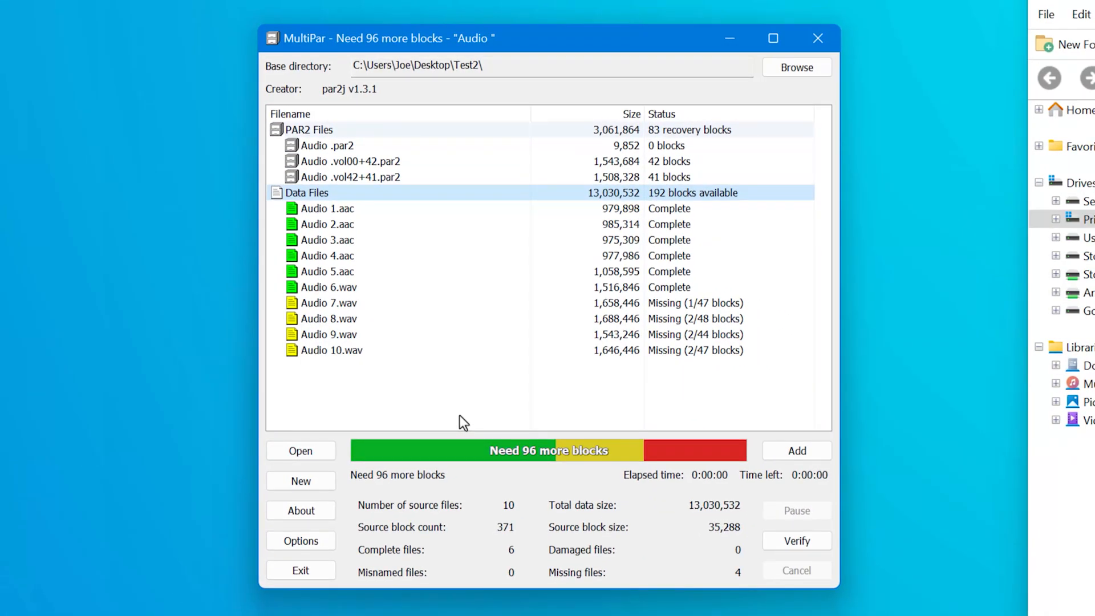
{"action": "mouse_move", "coordinate": [509, 396]}
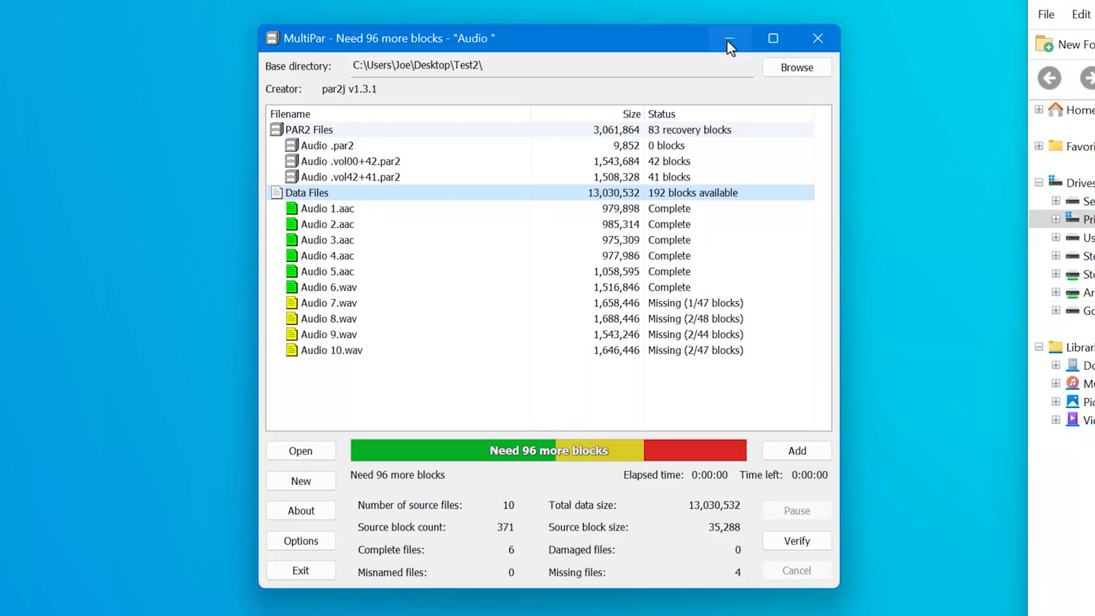
Minimize MultiPar and rename Audio 5.aac to Audio 5.aac2.
{"action": "left_click", "coordinate": [729, 39]}
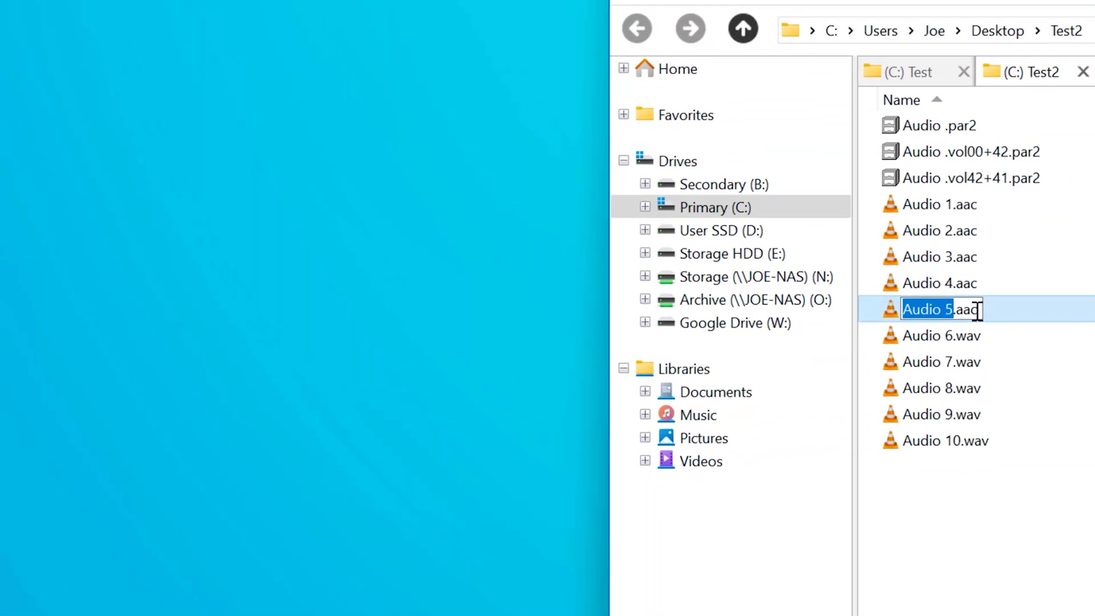
{"action": "type", "text": "2"}
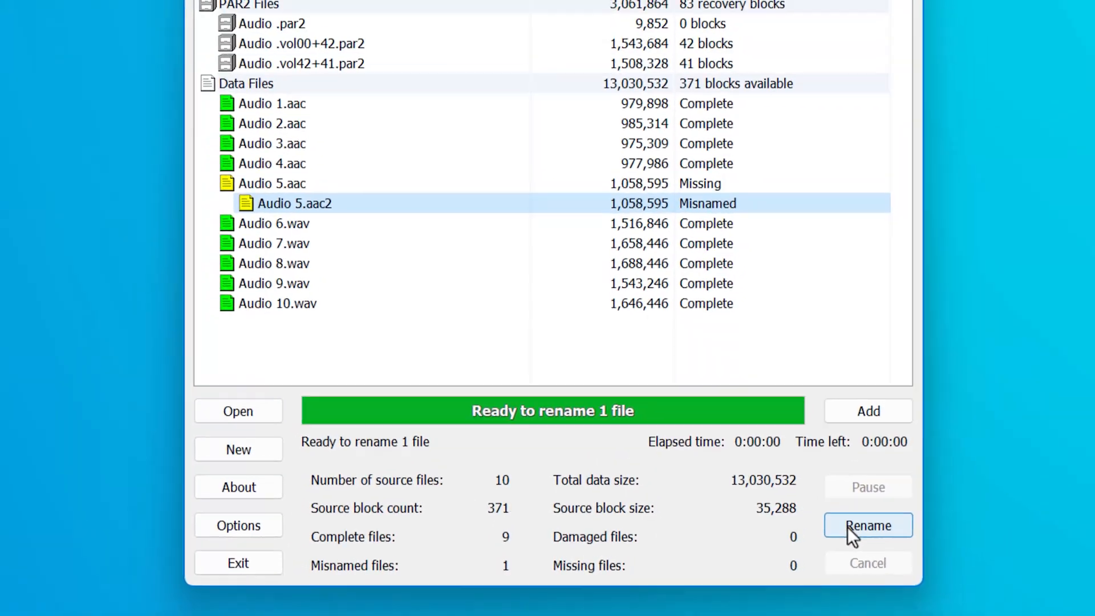
Rename the misnamed Audio 5.aac2 back to Audio 5.aac.
{"action": "left_click", "coordinate": [867, 525]}
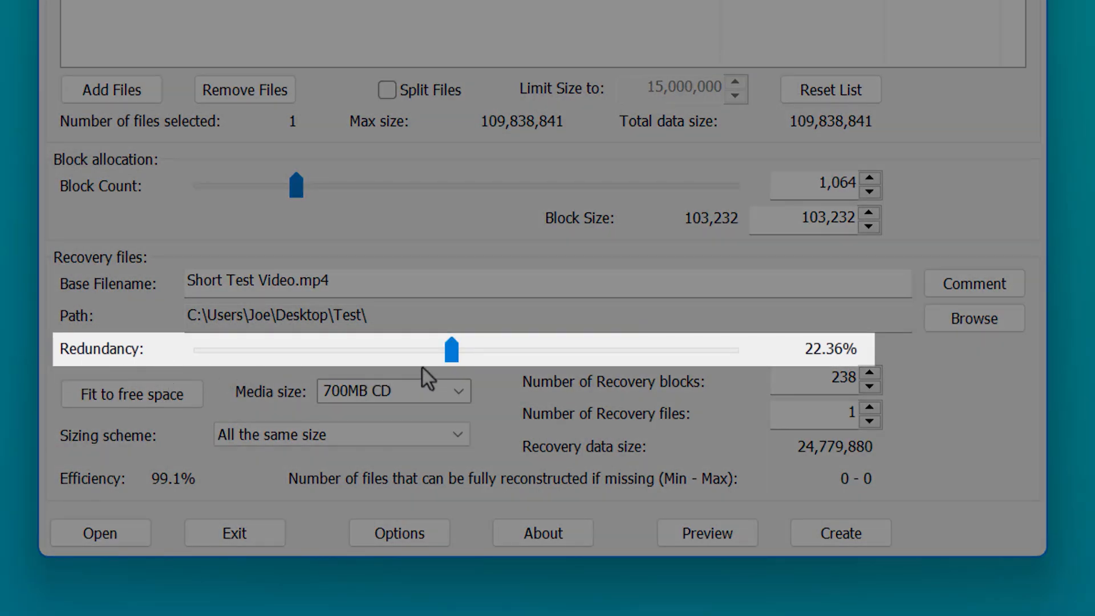
Try redundancy values of about 11, 14, 22 and 21 percent, then 100 percent.
{"action": "left_click_drag", "start_coordinate": [450, 349], "coordinate": [381, 349]}
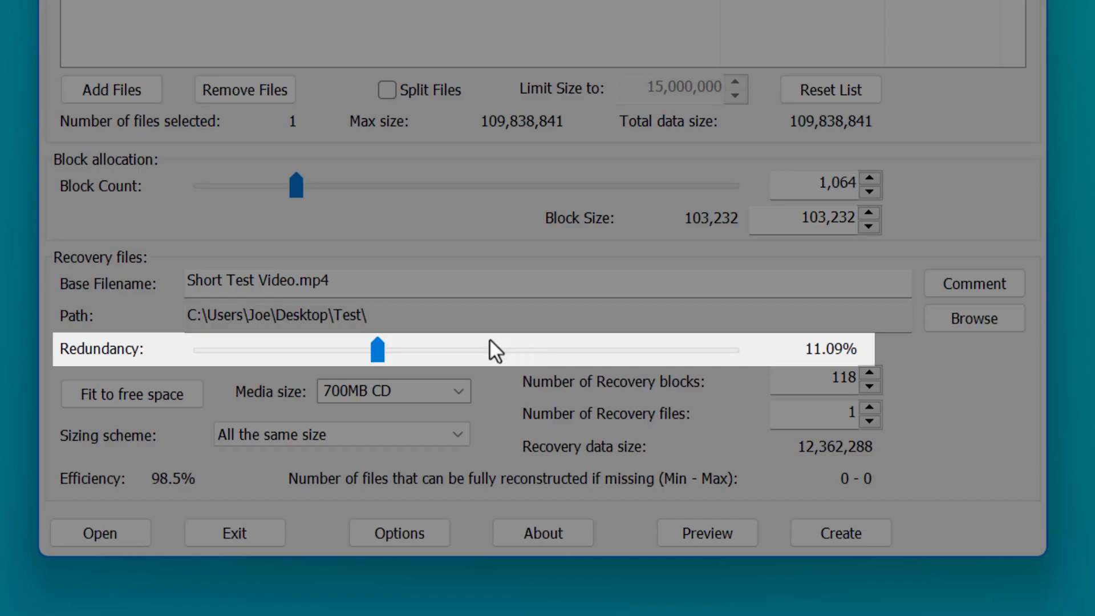
{"action": "left_click_drag", "start_coordinate": [378, 349], "coordinate": [402, 349]}
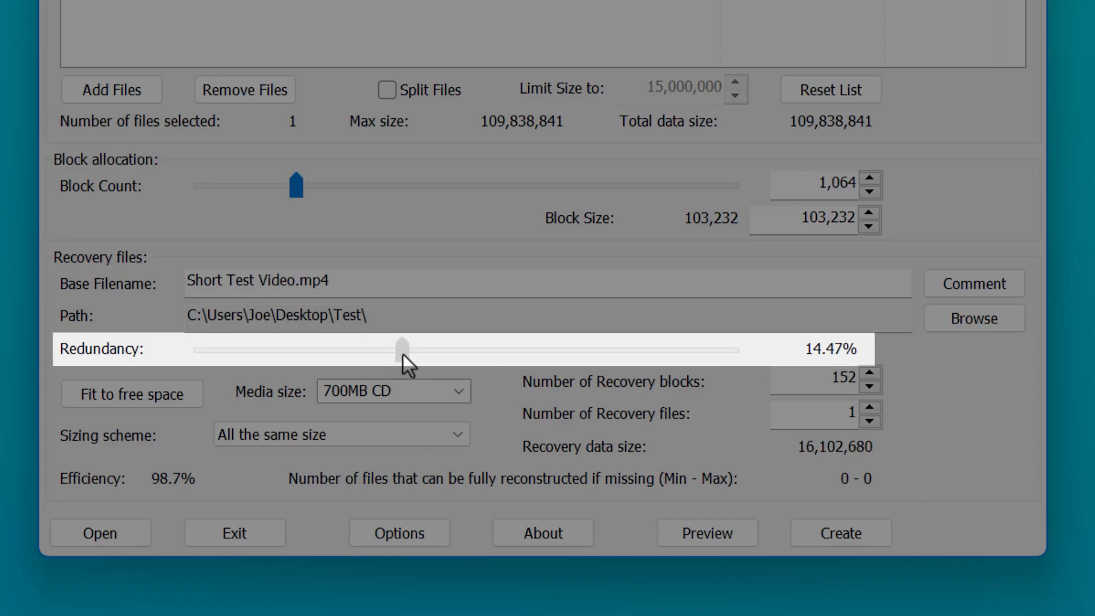
{"action": "left_click_drag", "start_coordinate": [400, 348], "coordinate": [451, 348]}
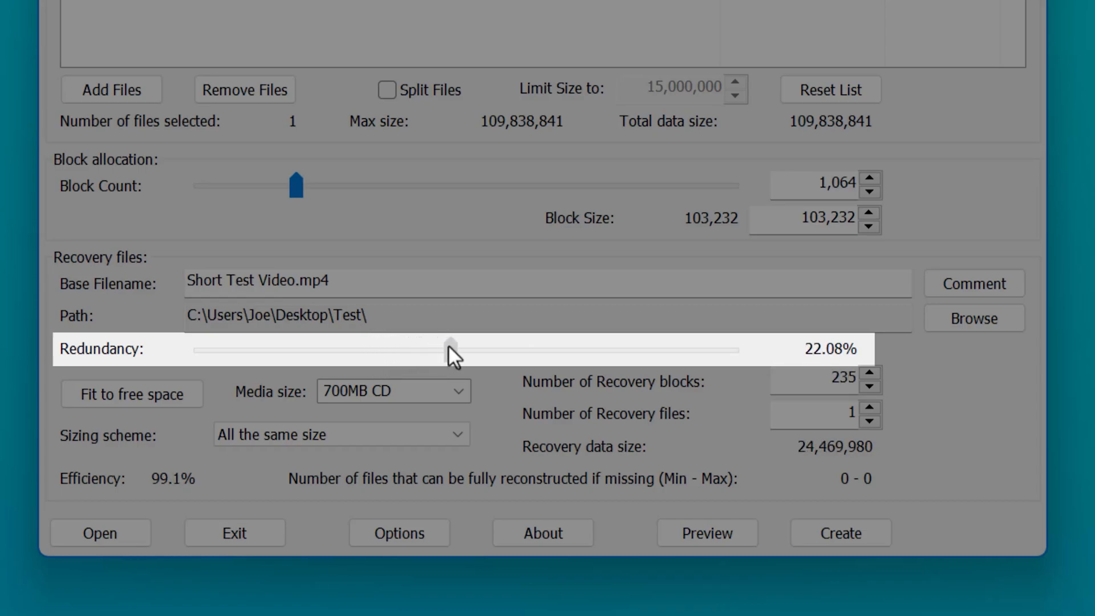
{"action": "left_click_drag", "start_coordinate": [450, 349], "coordinate": [442, 349]}
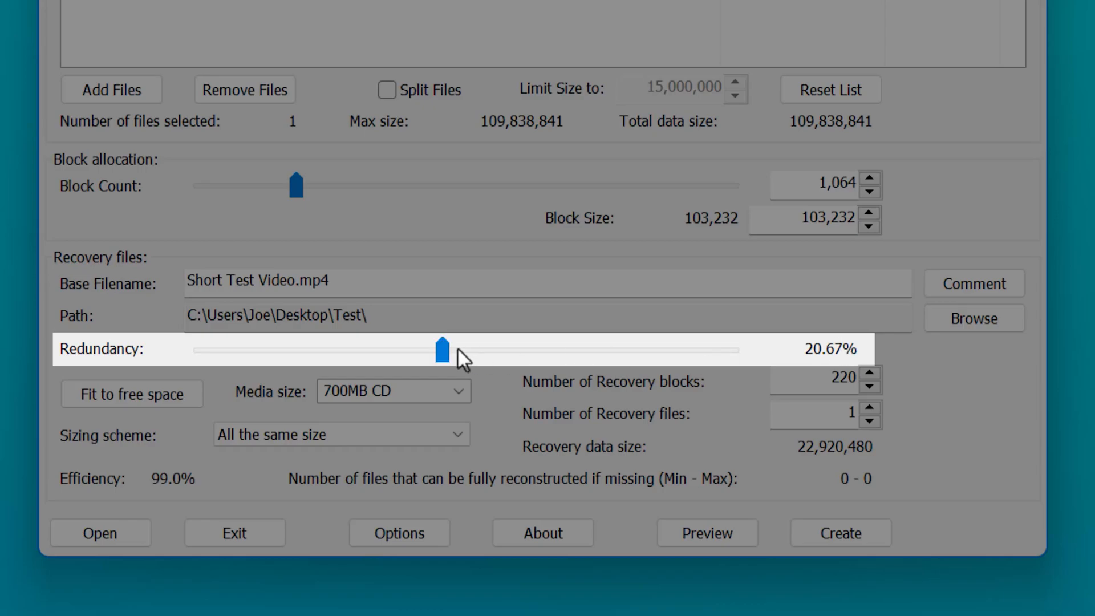
{"action": "left_click_drag", "start_coordinate": [443, 346], "coordinate": [731, 347]}
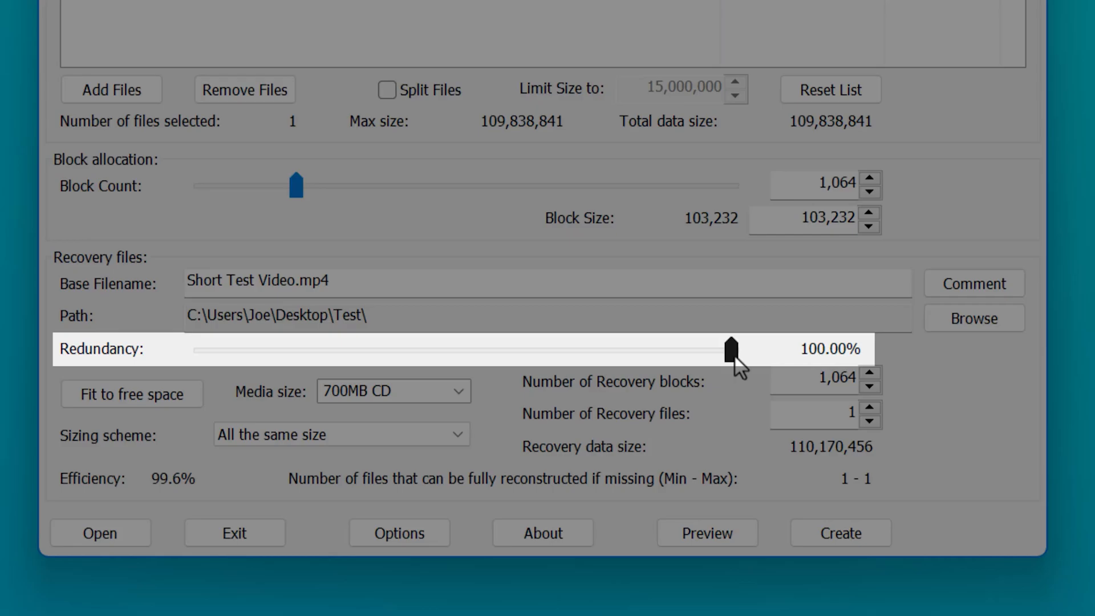
Settle redundancy through 33, 53 and 50 percent to about 69 percent and edit the recovery block count.
{"action": "left_click_drag", "start_coordinate": [729, 349], "coordinate": [504, 349]}
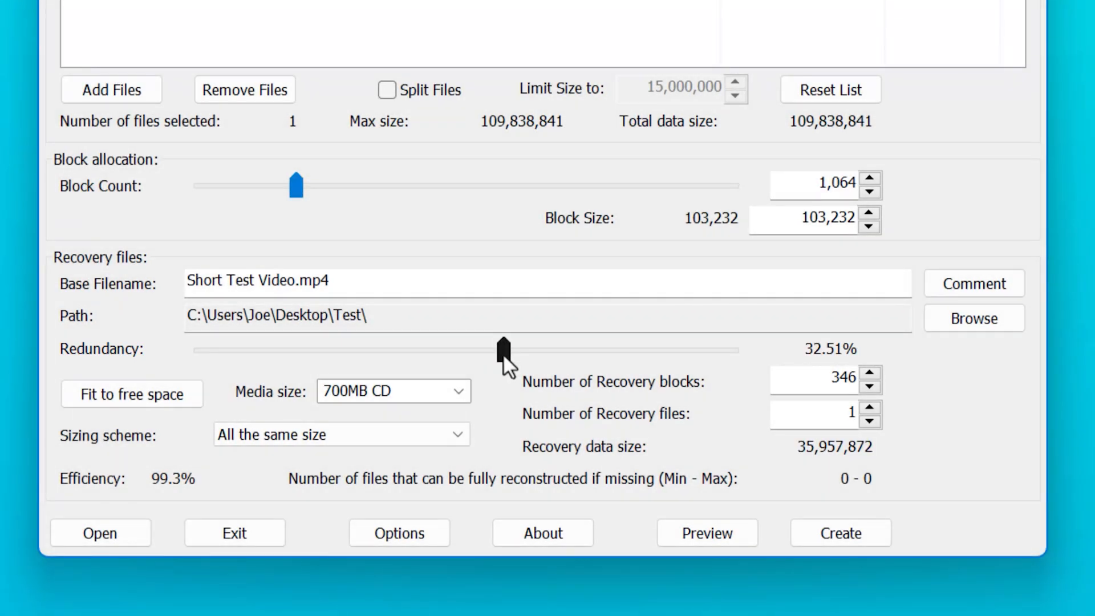
{"action": "left_click_drag", "start_coordinate": [503, 347], "coordinate": [583, 347]}
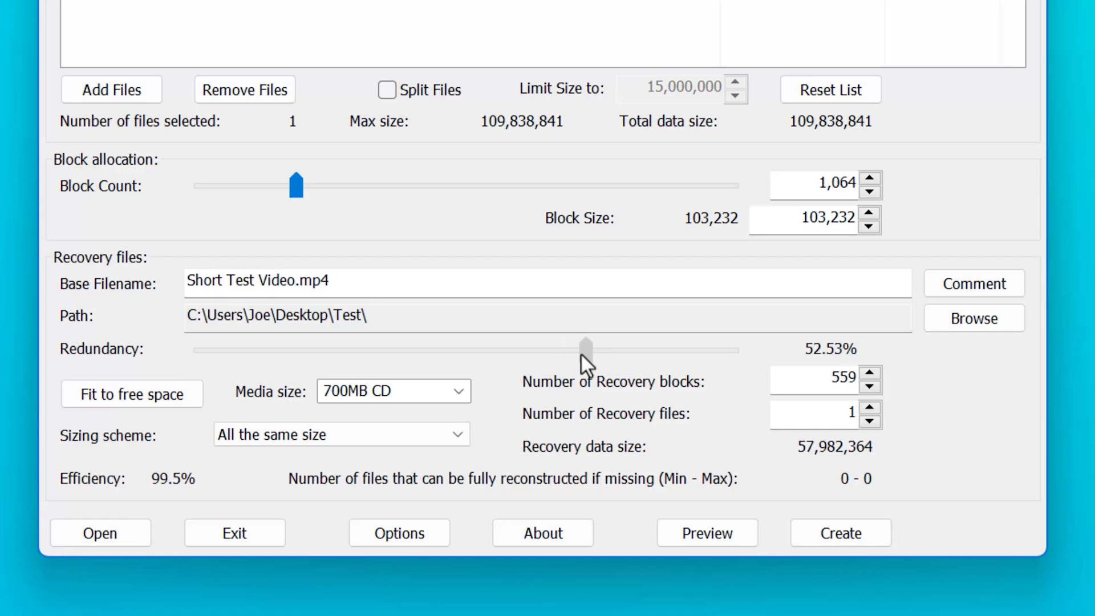
{"action": "left_click_drag", "start_coordinate": [586, 347], "coordinate": [582, 347]}
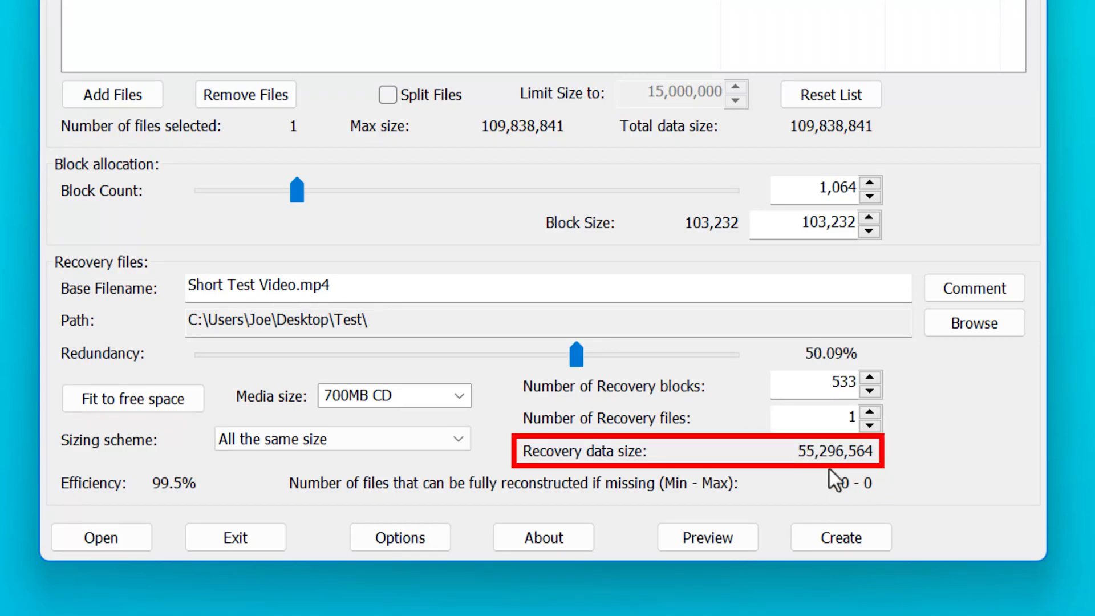
{"action": "left_click_drag", "start_coordinate": [574, 354], "coordinate": [520, 354]}
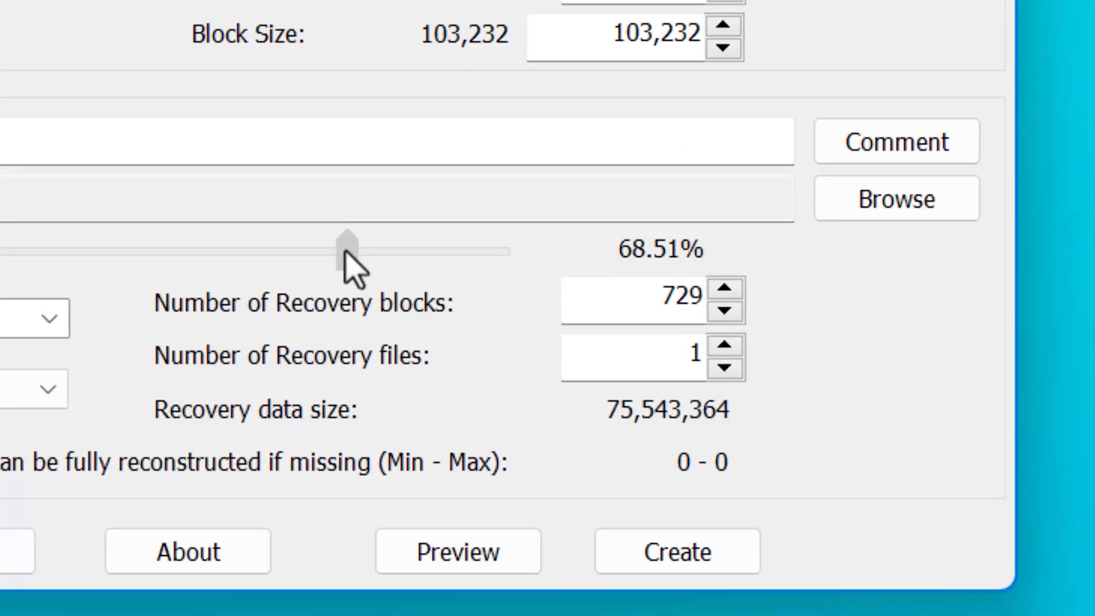
{"action": "left_click", "coordinate": [636, 296]}
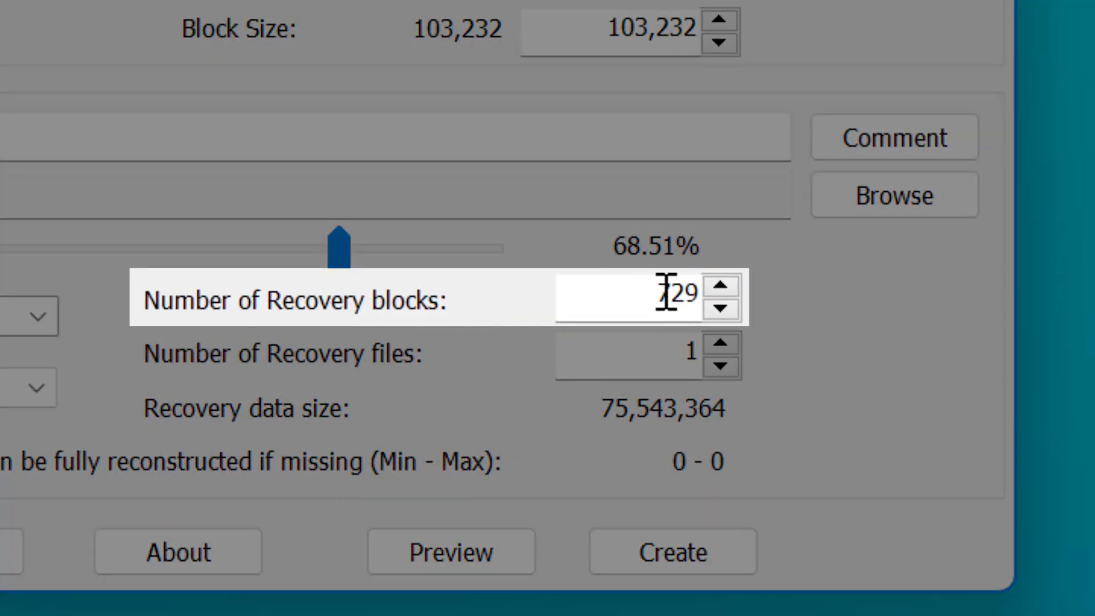
{"action": "left_click_drag", "start_coordinate": [339, 248], "coordinate": [425, 248]}
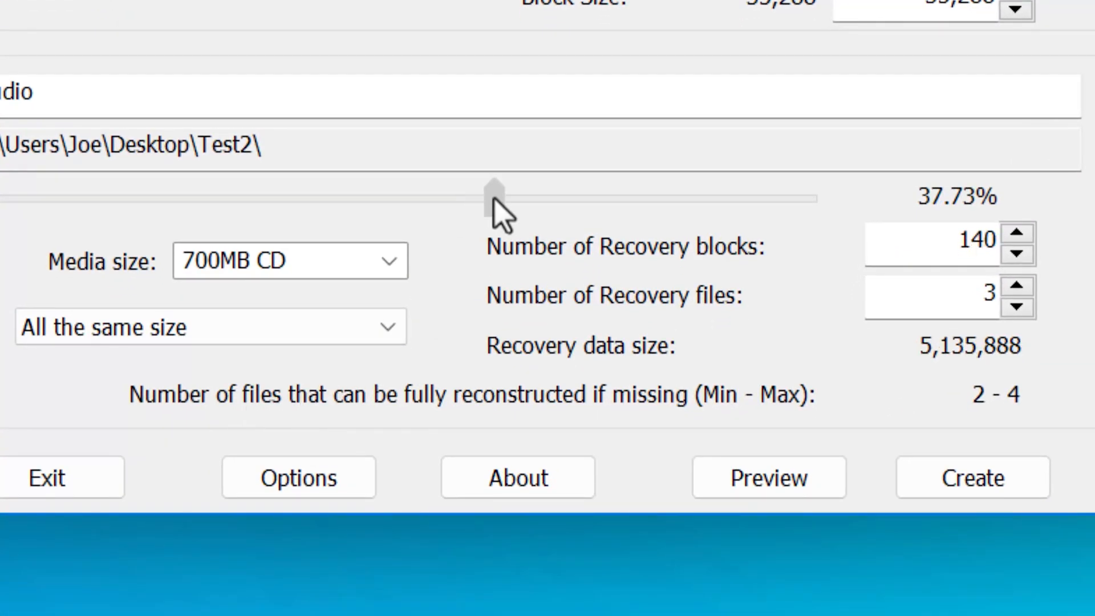
Lower the Test2 set's redundancy slightly to about 36.65%, giving 136 recovery blocks.
{"action": "left_click_drag", "start_coordinate": [493, 196], "coordinate": [487, 196]}
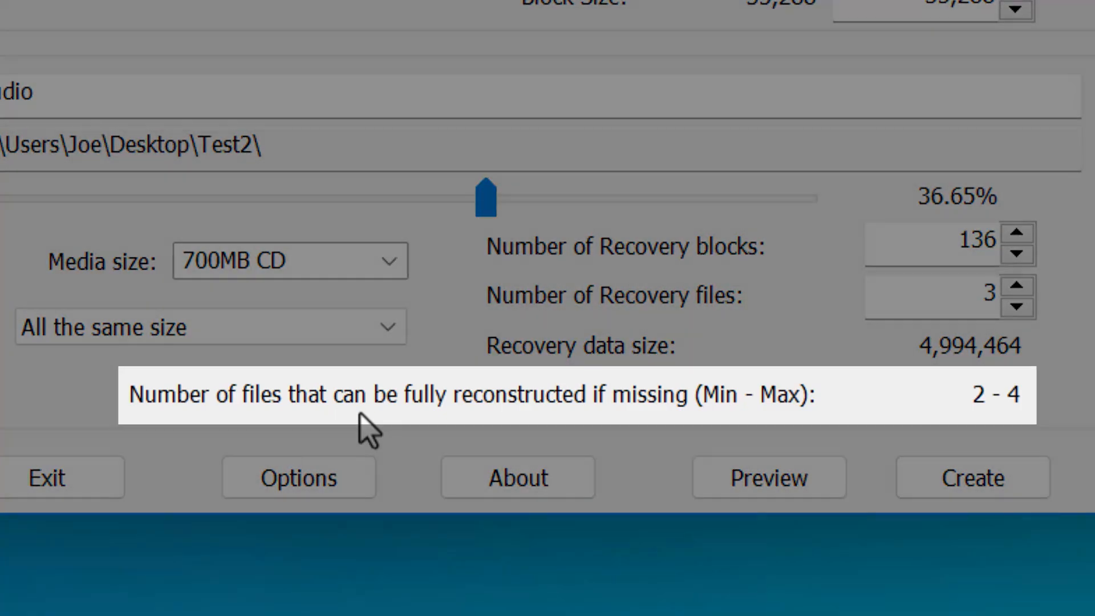
{"action": "mouse_move", "coordinate": [1082, 410]}
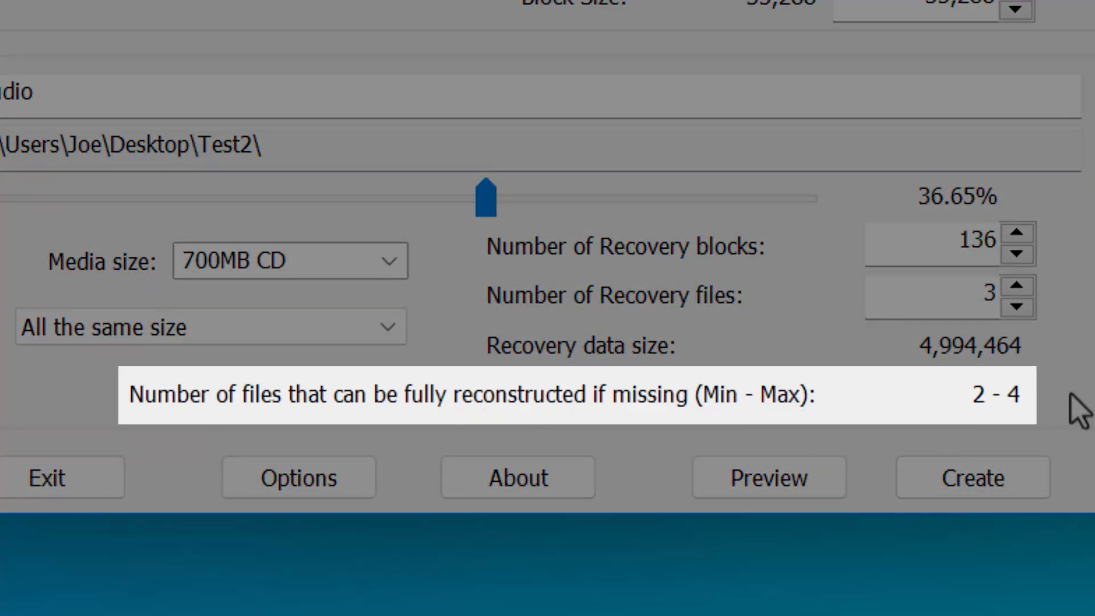
{"action": "mouse_move", "coordinate": [991, 425]}
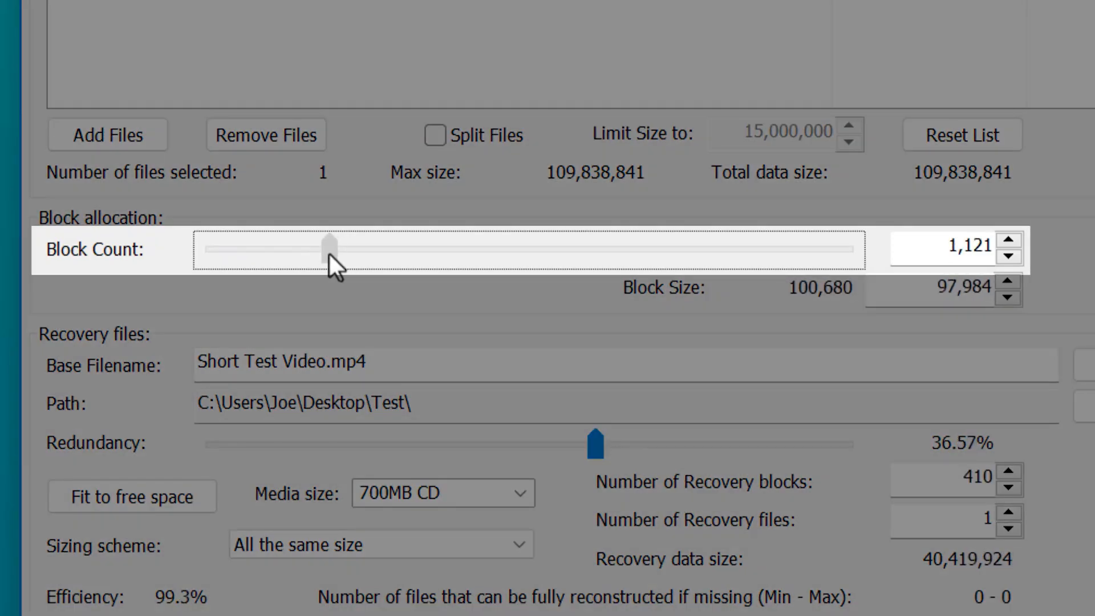
Try block counts of about 1,061, 1,926 and 1,183, ending at 1,003 blocks of 109,512 bytes.
{"action": "left_click_drag", "start_coordinate": [330, 248], "coordinate": [325, 249]}
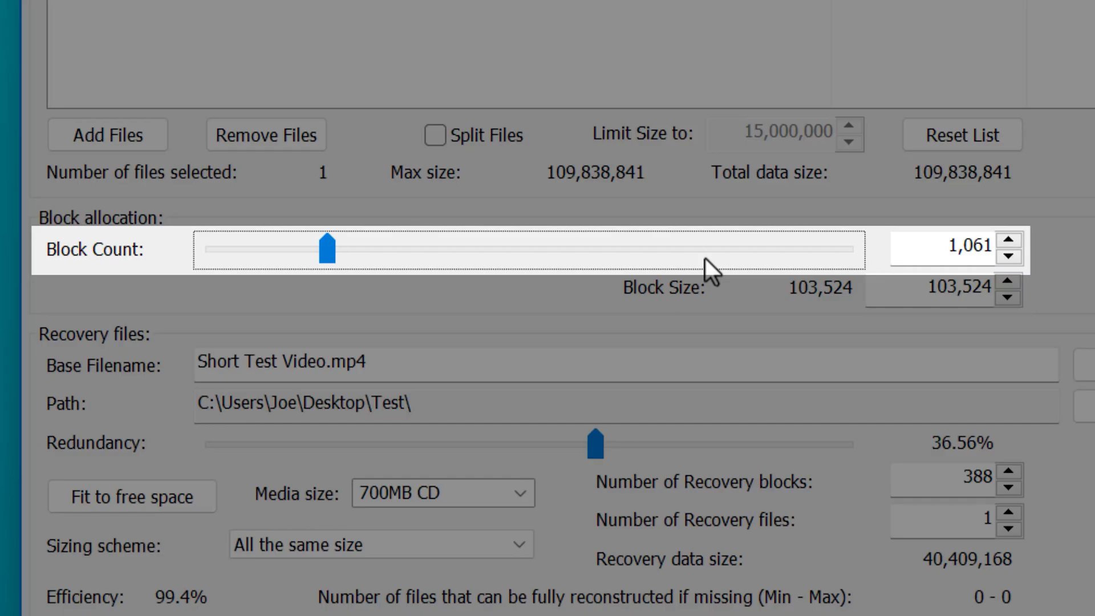
{"action": "left_click_drag", "start_coordinate": [326, 247], "coordinate": [369, 247]}
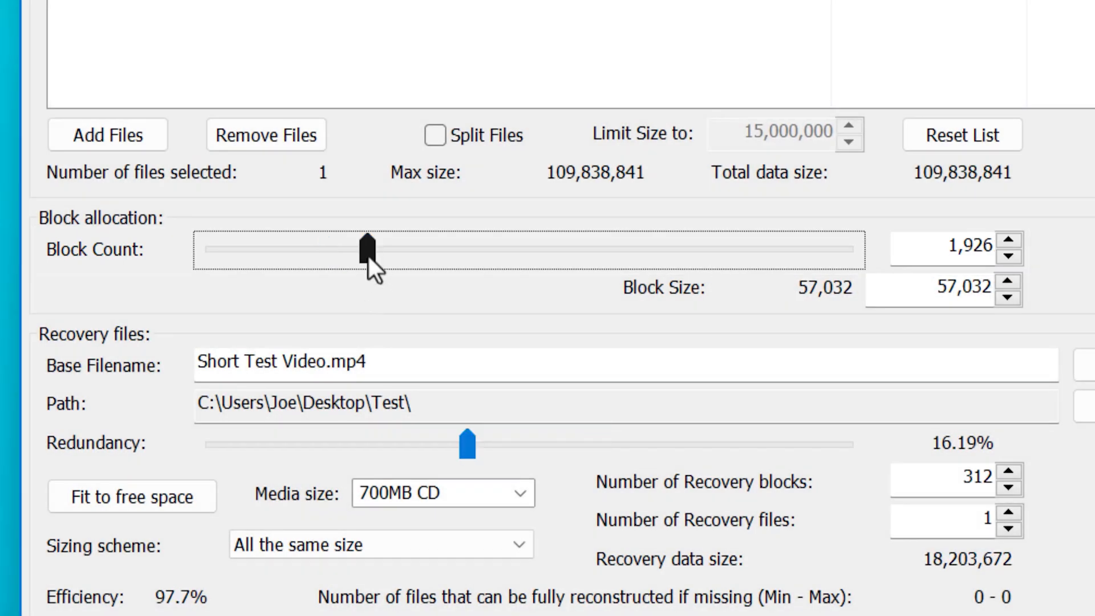
{"action": "left_click_drag", "start_coordinate": [369, 247], "coordinate": [332, 248]}
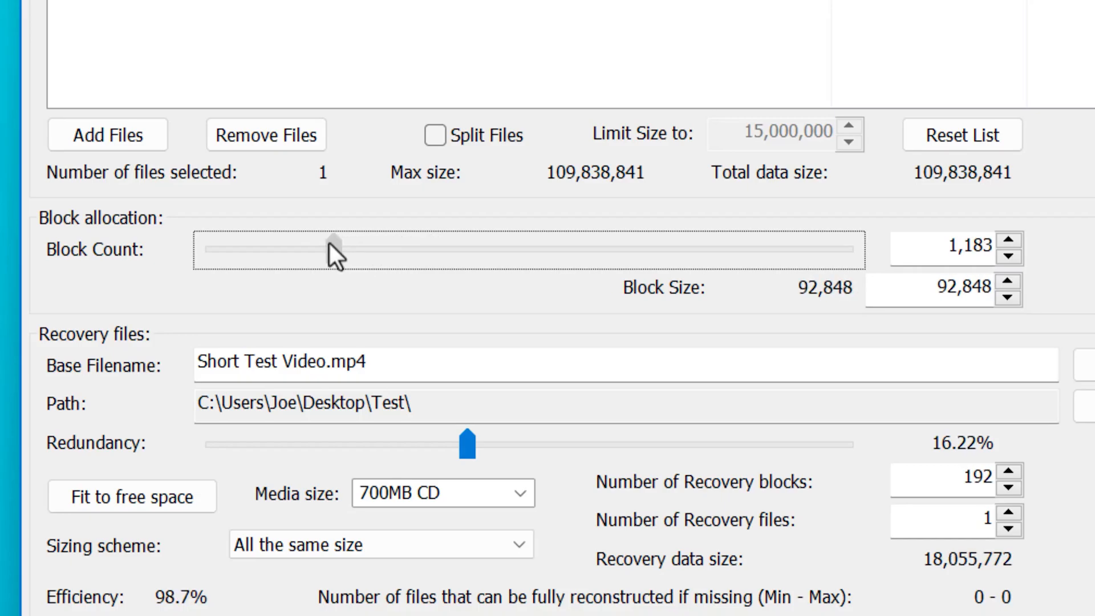
{"action": "left_click_drag", "start_coordinate": [331, 250], "coordinate": [323, 249]}
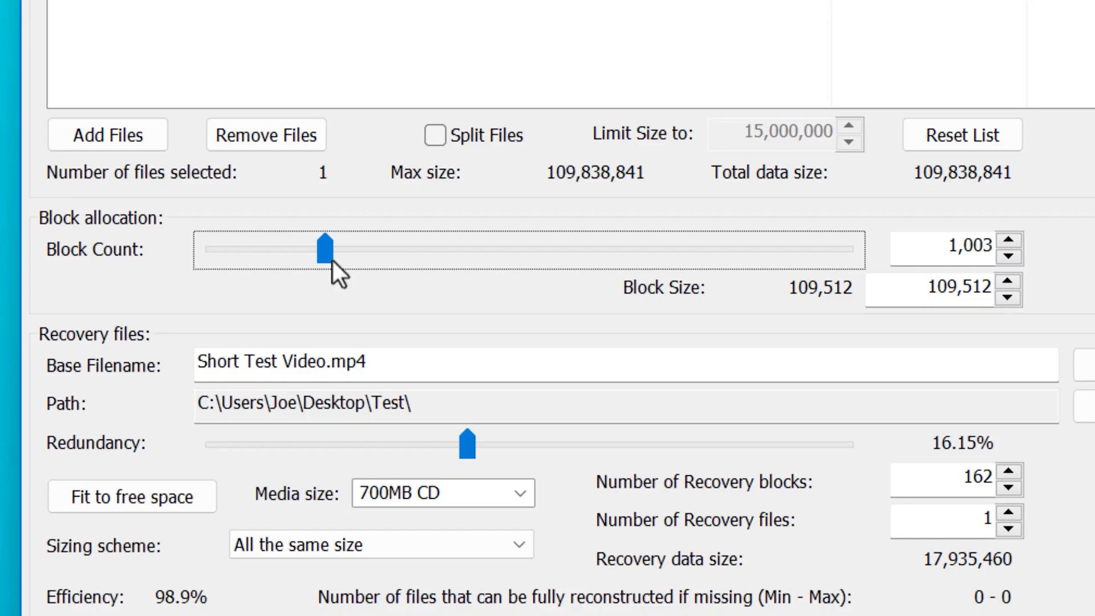
{"action": "left_click_drag", "start_coordinate": [323, 247], "coordinate": [330, 247]}
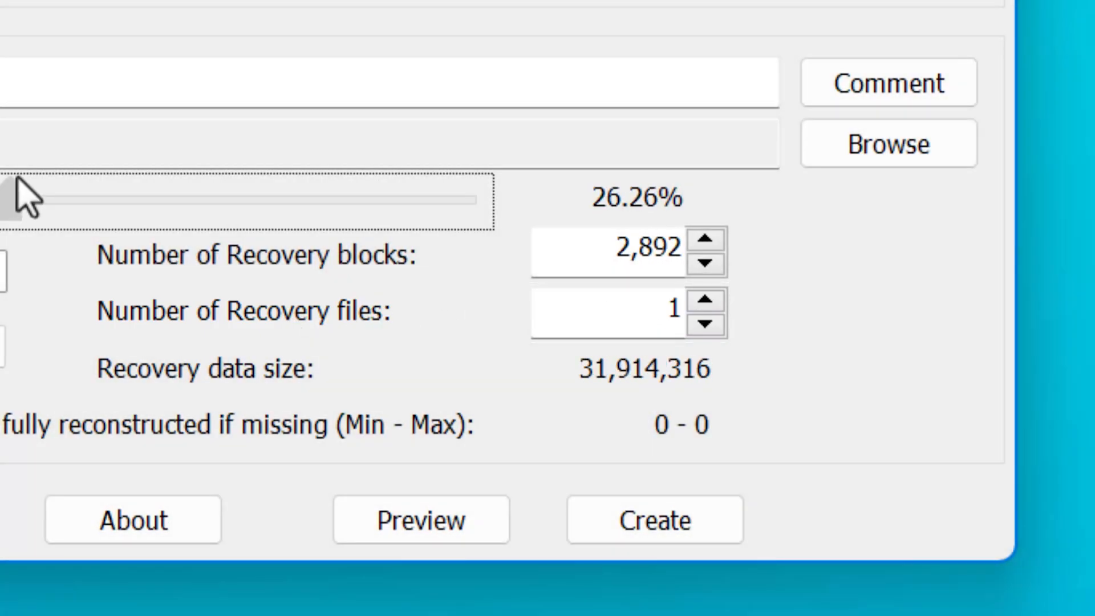
Try redundancy levels from about 29% through 38% and 53% up to the full 100%.
{"action": "left_click_drag", "start_coordinate": [7, 198], "coordinate": [80, 198]}
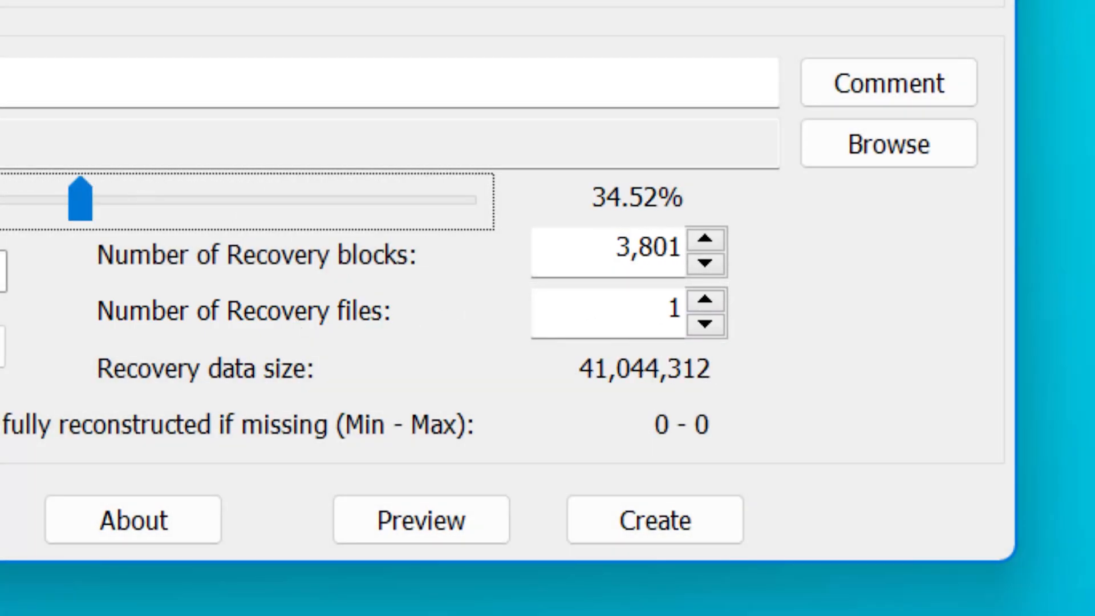
{"action": "left_click_drag", "start_coordinate": [80, 197], "coordinate": [32, 197]}
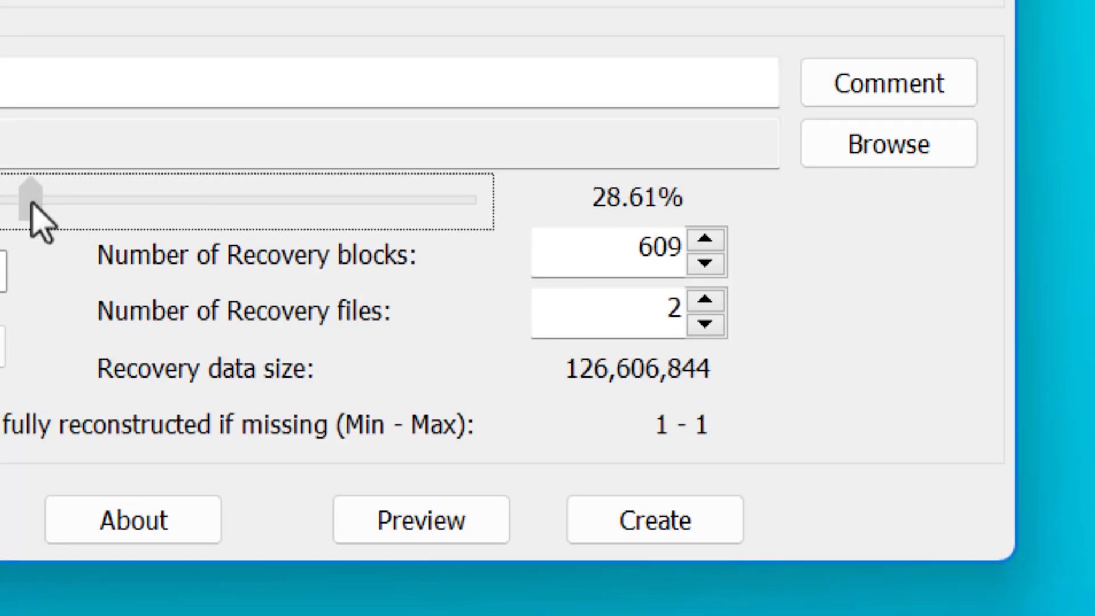
{"action": "left_click_drag", "start_coordinate": [27, 195], "coordinate": [108, 195]}
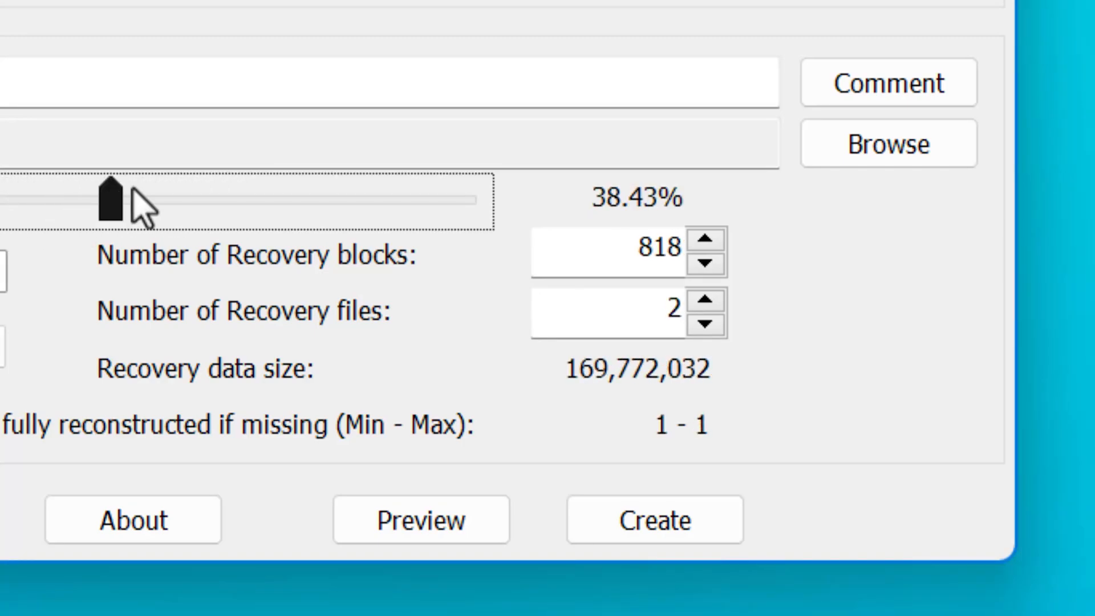
{"action": "left_click_drag", "start_coordinate": [112, 198], "coordinate": [214, 199]}
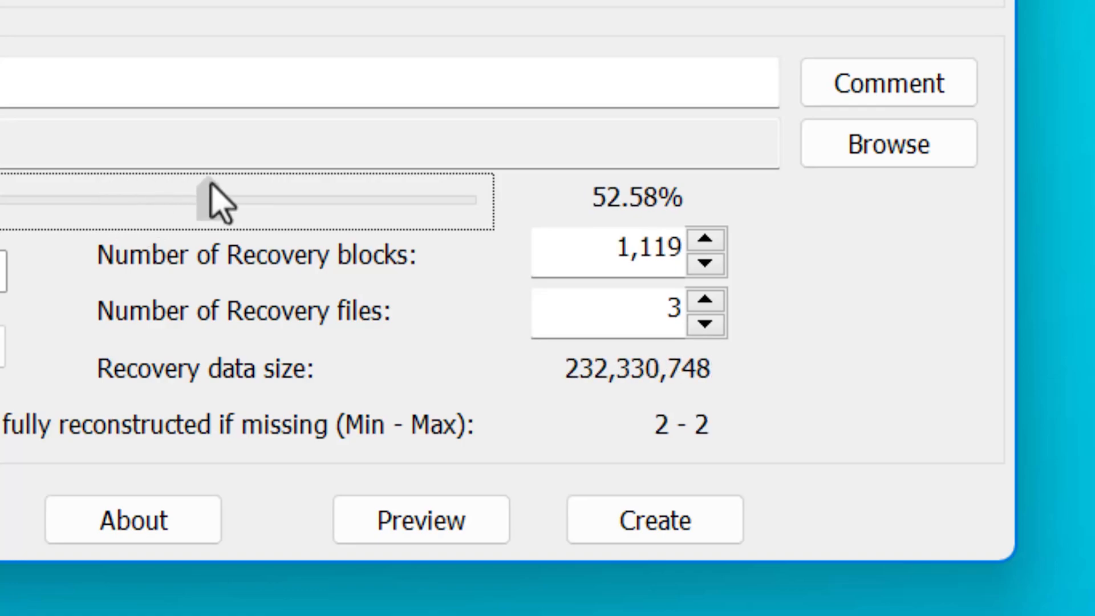
{"action": "left_click_drag", "start_coordinate": [210, 201], "coordinate": [457, 201]}
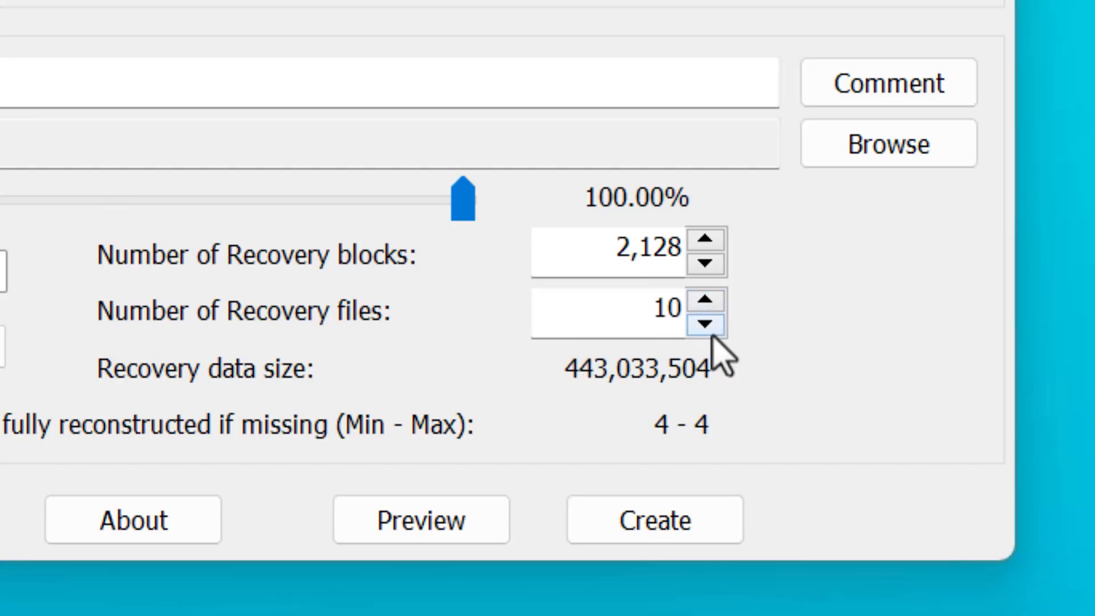
{"action": "mouse_move", "coordinate": [552, 203]}
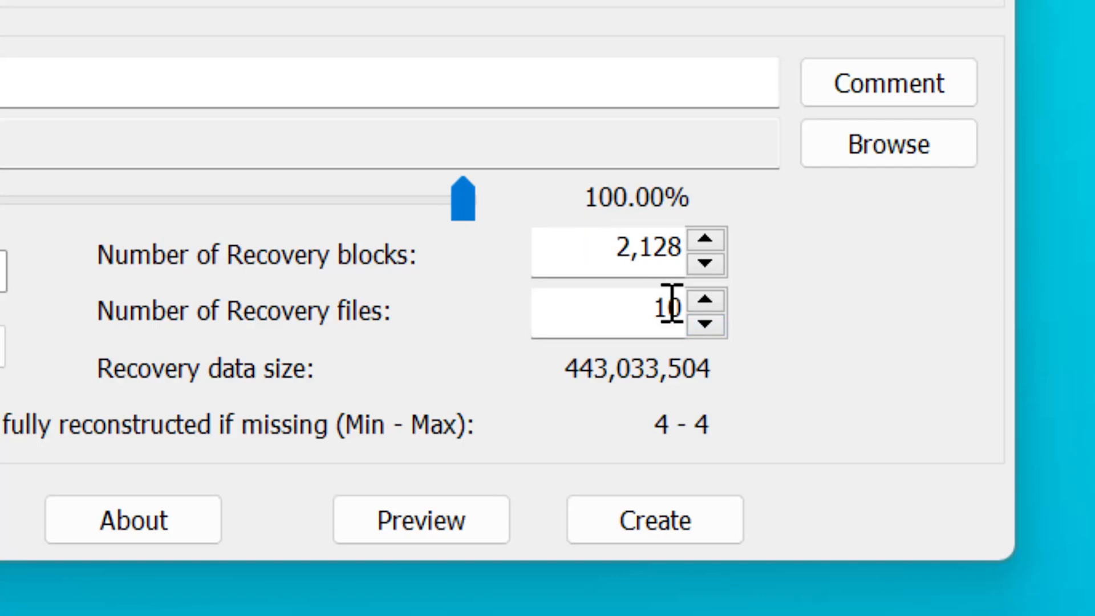
Settle the redundancy near 40% and add one more recovery file.
{"action": "left_click_drag", "start_coordinate": [460, 198], "coordinate": [14, 197]}
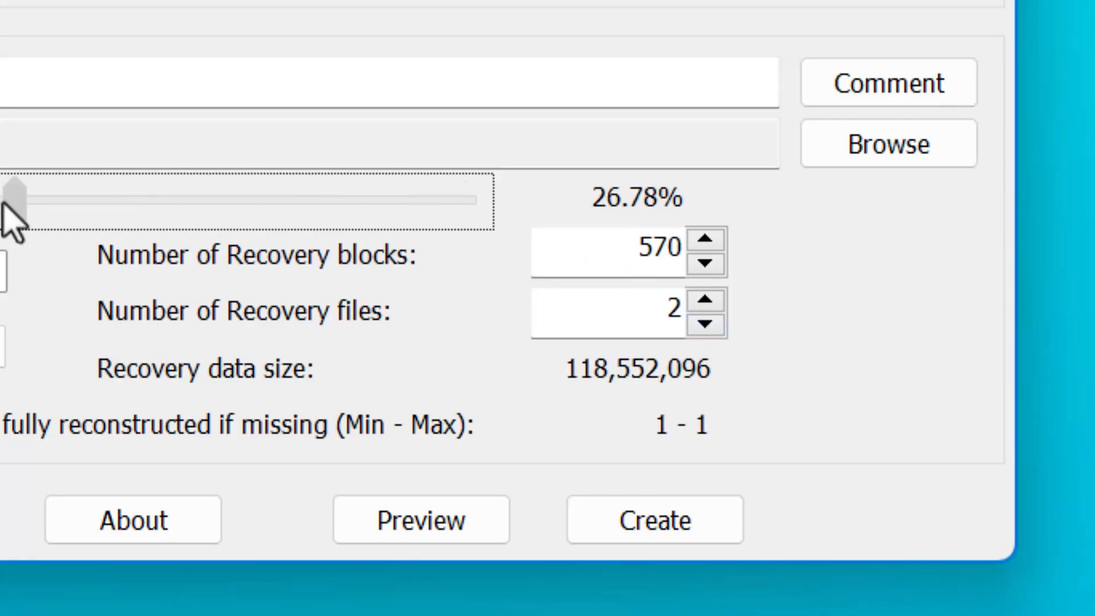
{"action": "left_click_drag", "start_coordinate": [13, 195], "coordinate": [120, 197]}
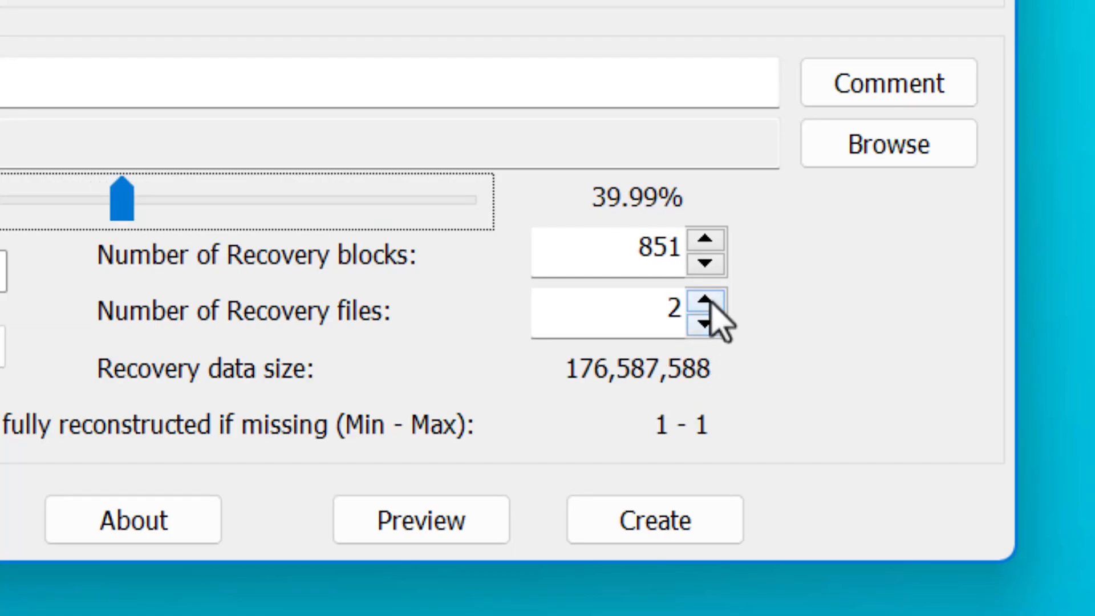
{"action": "left_click", "coordinate": [709, 300]}
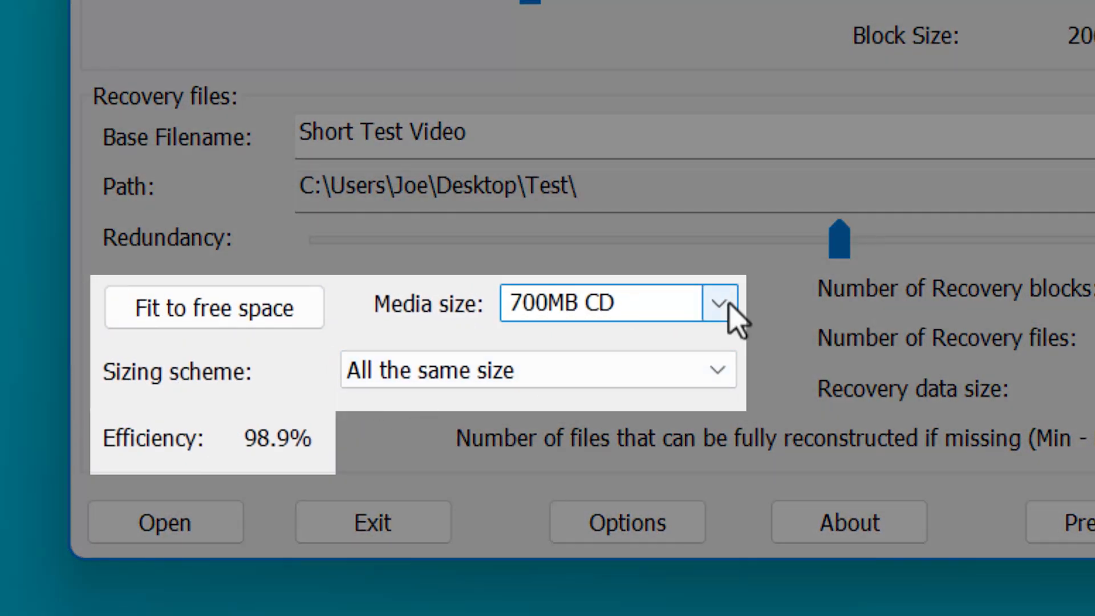
{"action": "left_click", "coordinate": [721, 303]}
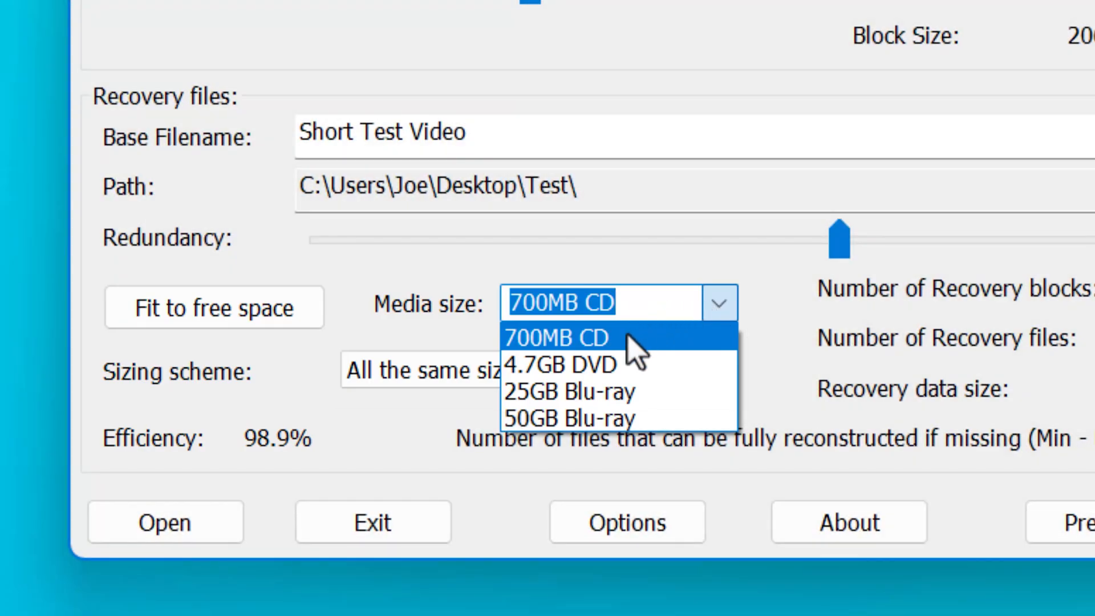
{"action": "mouse_move", "coordinate": [572, 356]}
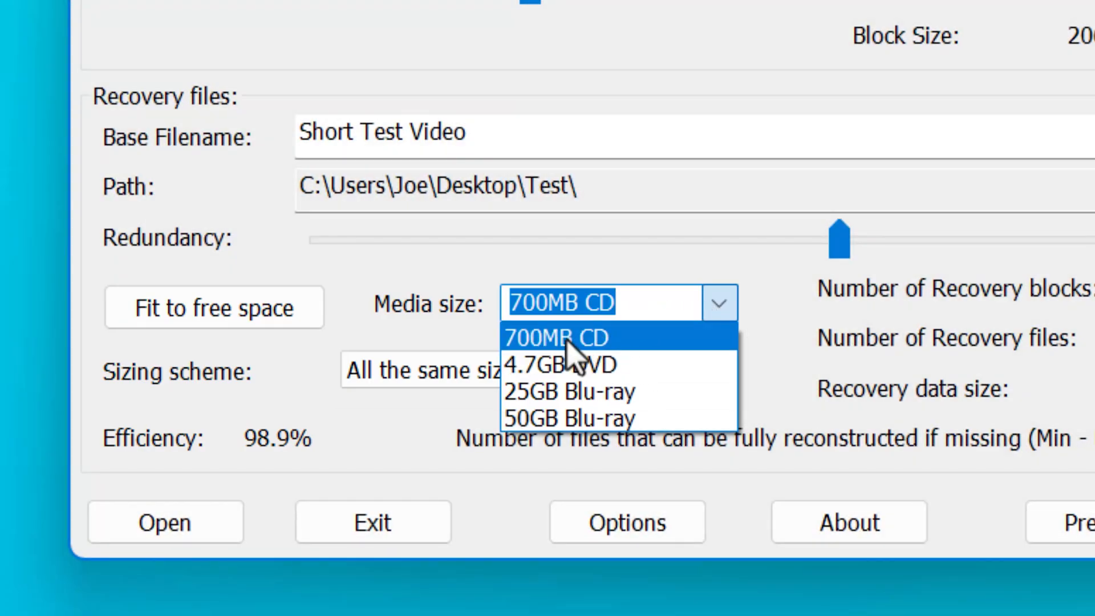
{"action": "left_click", "coordinate": [556, 337]}
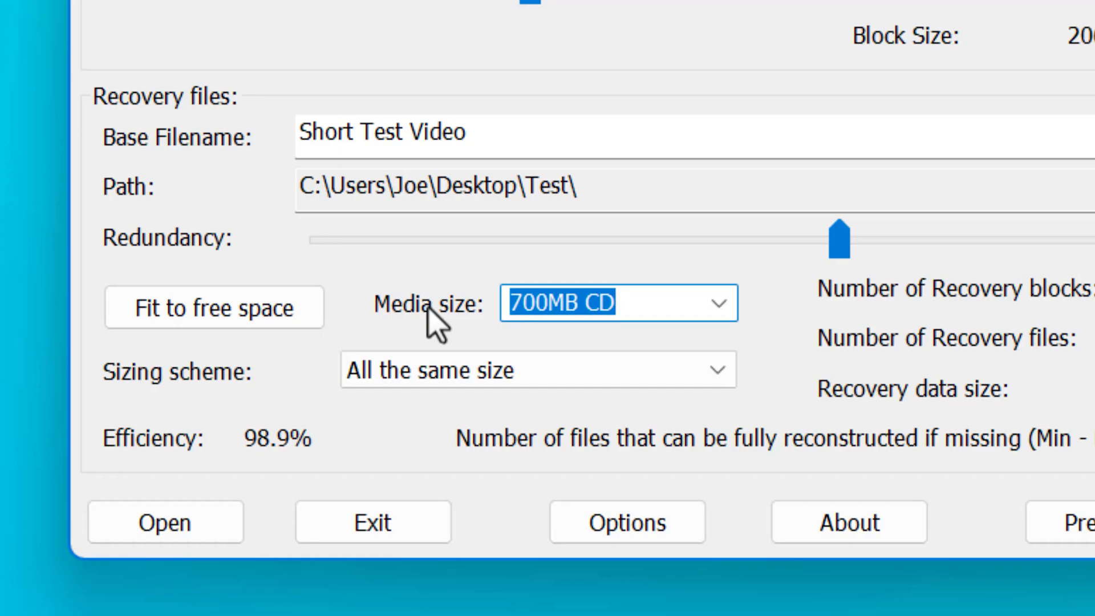
{"action": "left_click", "coordinate": [538, 369]}
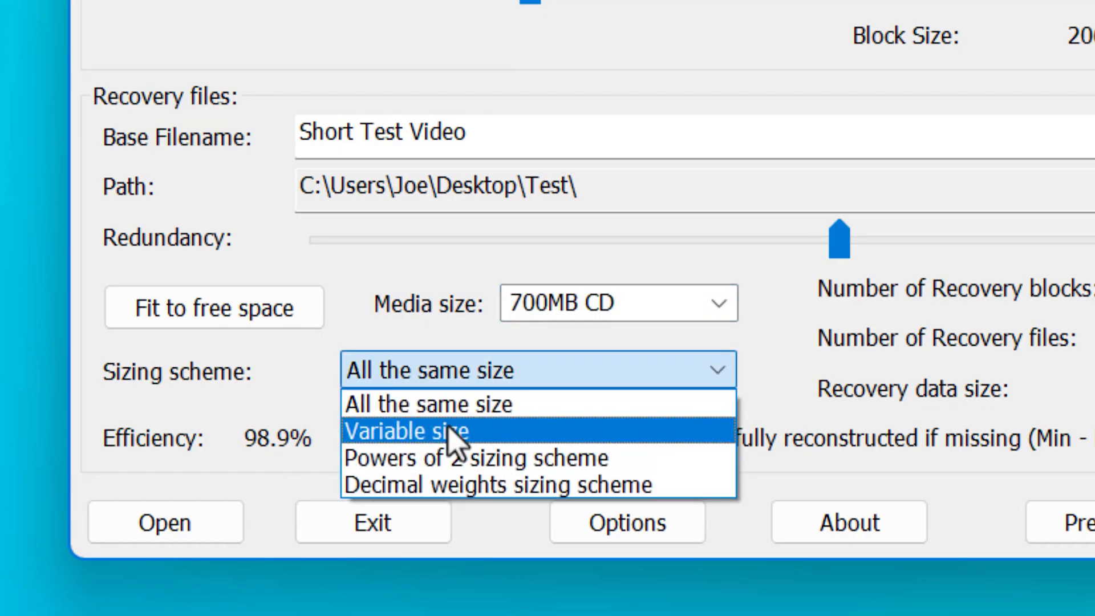
{"action": "mouse_move", "coordinate": [475, 431]}
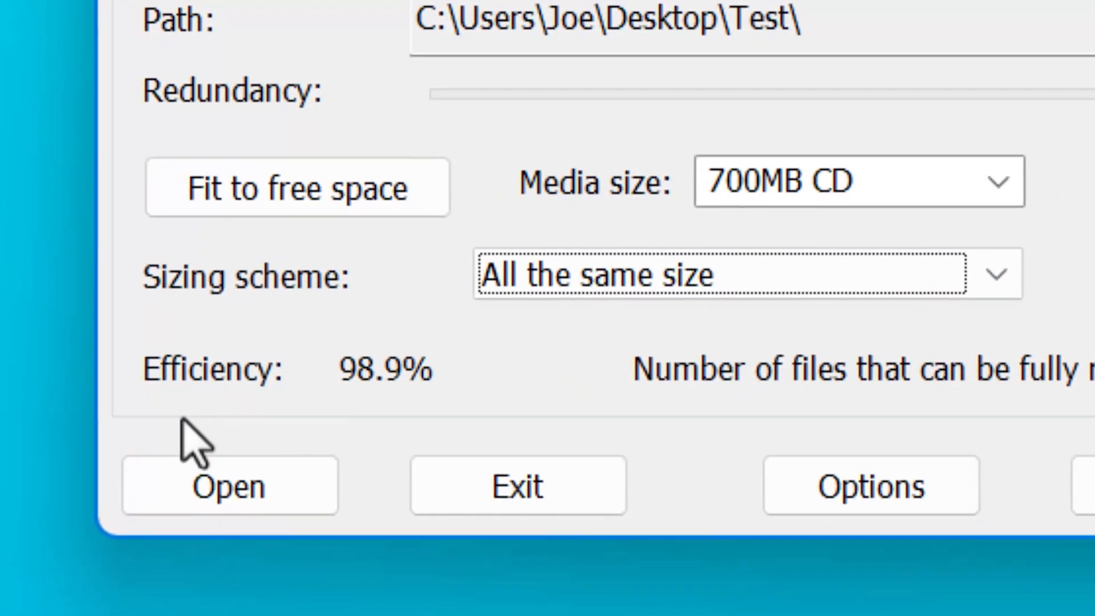
{"action": "mouse_move", "coordinate": [422, 422]}
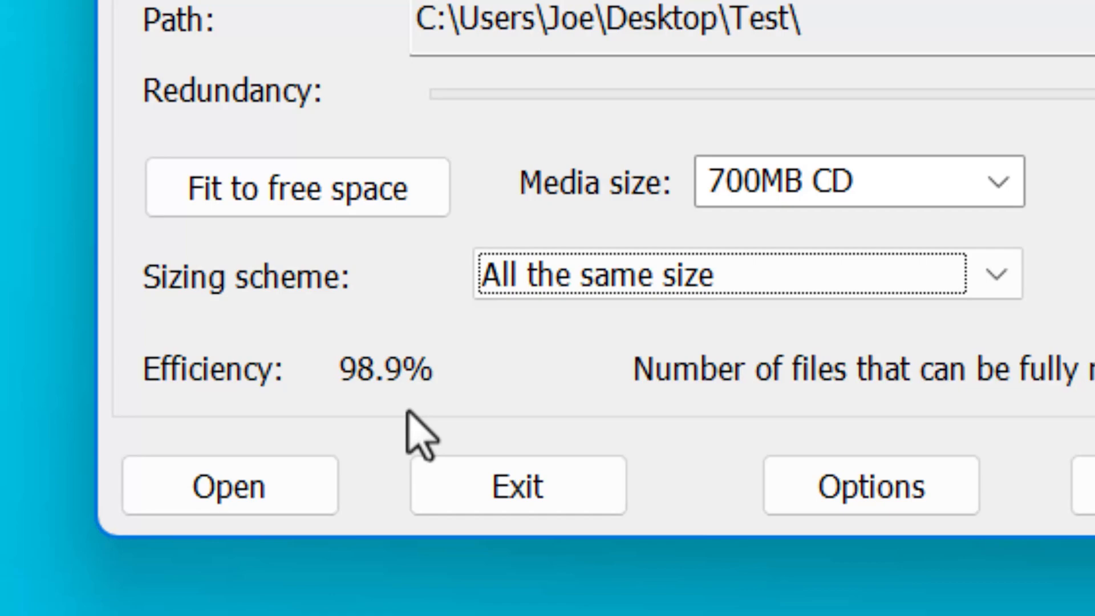
{"action": "mouse_move", "coordinate": [383, 440]}
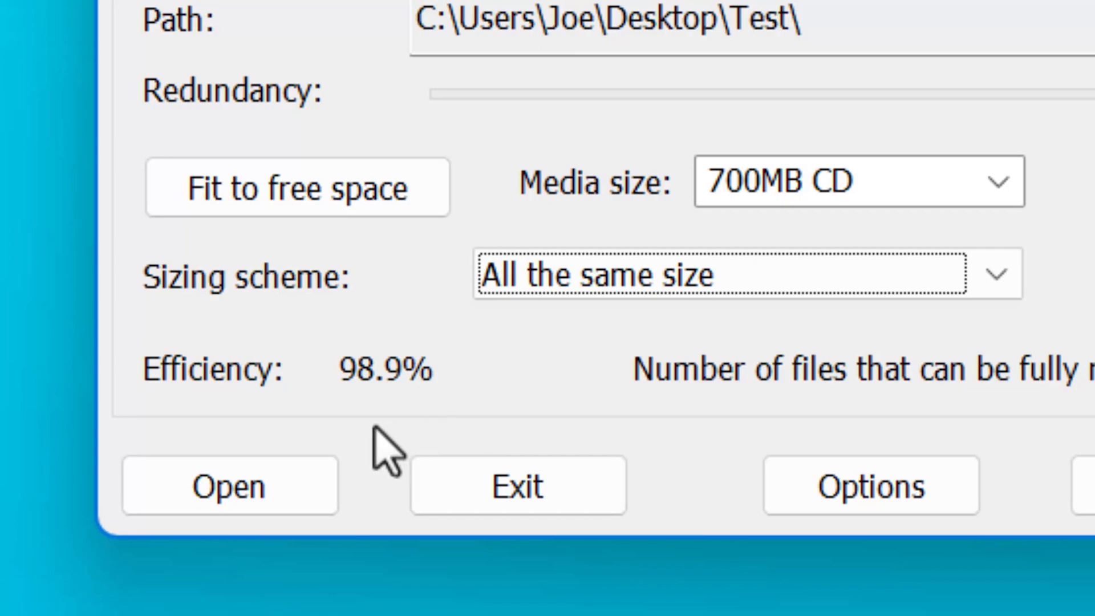
{"action": "mouse_move", "coordinate": [412, 454]}
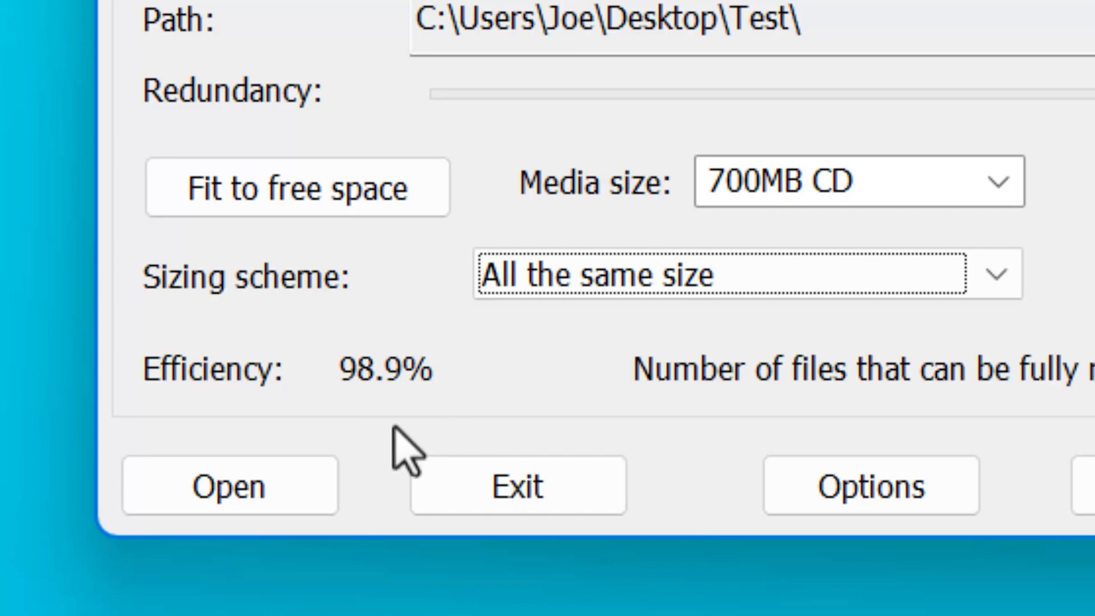
{"action": "mouse_move", "coordinate": [437, 430]}
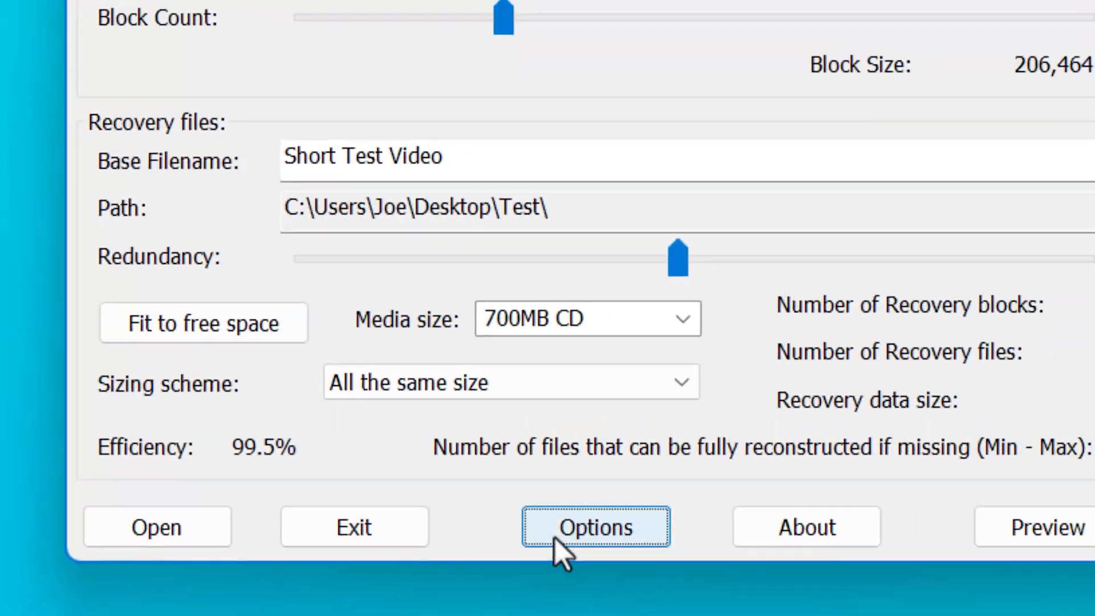
Review the System settings, GUI options, Client behavior and Automated tasks pages of MultiPar Options.
{"action": "left_click", "coordinate": [595, 527]}
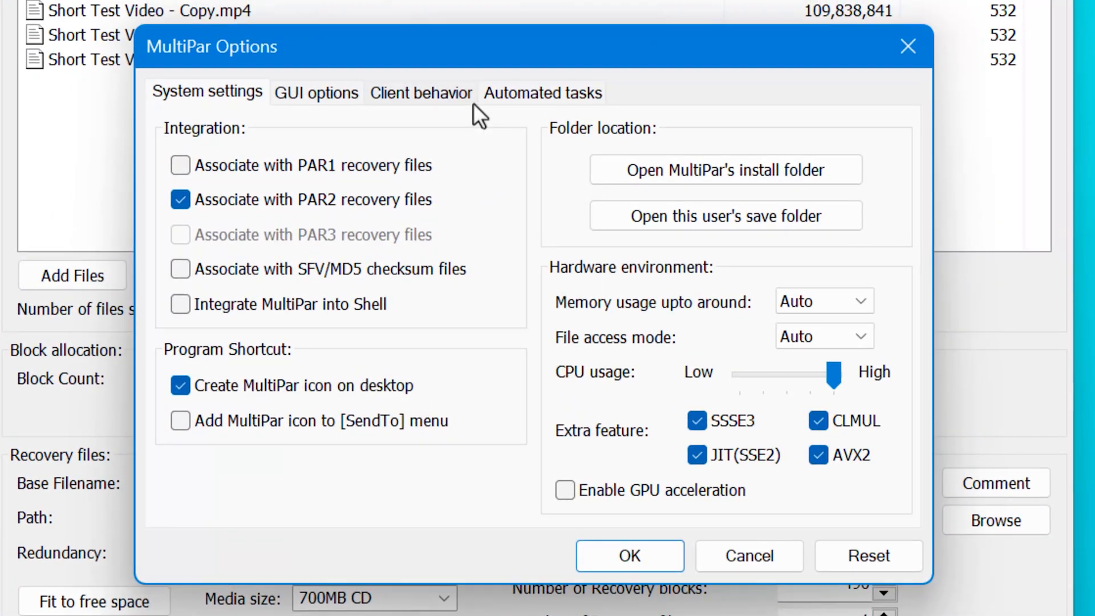
{"action": "mouse_move", "coordinate": [283, 91]}
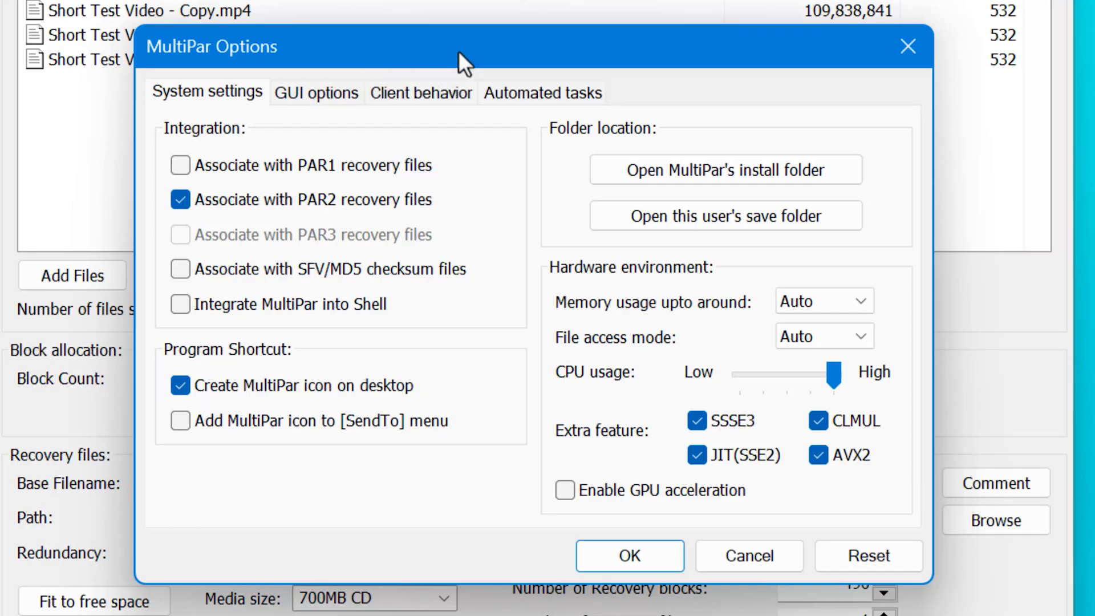
{"action": "mouse_move", "coordinate": [547, 250]}
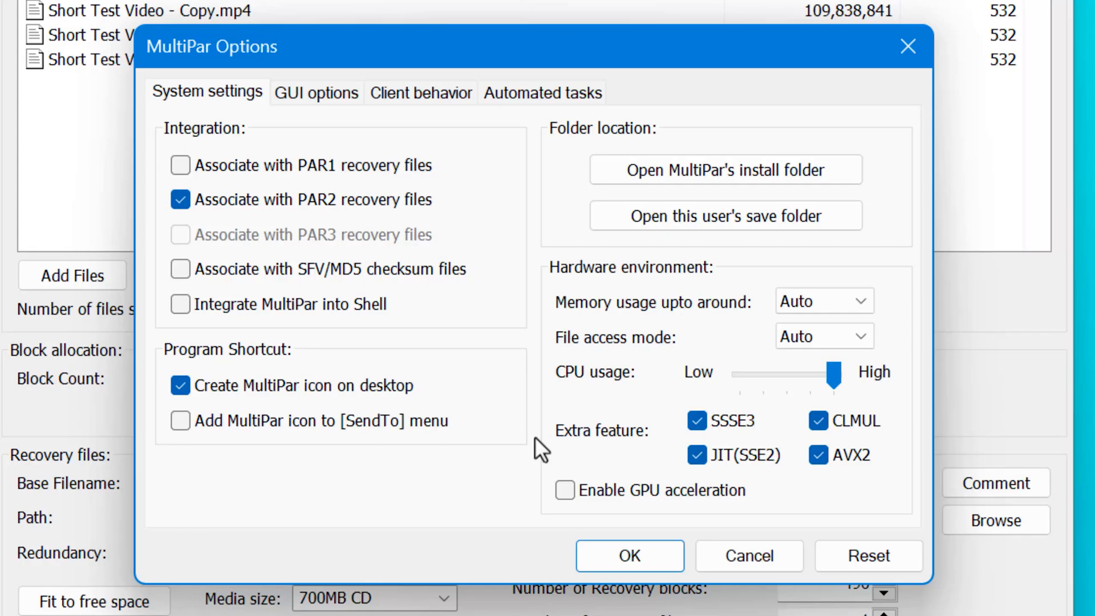
{"action": "left_click", "coordinate": [316, 91]}
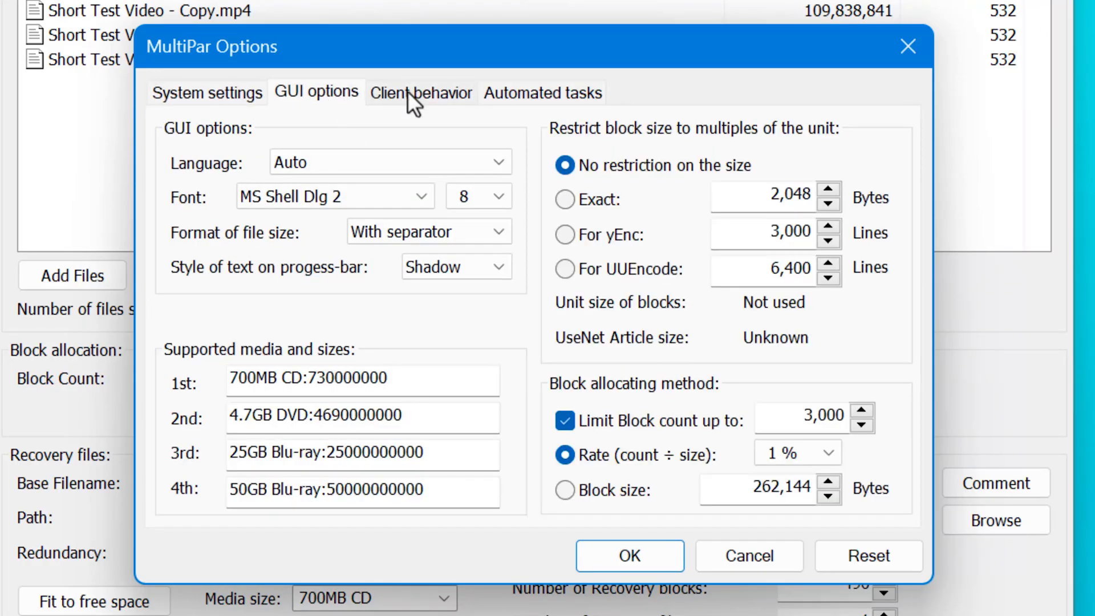
{"action": "left_click", "coordinate": [543, 93]}
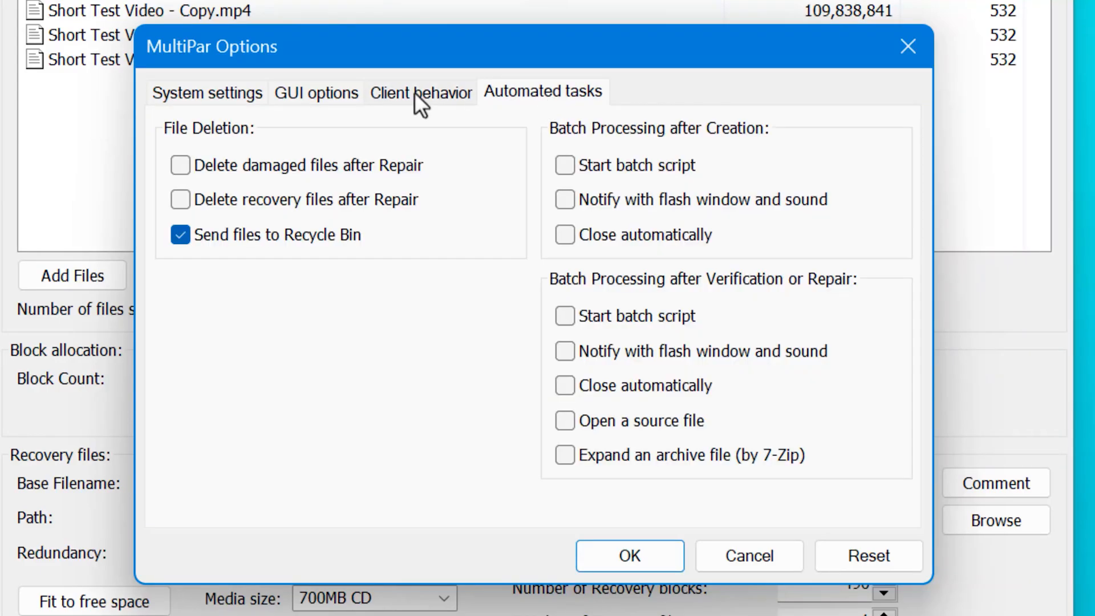
{"action": "left_click", "coordinate": [207, 92]}
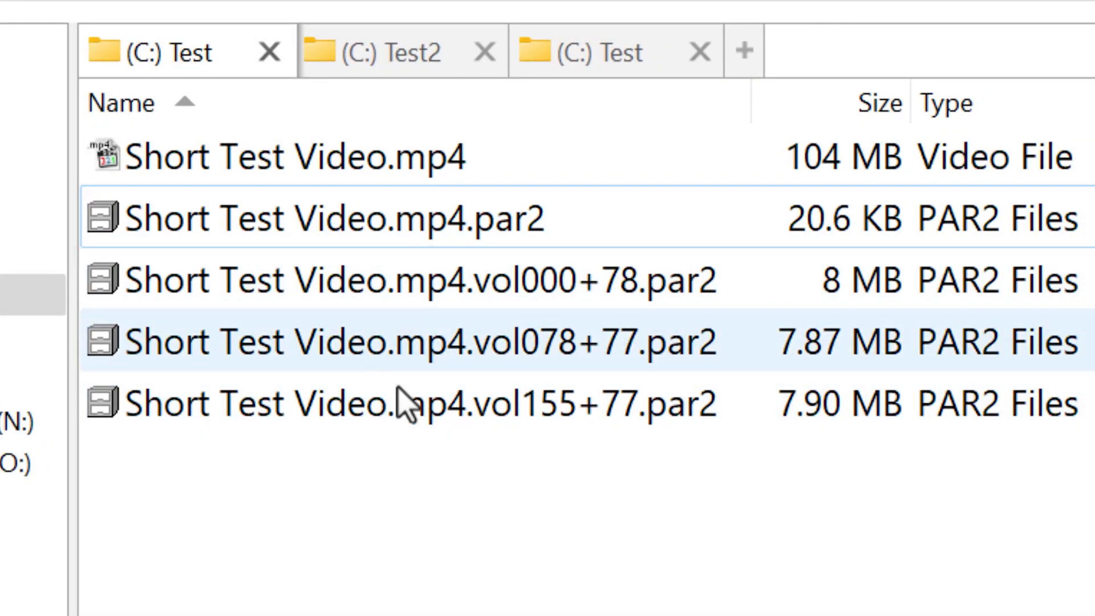
{"action": "mouse_move", "coordinate": [342, 219]}
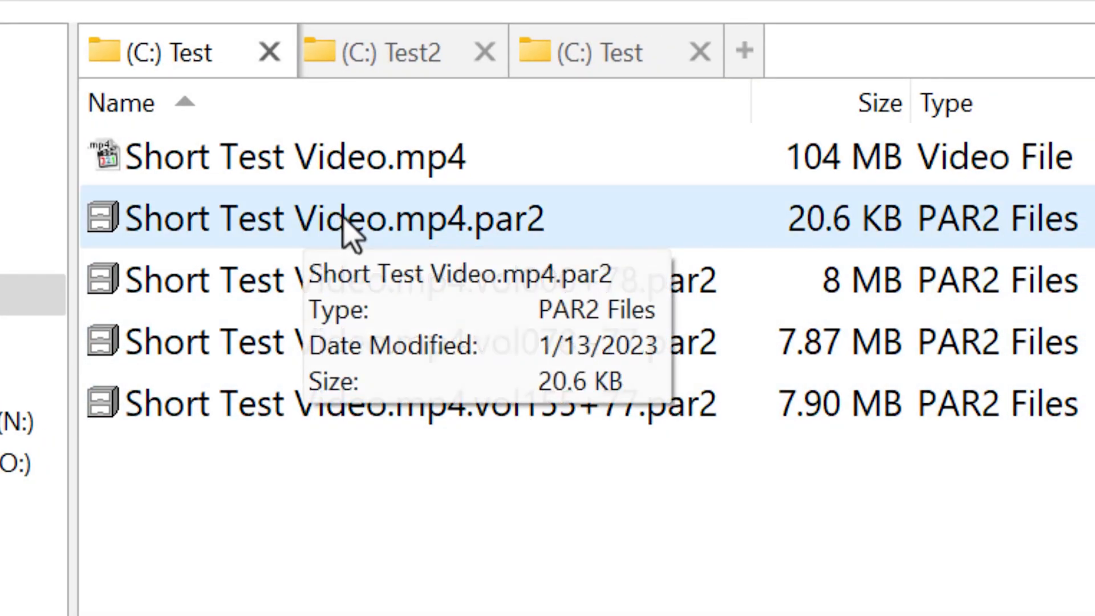
{"action": "mouse_move", "coordinate": [664, 227]}
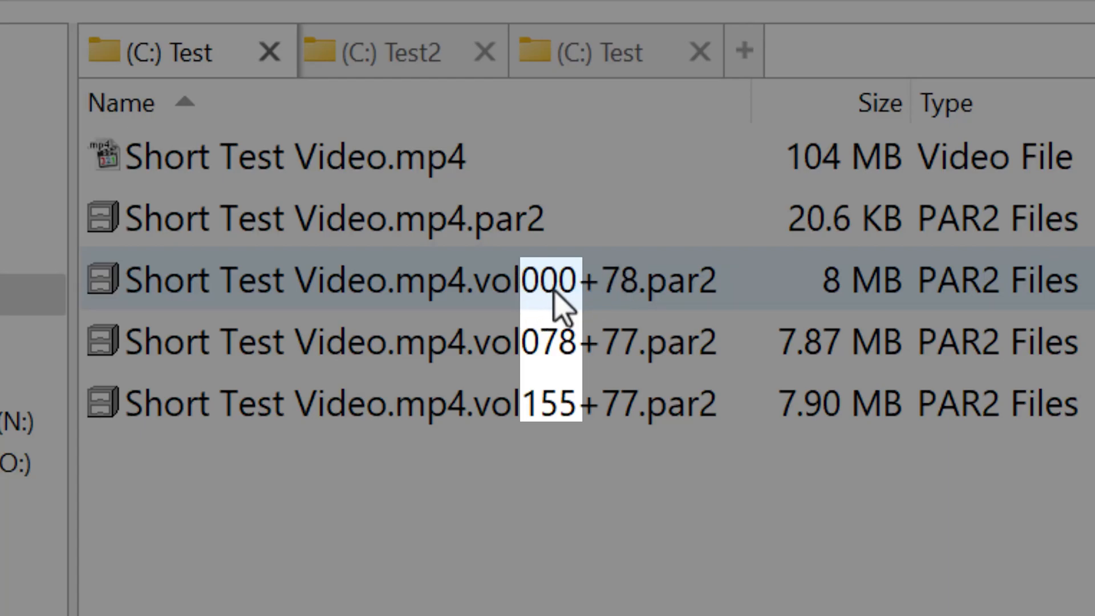
{"action": "mouse_move", "coordinate": [625, 311]}
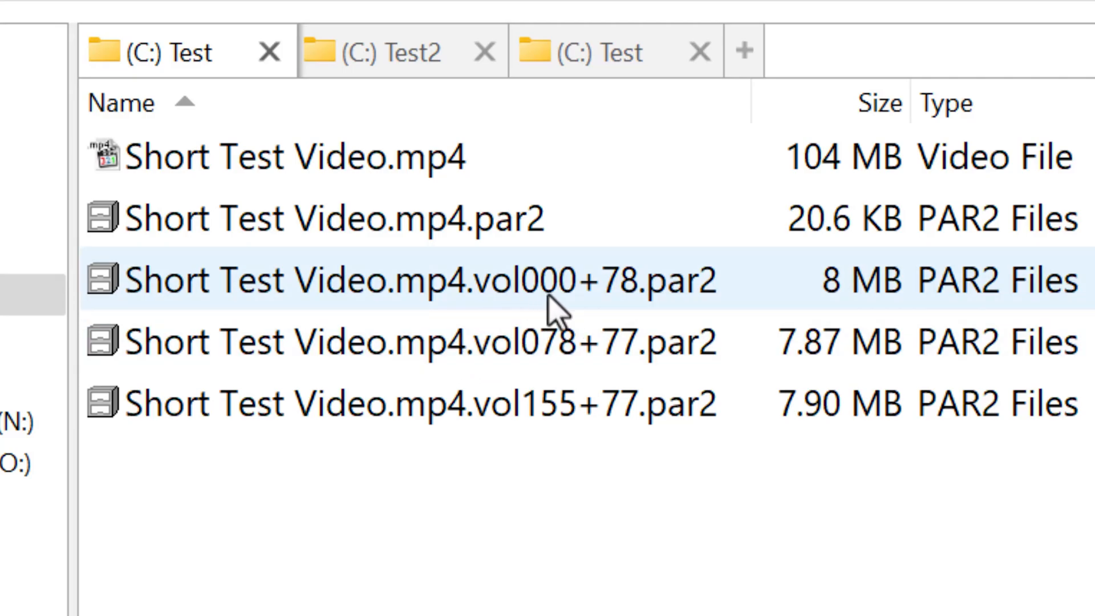
{"action": "mouse_move", "coordinate": [649, 316]}
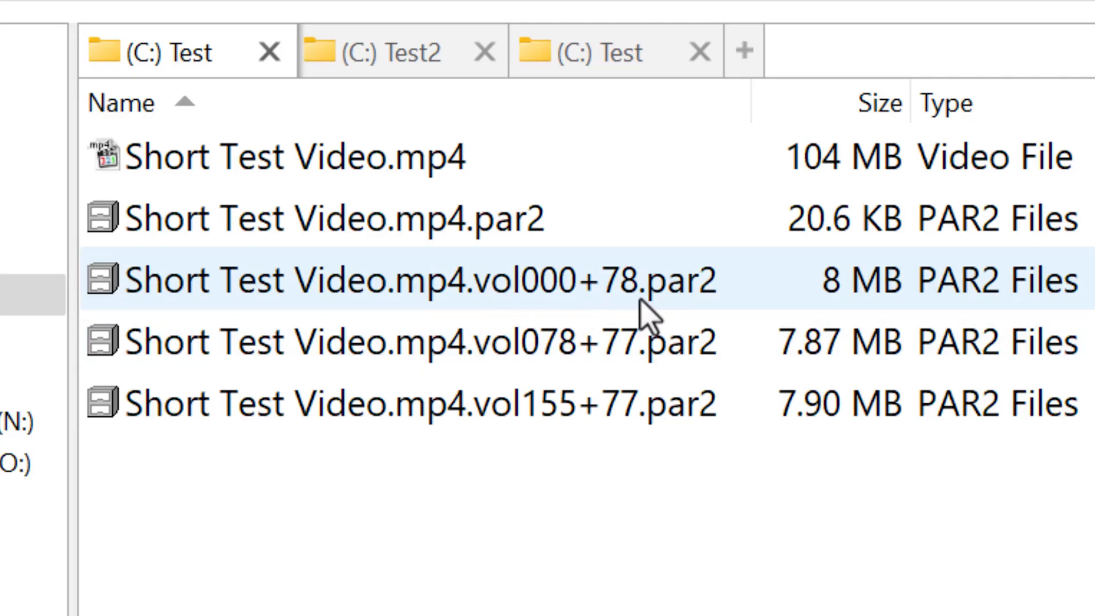
Point out the vol078+77 and vol155+77 recovery volumes in the Test folder.
{"action": "left_click", "coordinate": [419, 342]}
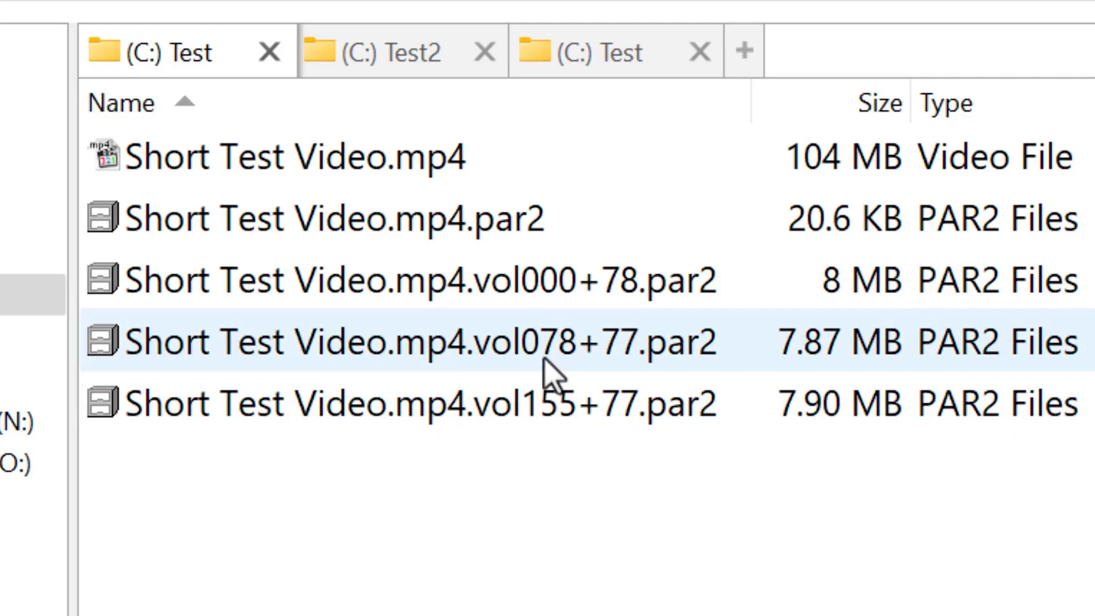
{"action": "left_click", "coordinate": [405, 403]}
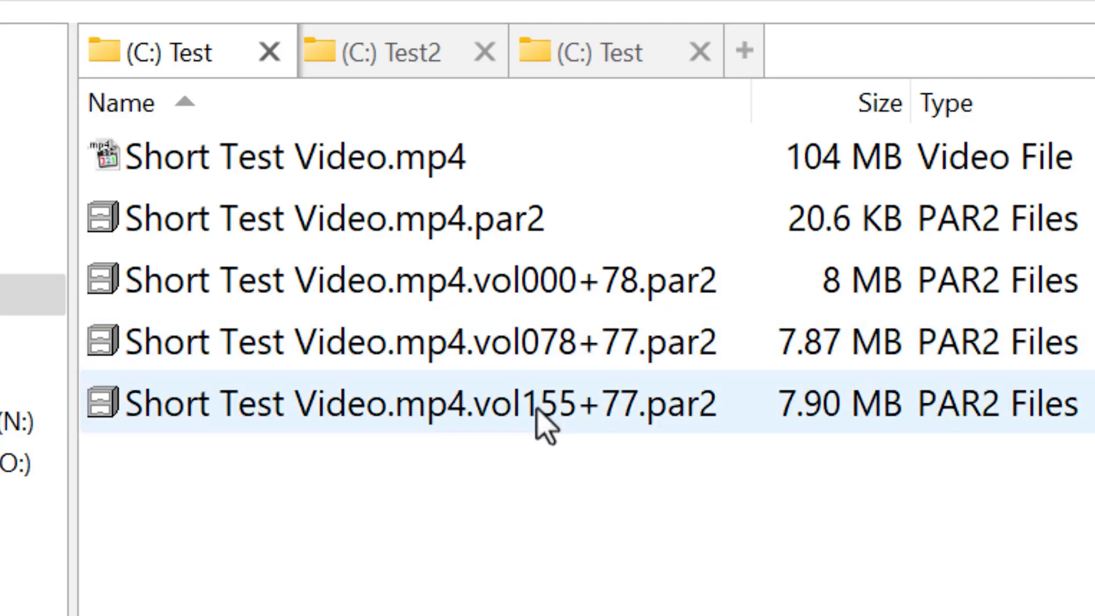
{"action": "mouse_move", "coordinate": [652, 426]}
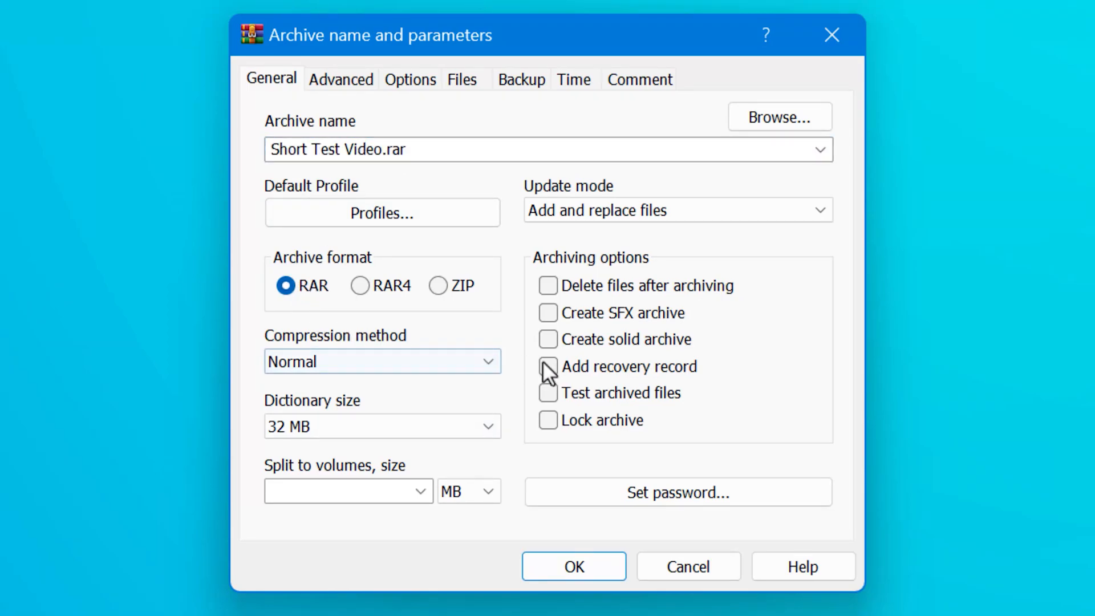
Add a recovery record to the archive and raise it to 6 percent in the advanced settings.
{"action": "left_click", "coordinate": [549, 366]}
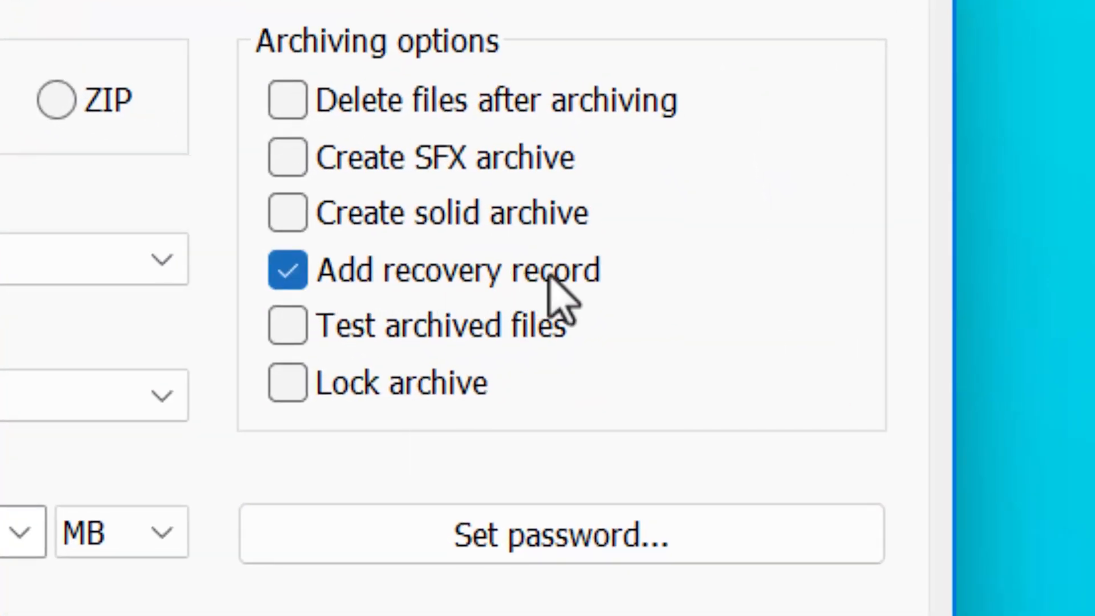
{"action": "mouse_move", "coordinate": [500, 325]}
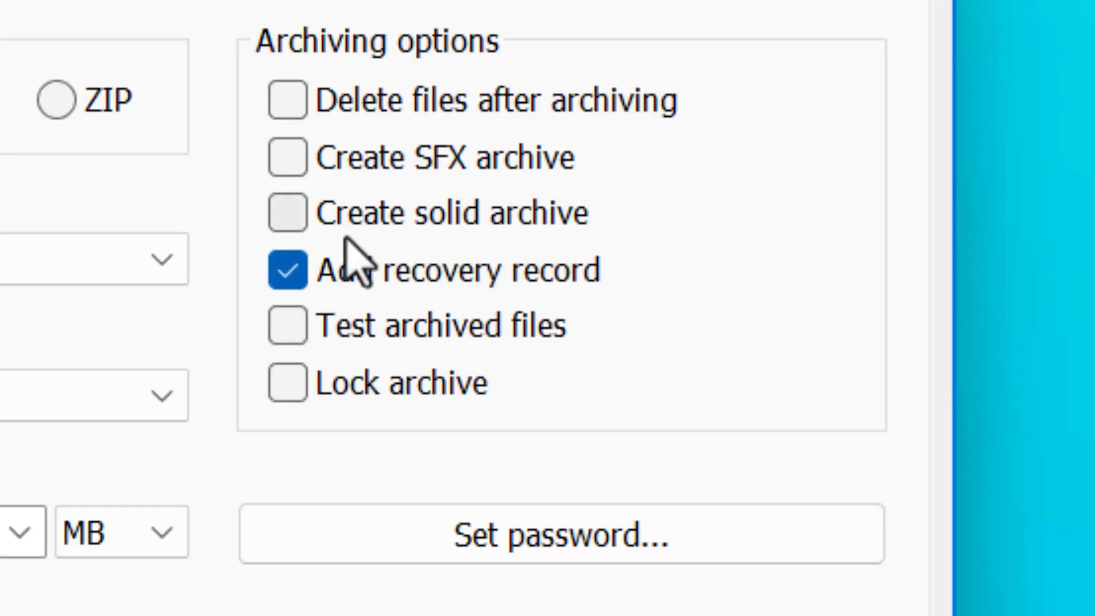
{"action": "mouse_move", "coordinate": [398, 325]}
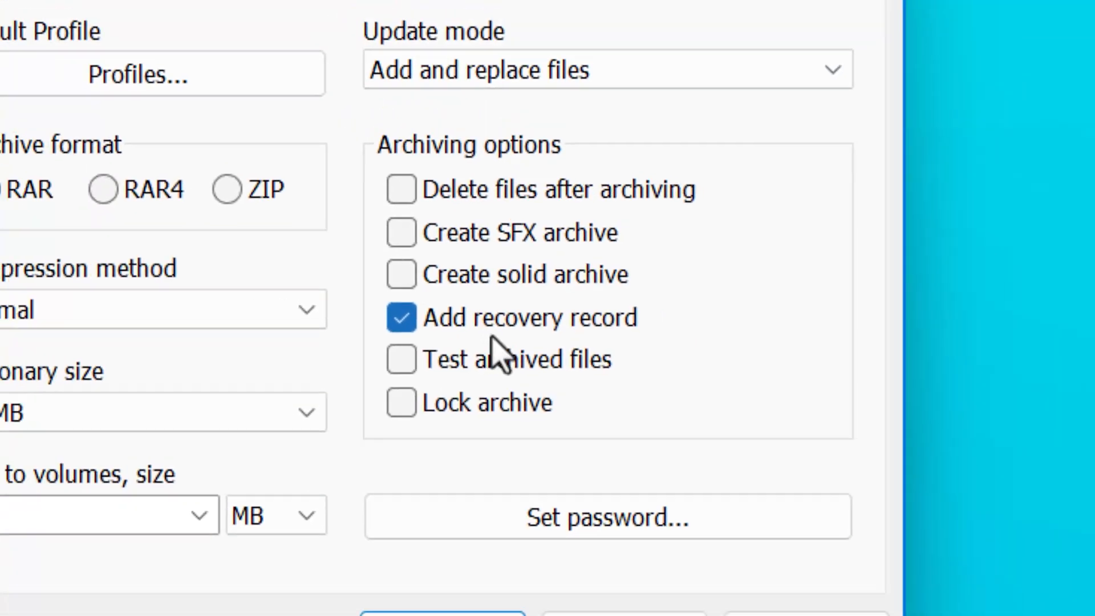
{"action": "left_click", "coordinate": [324, 85]}
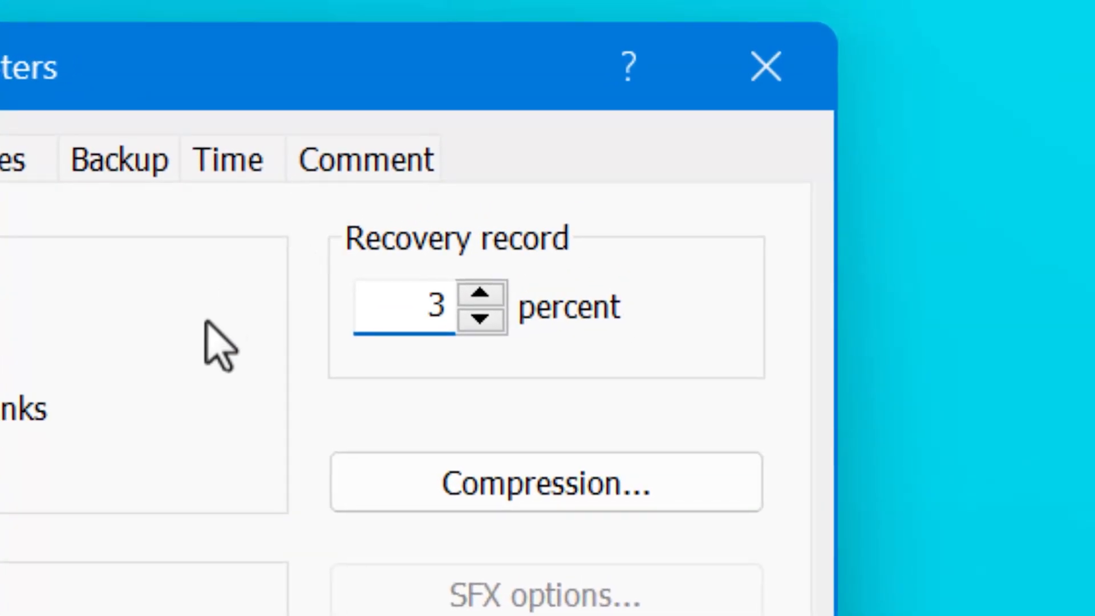
{"action": "left_click", "coordinate": [484, 296]}
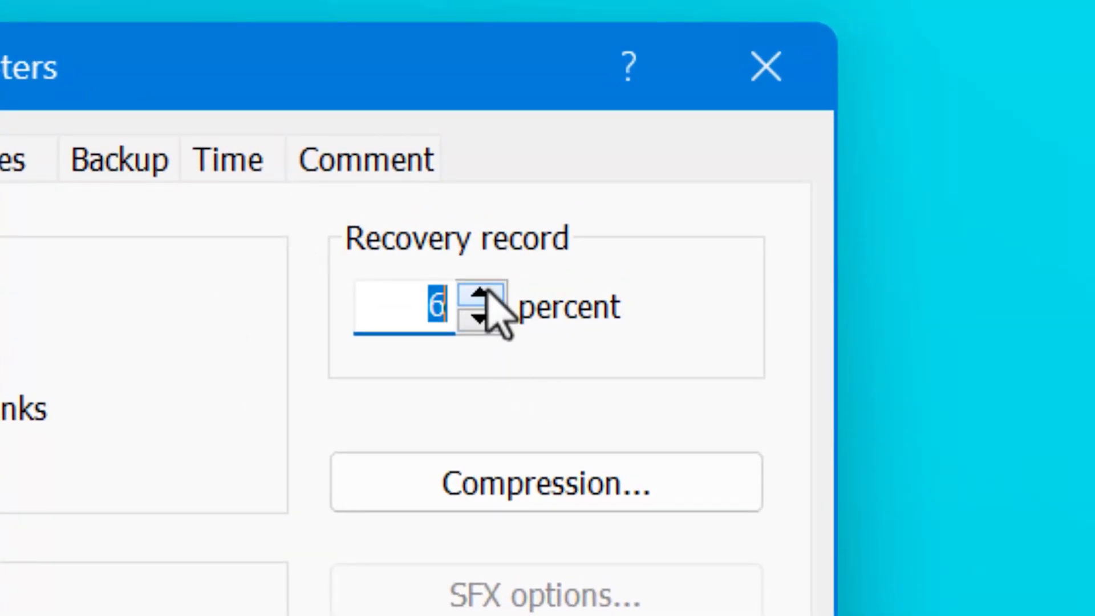
{"action": "left_click", "coordinate": [487, 294]}
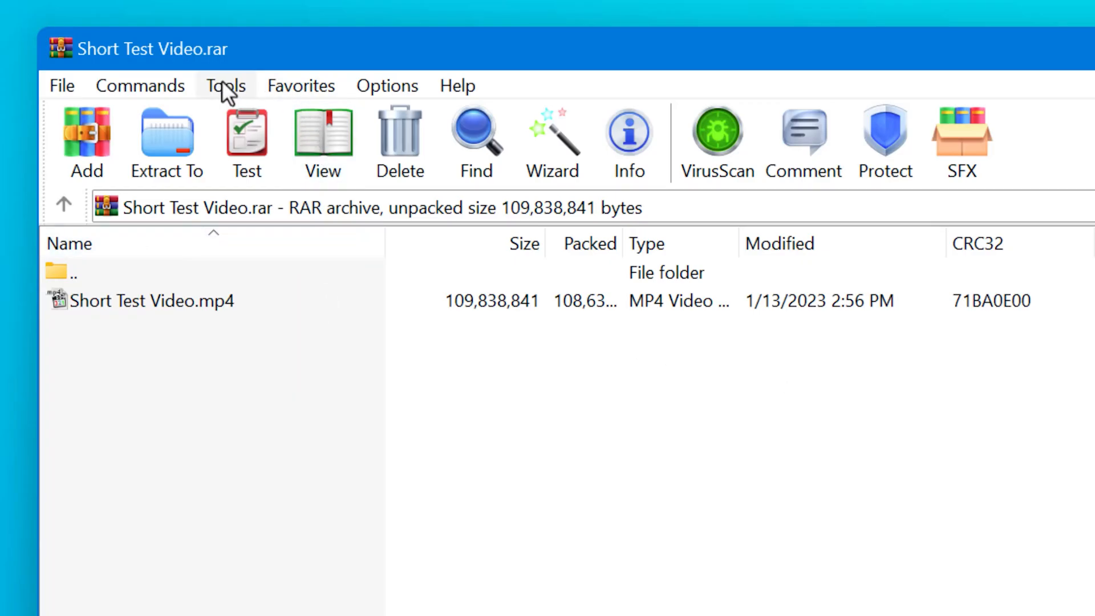
Repair Short Test Video.rar as a RAR archive into a fixed copy and dismiss the report.
{"action": "left_click", "coordinate": [225, 86]}
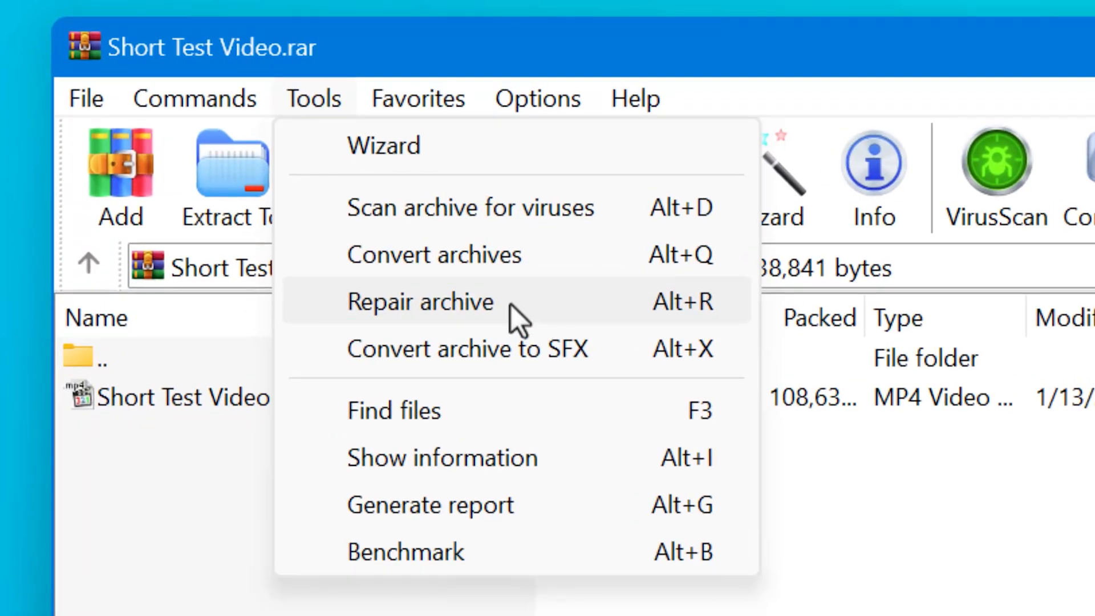
{"action": "left_click", "coordinate": [420, 301]}
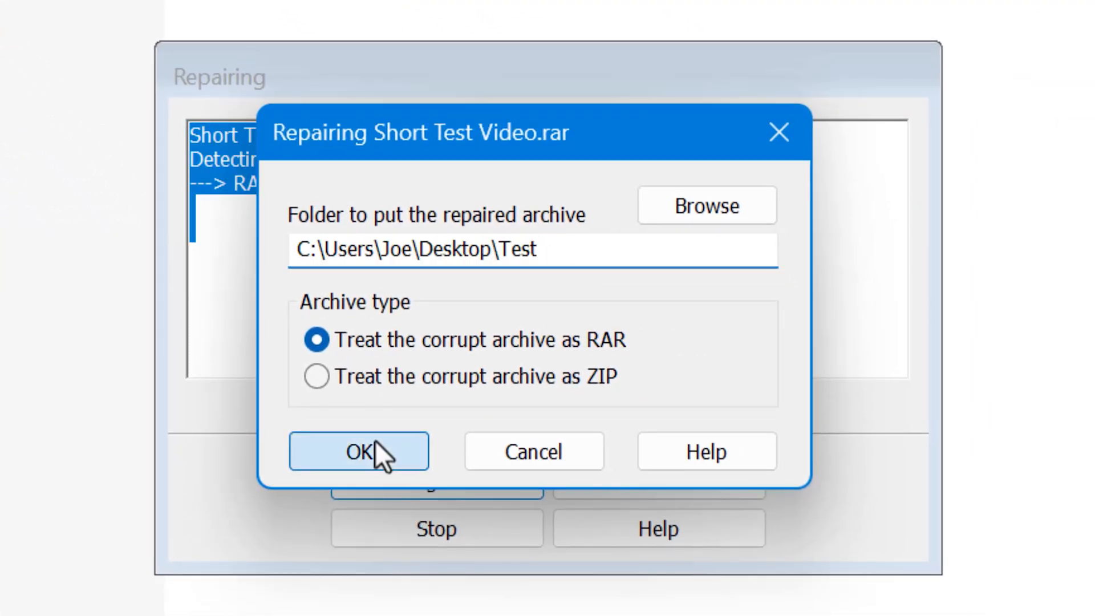
{"action": "left_click", "coordinate": [358, 452]}
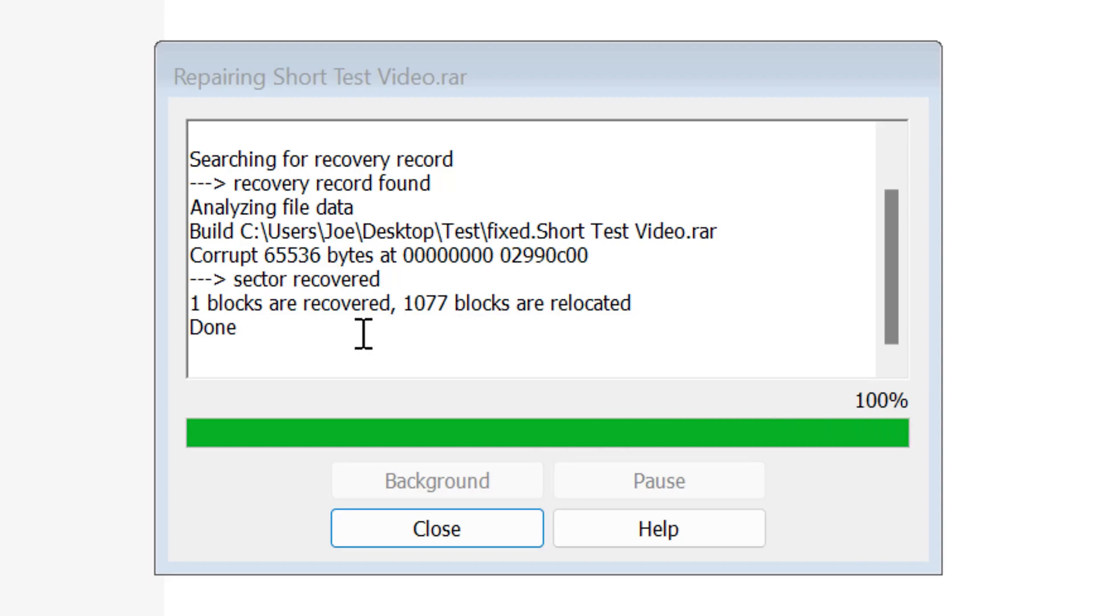
{"action": "left_click", "coordinate": [437, 528]}
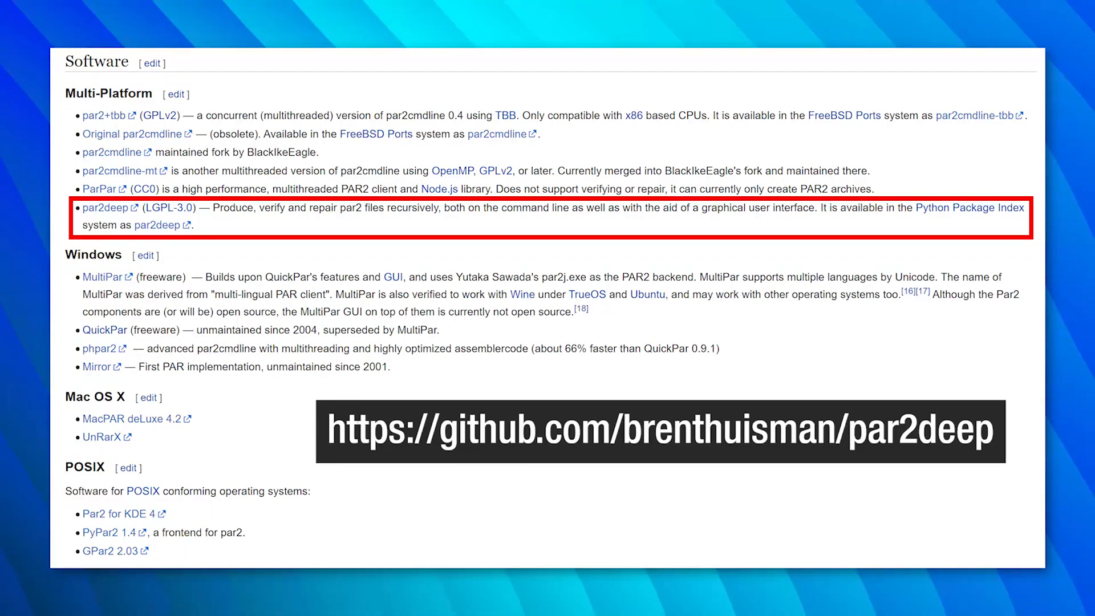
Follow the par2deep link to its GitHub repository and read down the page.
{"action": "left_click", "coordinate": [105, 208]}
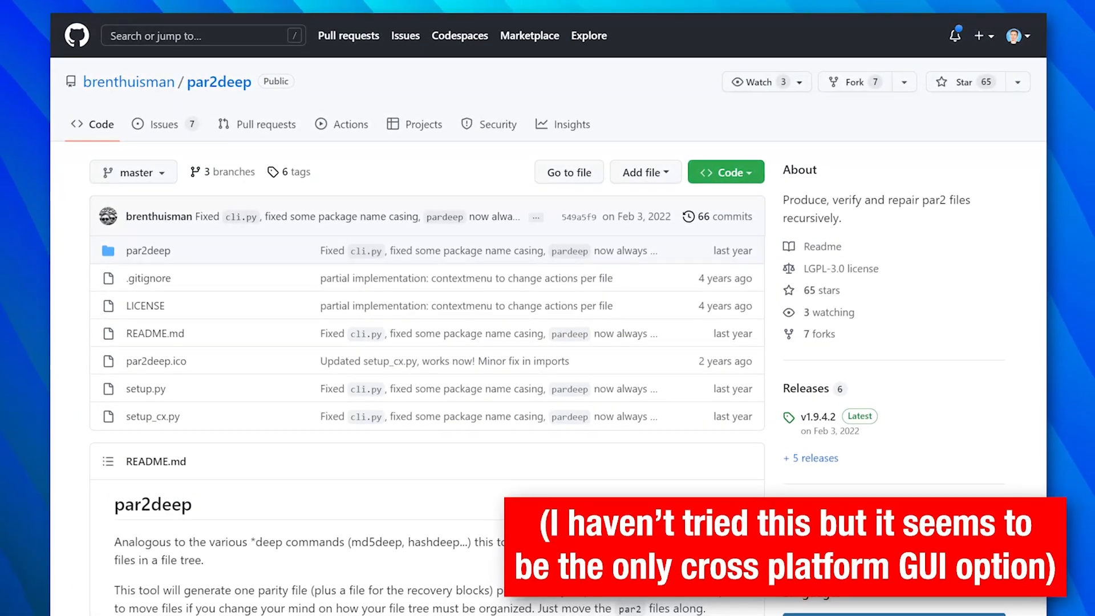
{"action": "scroll", "scroll_direction": "down", "scroll_amount": 3}
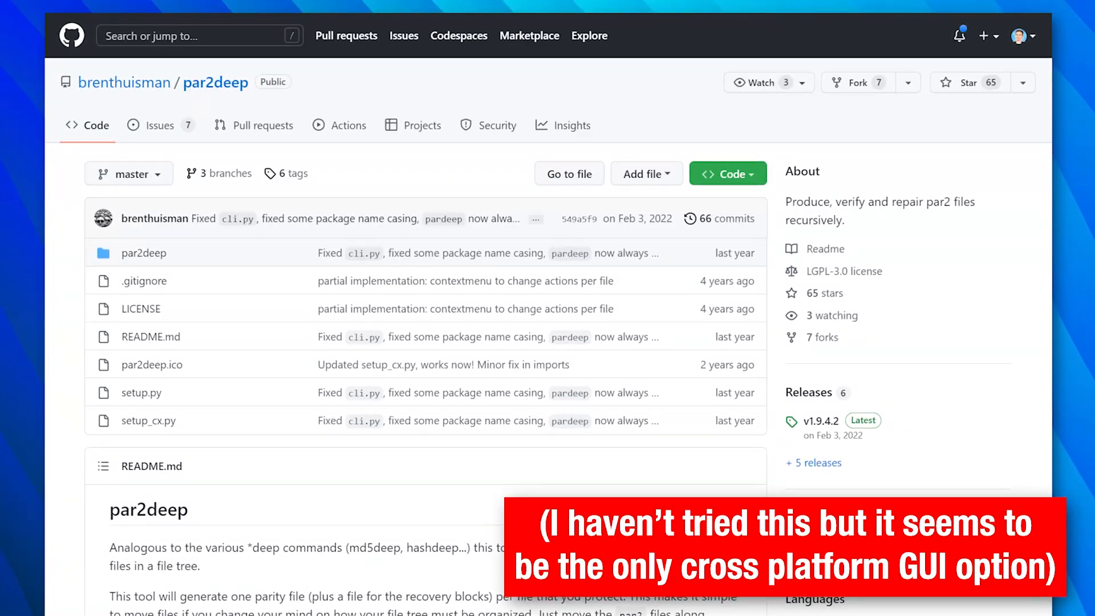